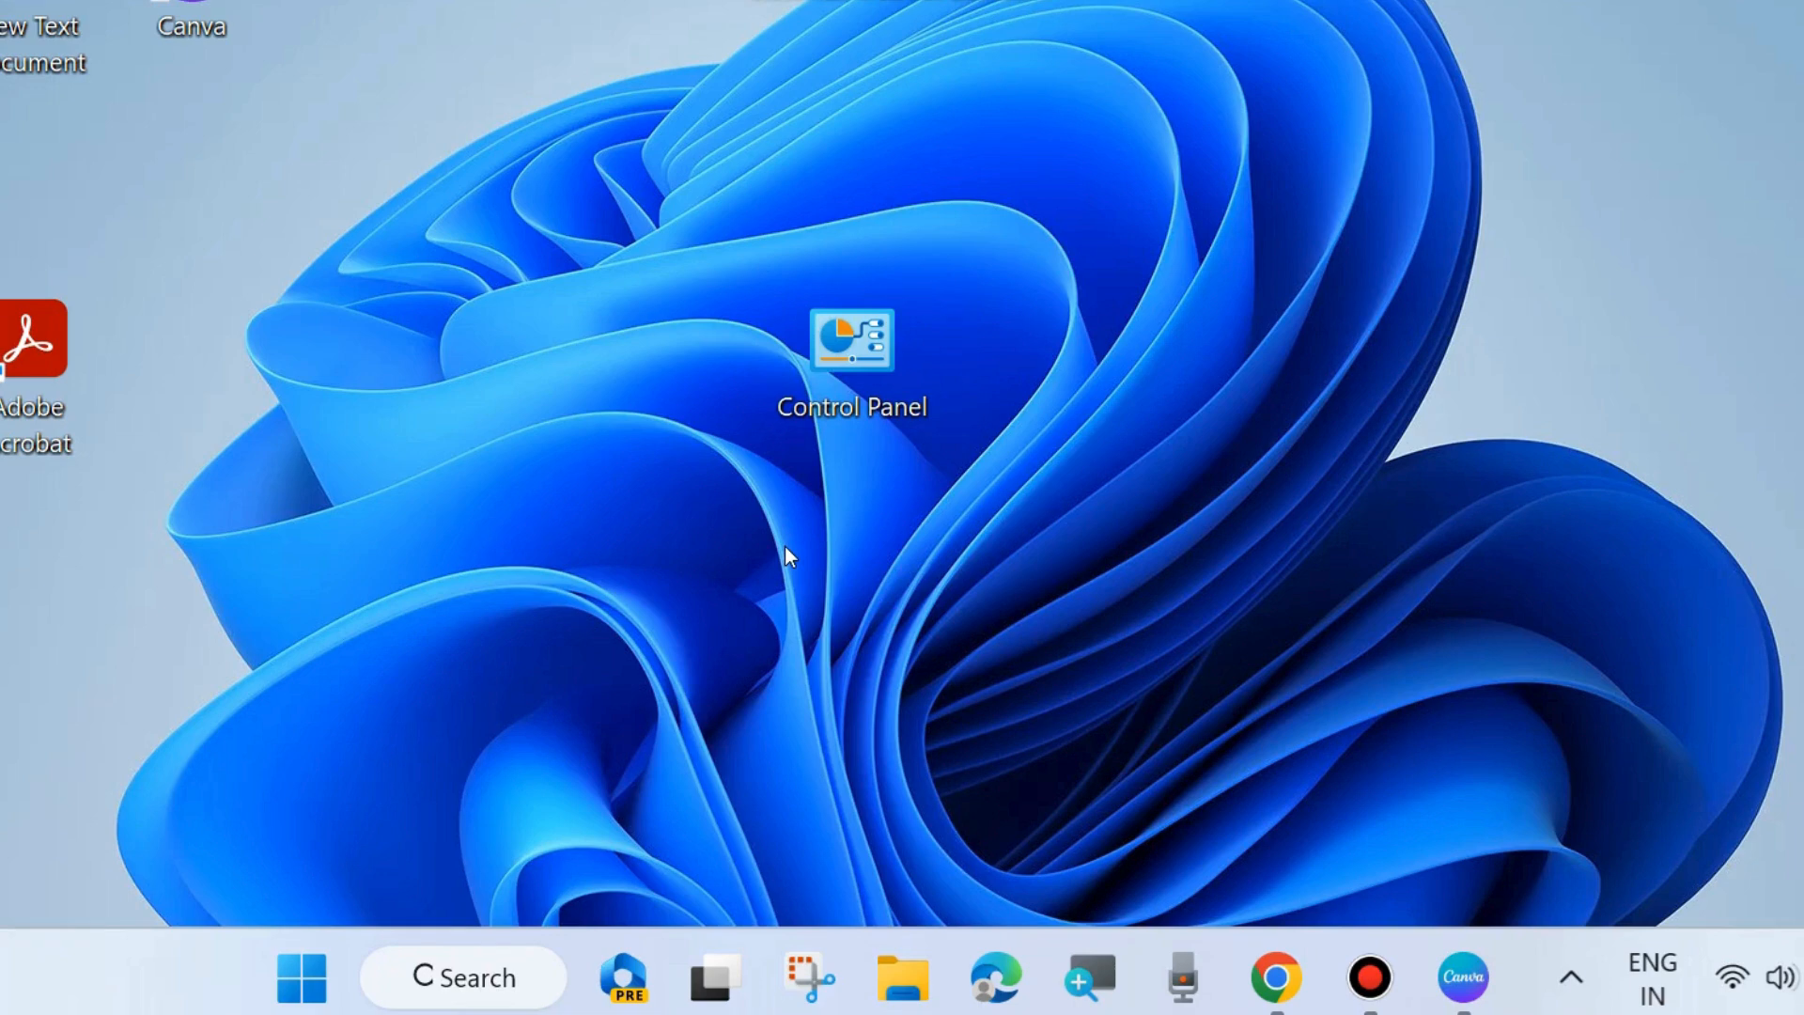
mouse_move(1090, 627)
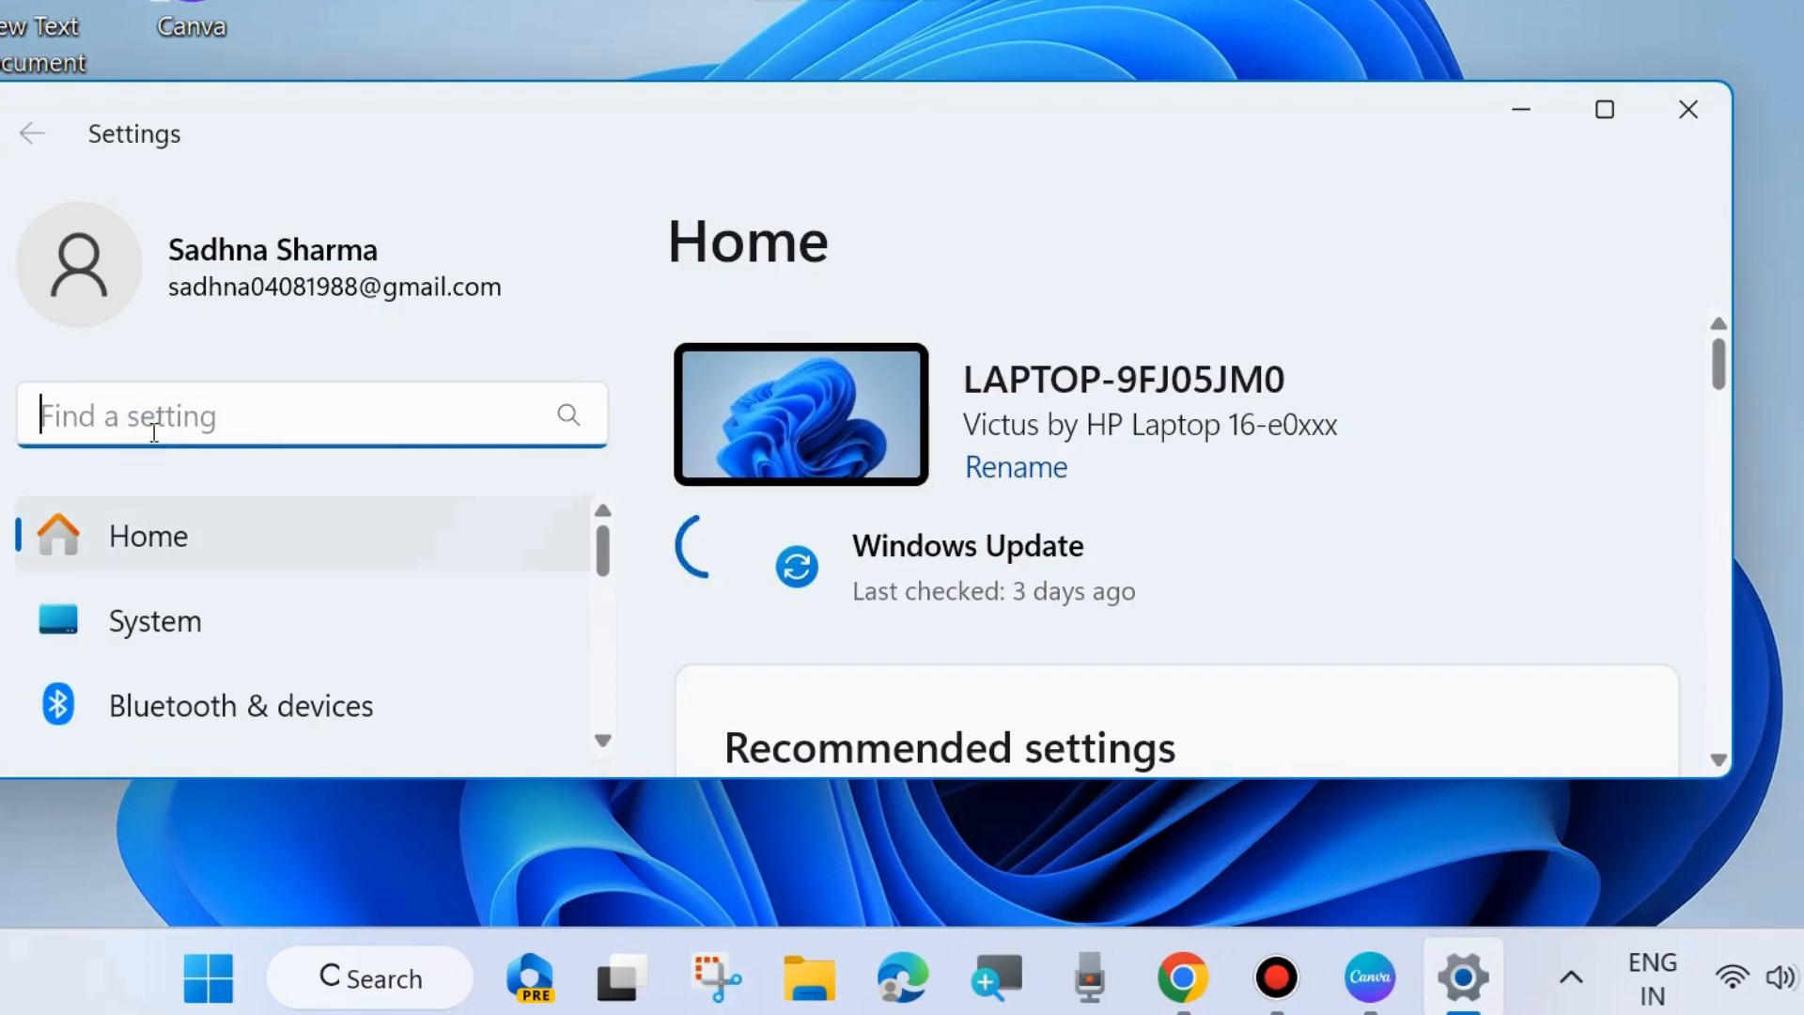
Search Windows Settings for 'camera'.
text(camera)
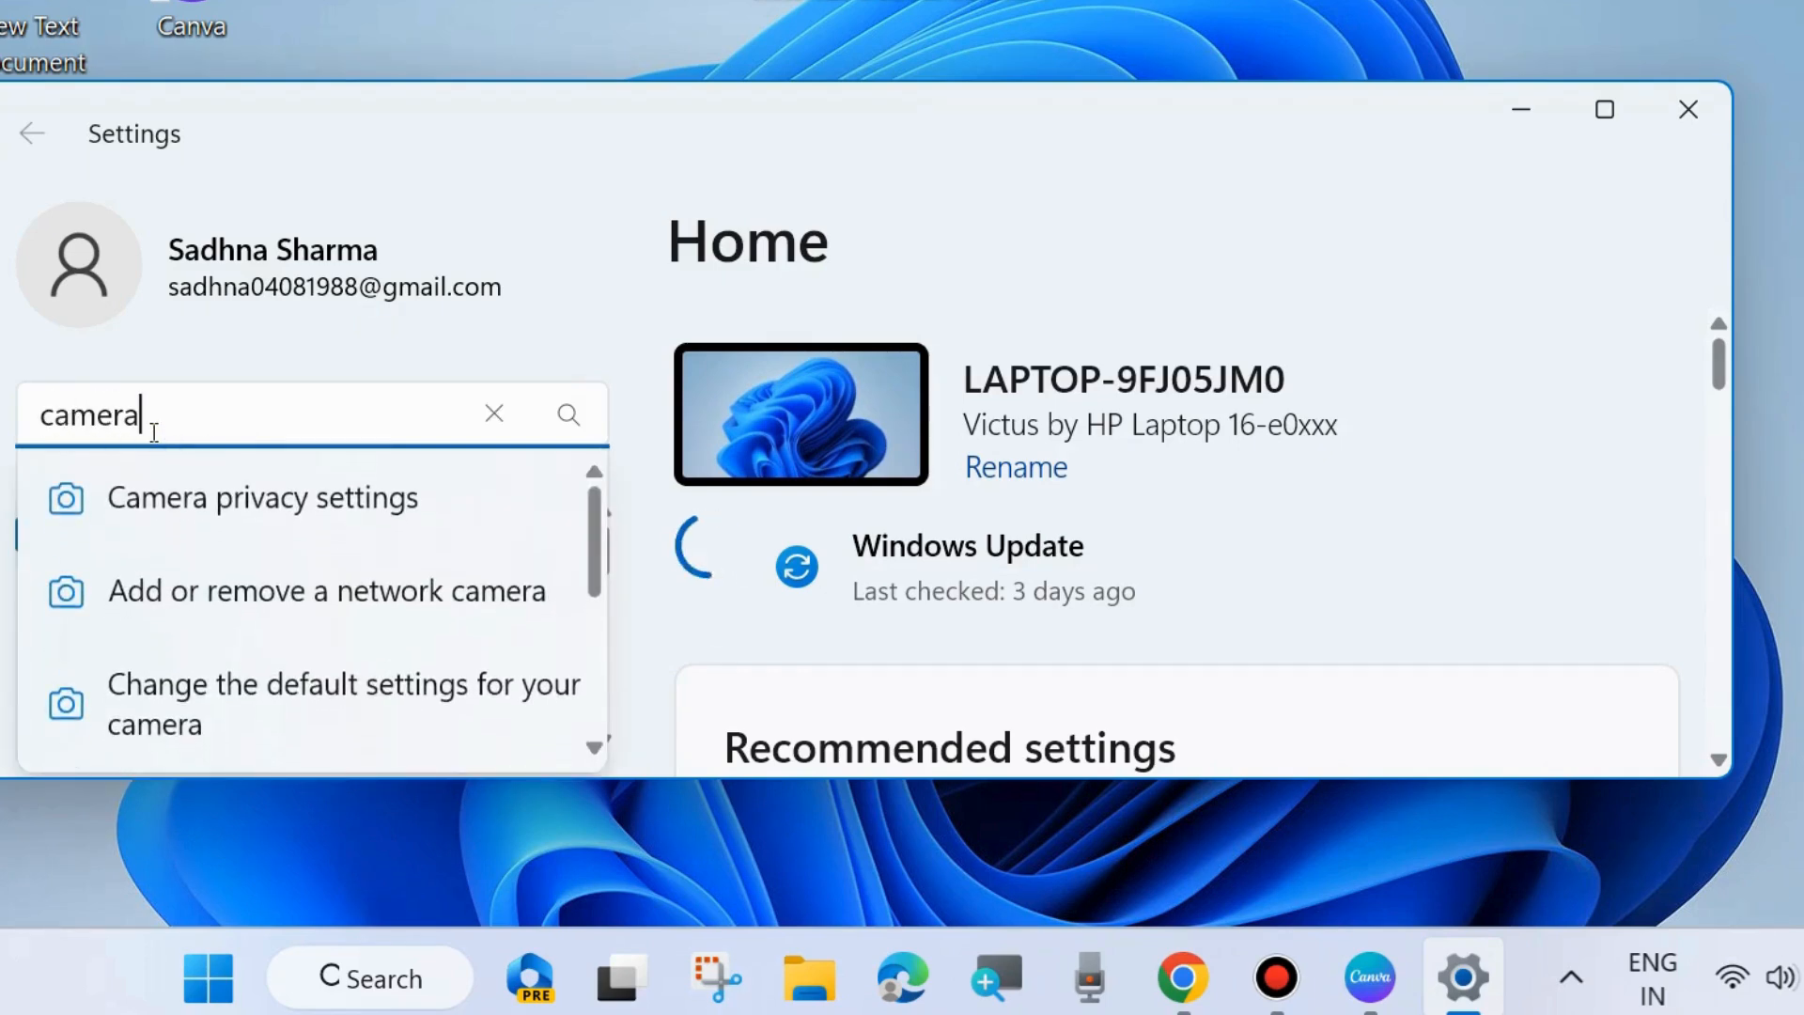
mouse_move(227, 618)
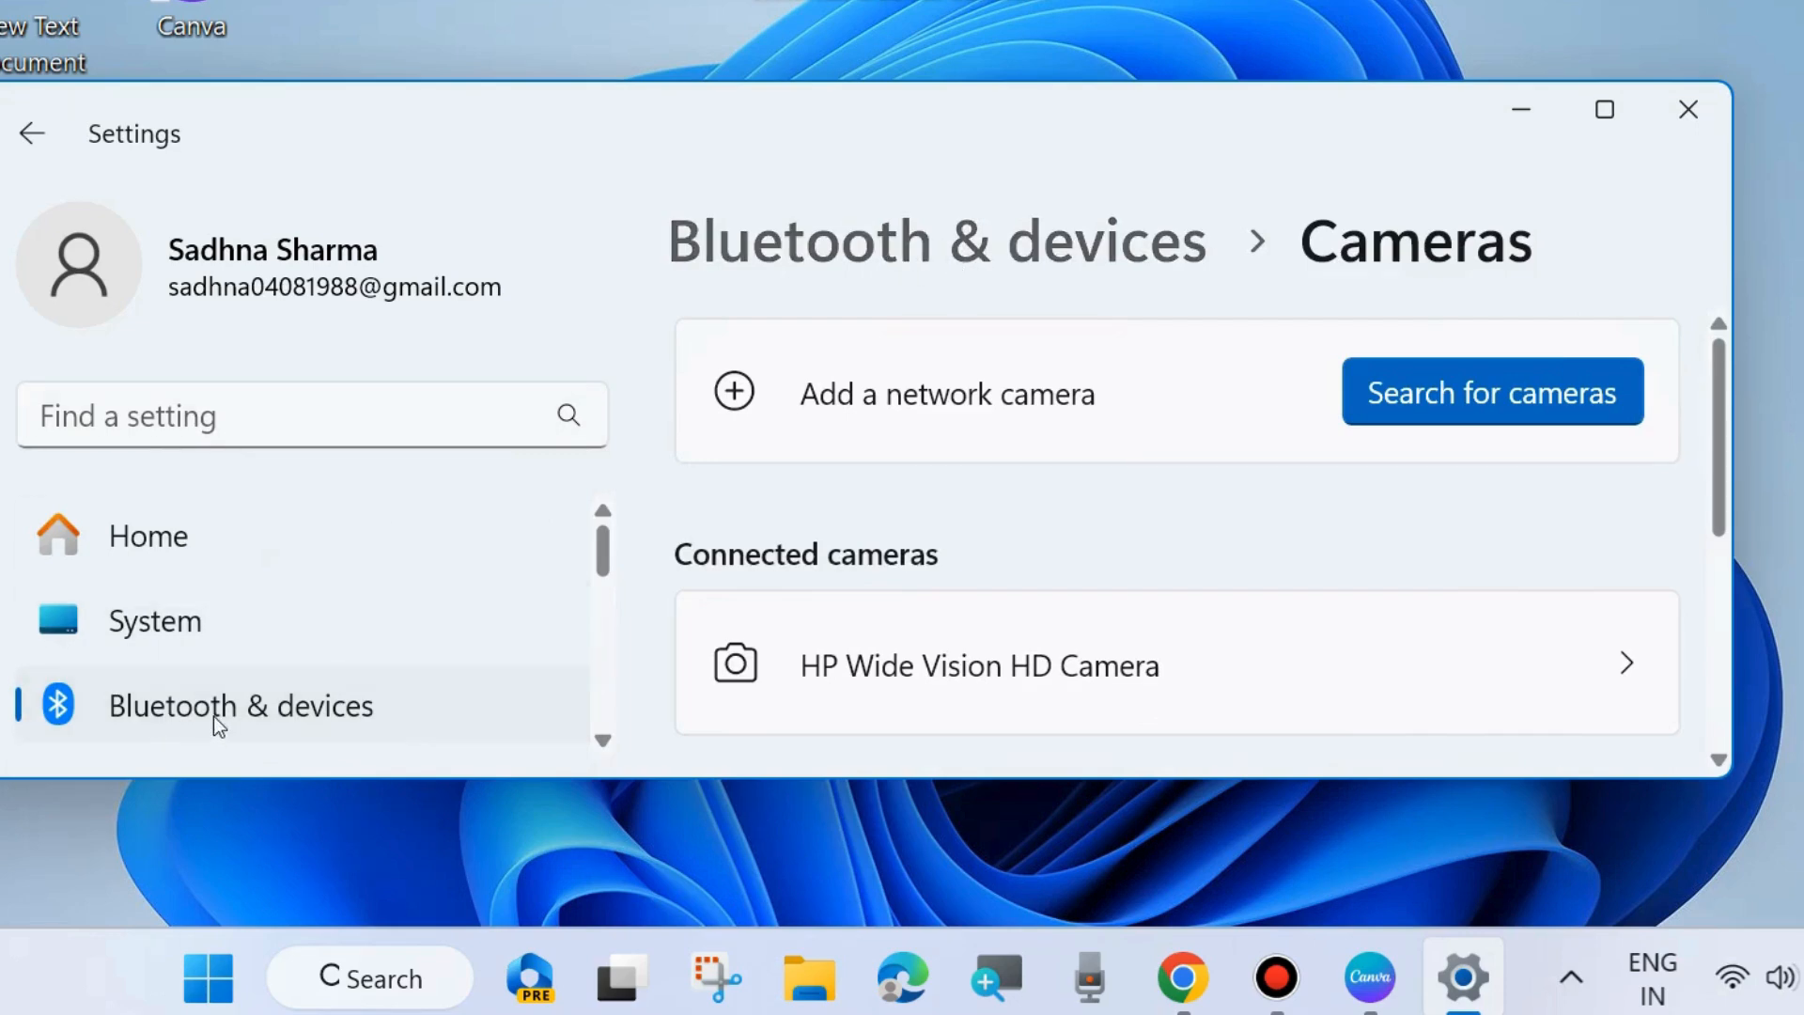
Open the HP Wide Vision HD Camera's settings and begin disabling the device.
scroll(down, 3)
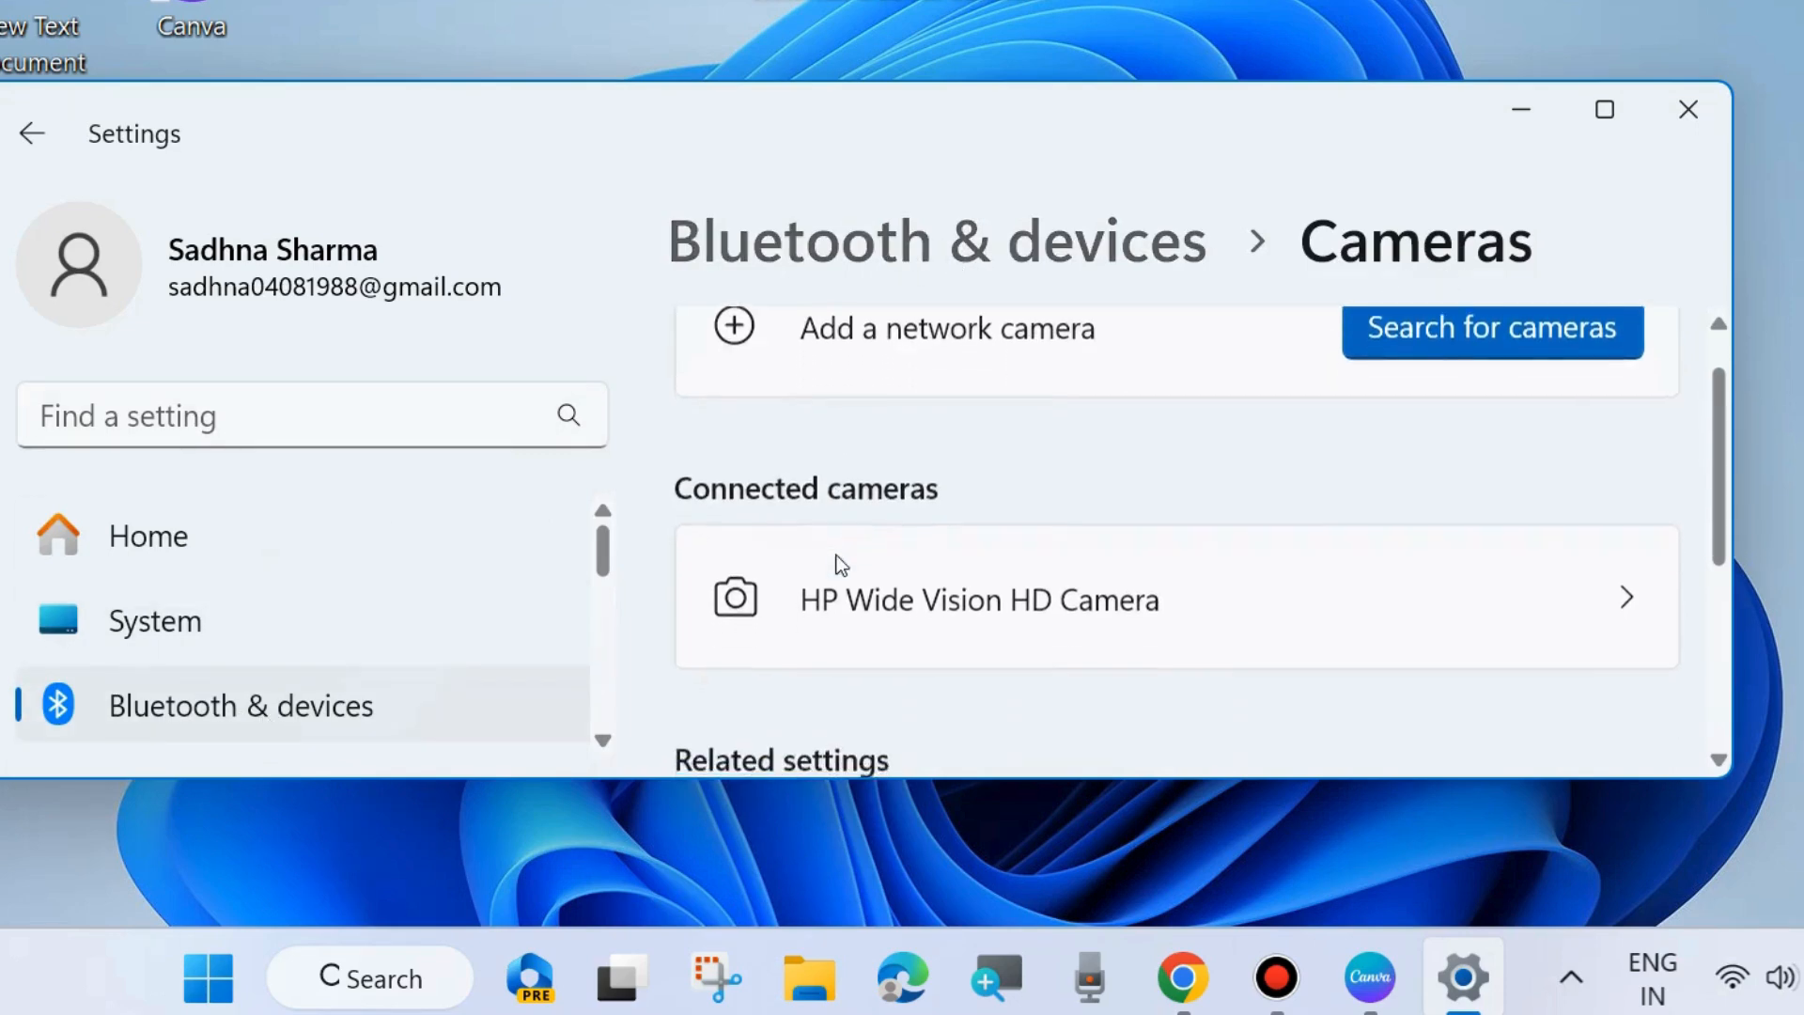
scroll(down, 3)
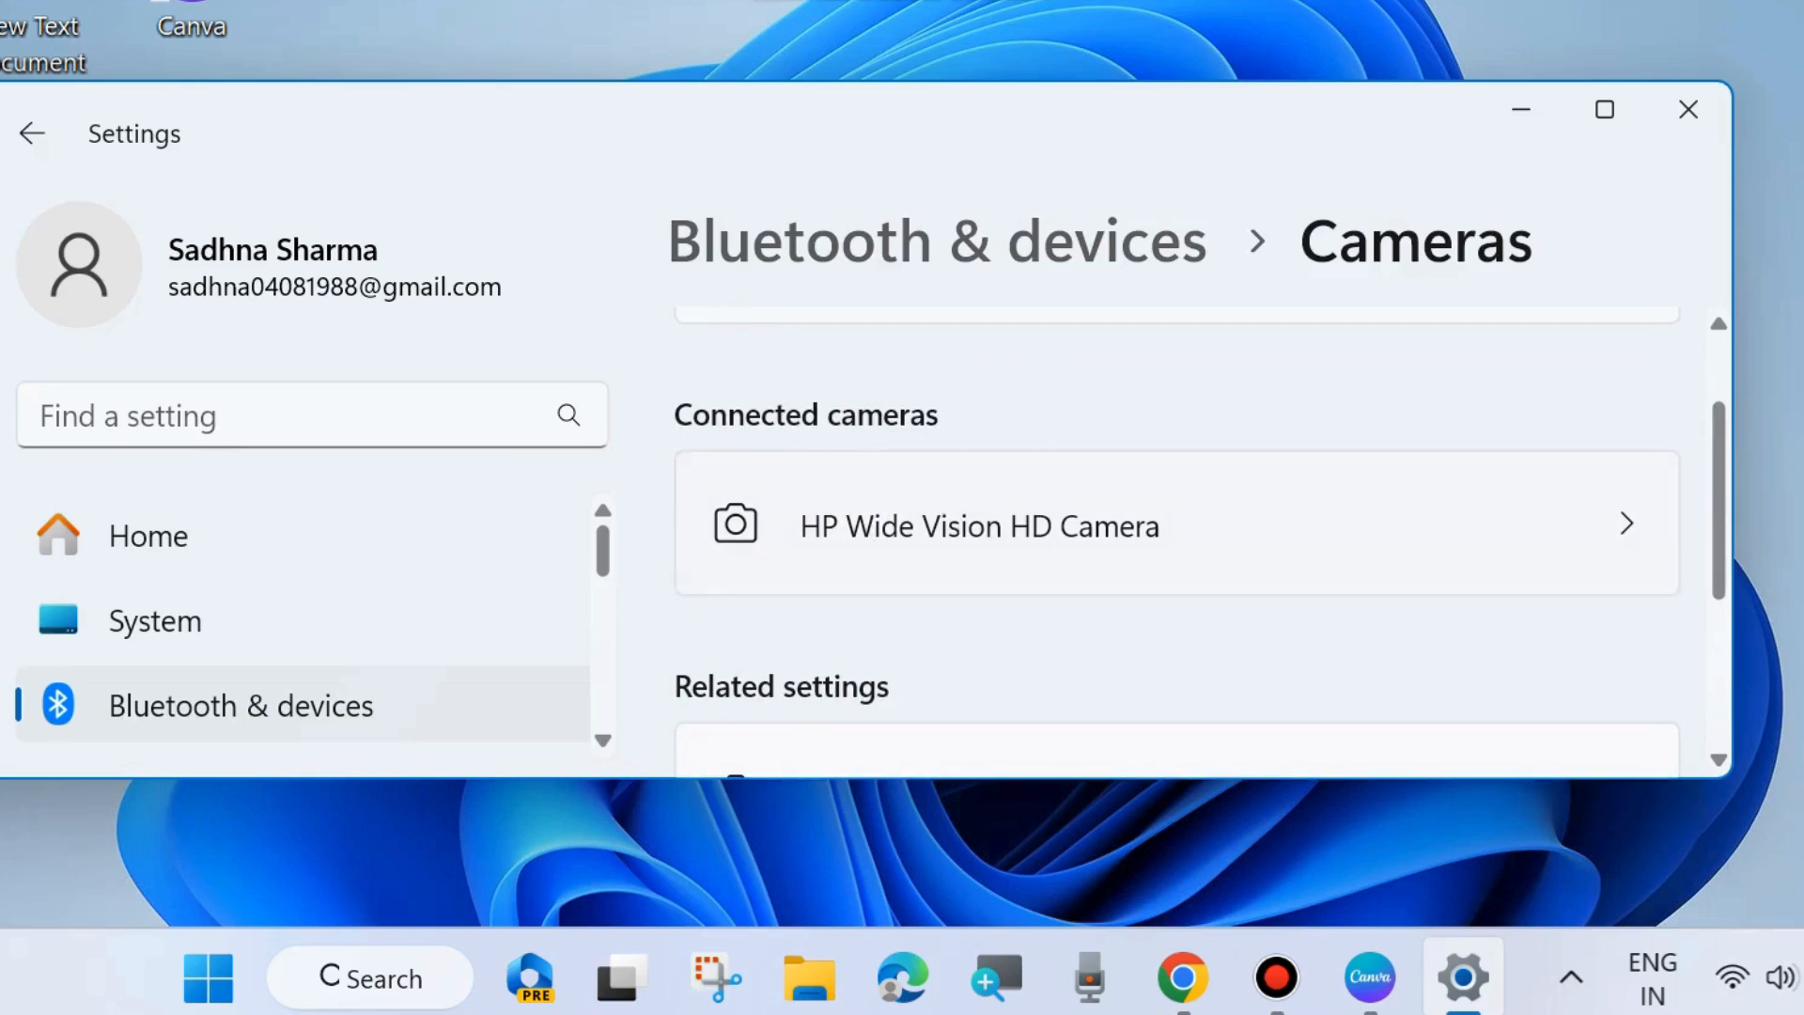
click(978, 526)
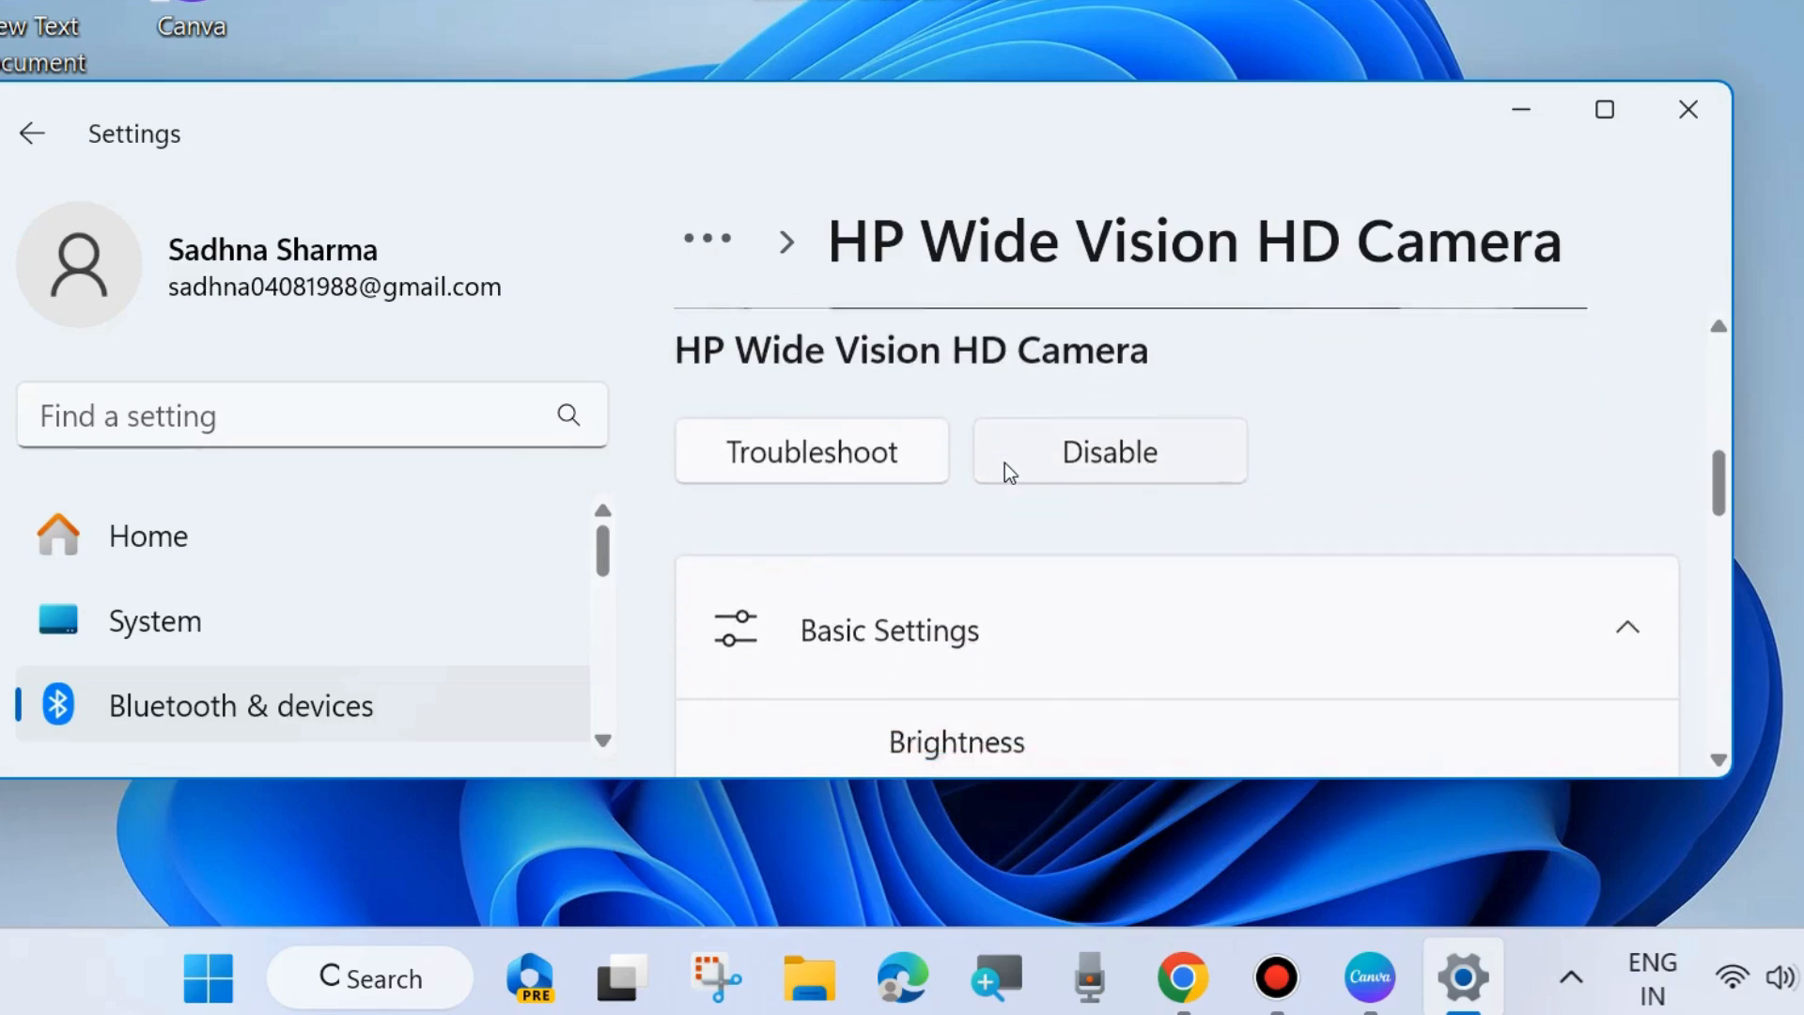
scroll(down, 3)
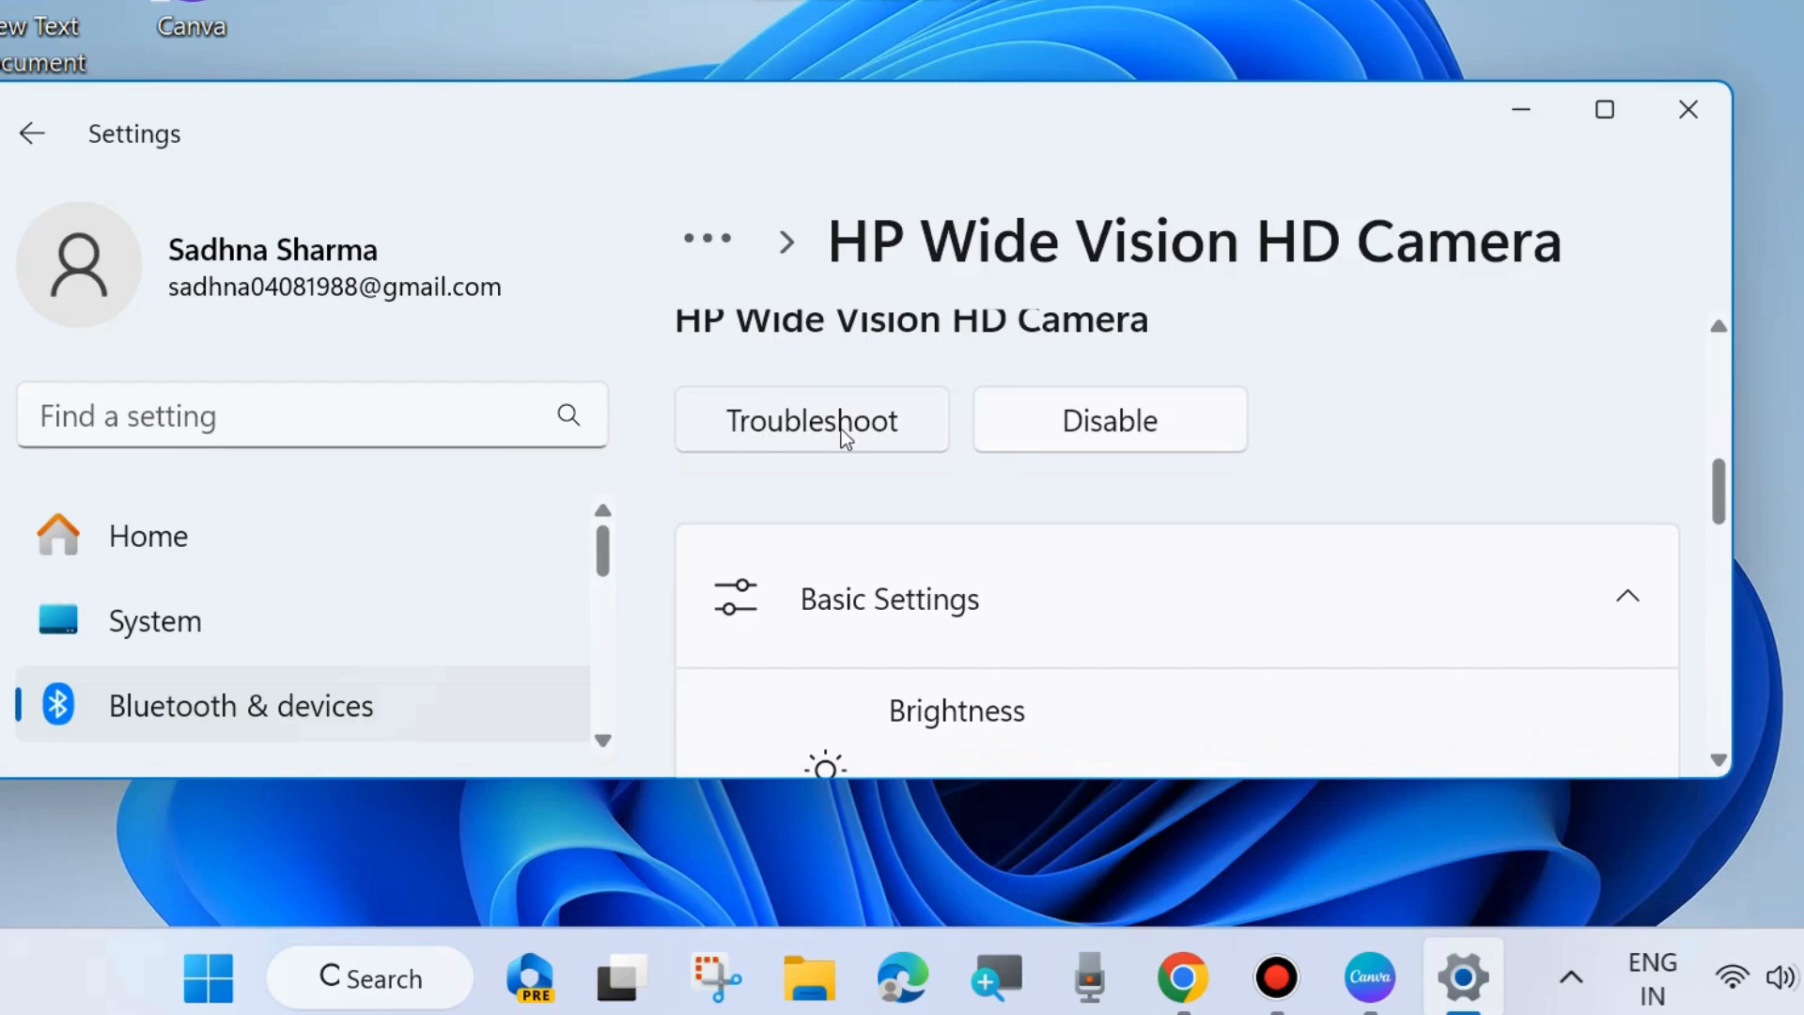
click(1107, 419)
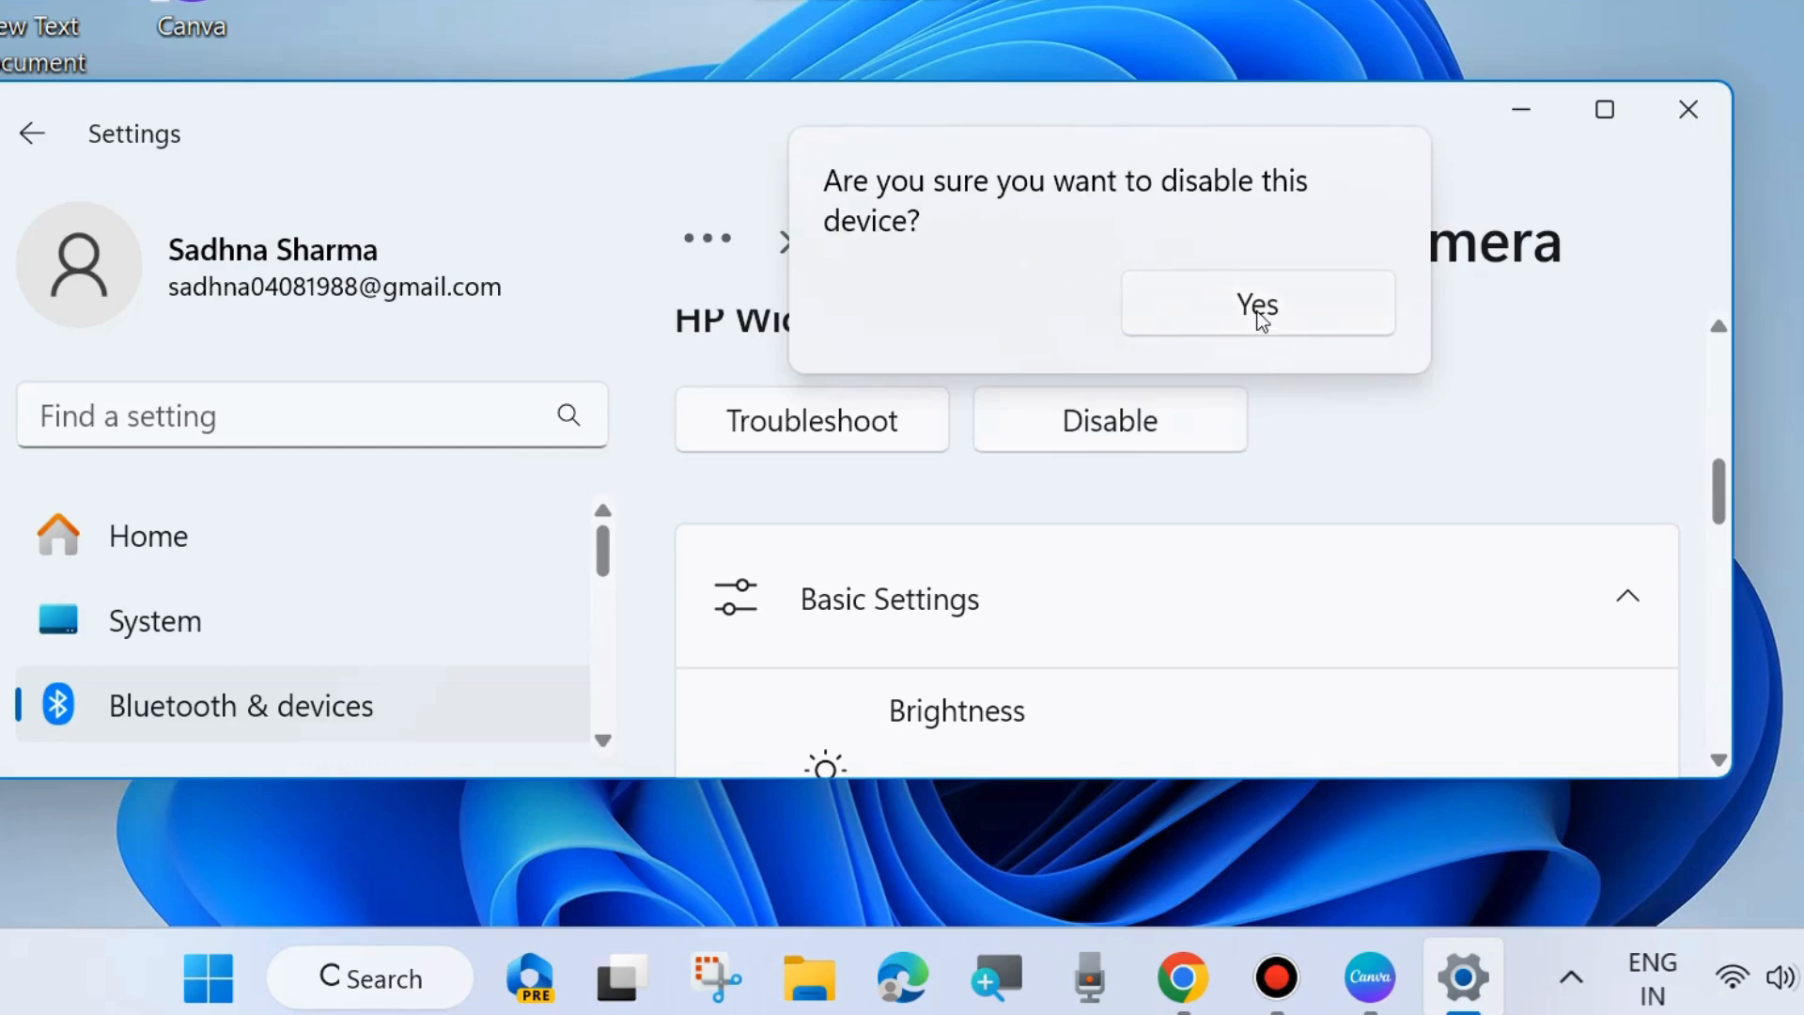
Confirm disabling the HP Wide Vision HD Camera, then reopen its settings page.
click(1256, 302)
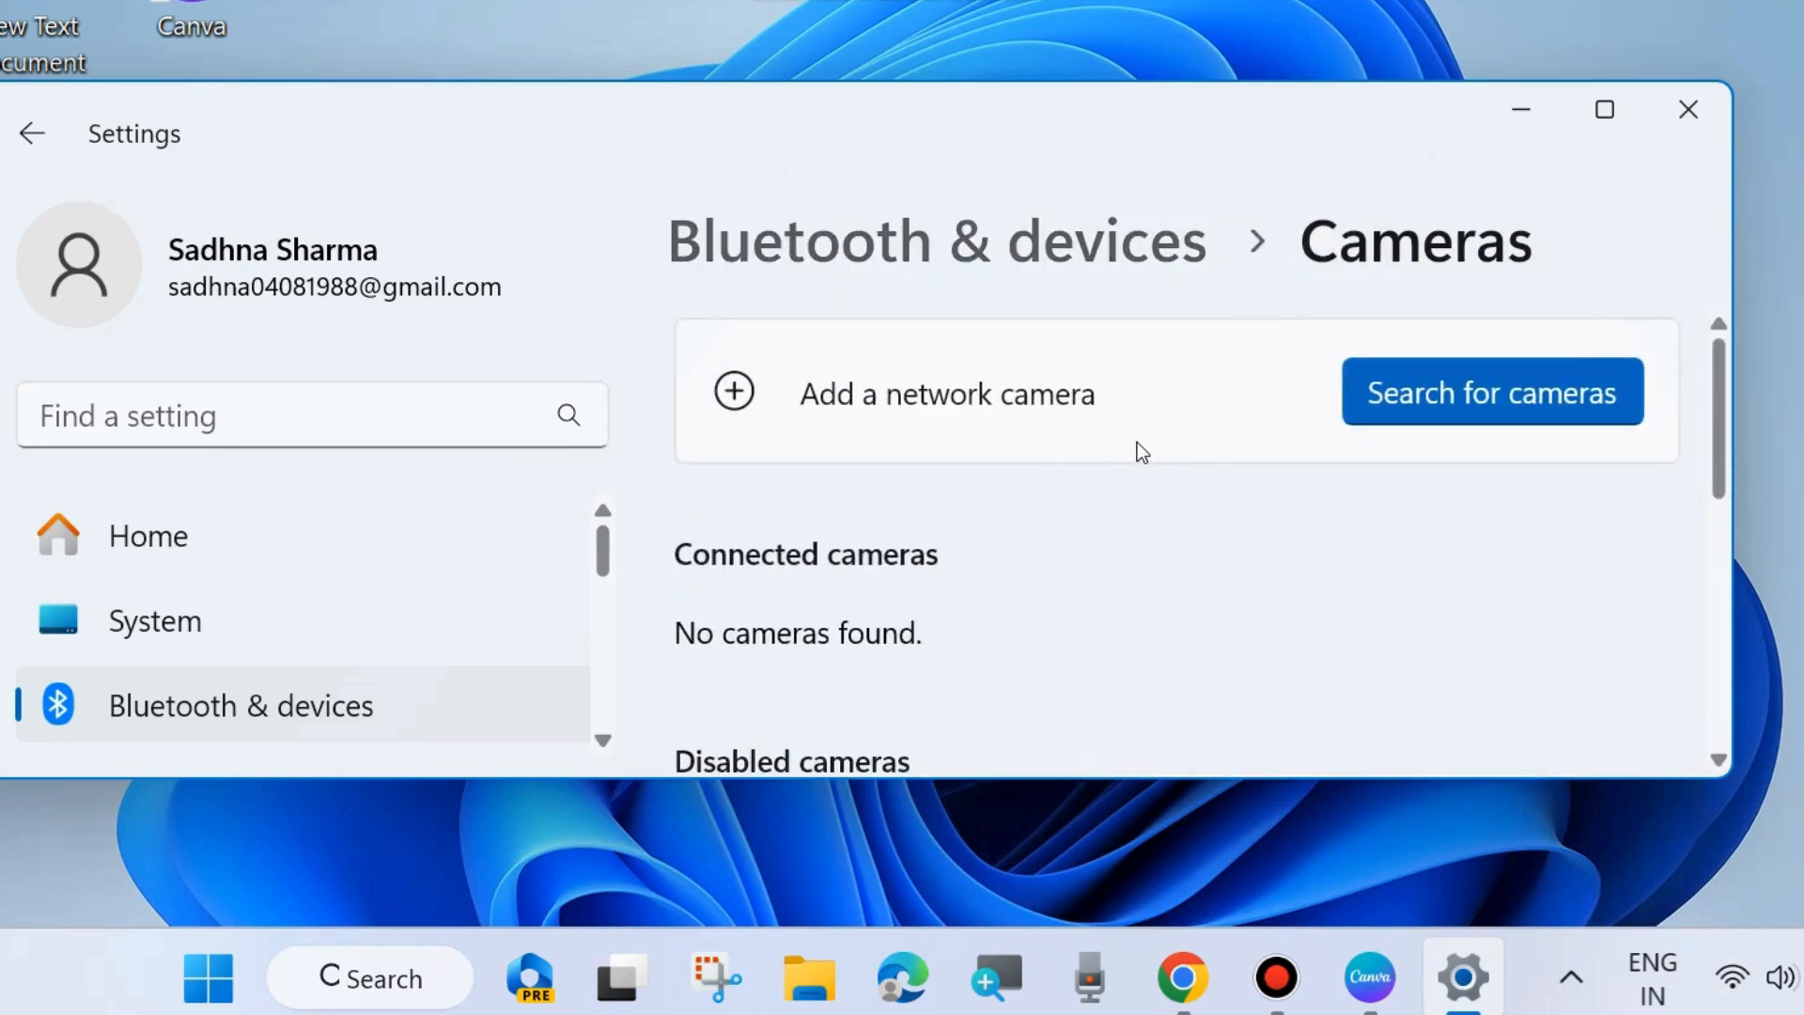
scroll(down, 3)
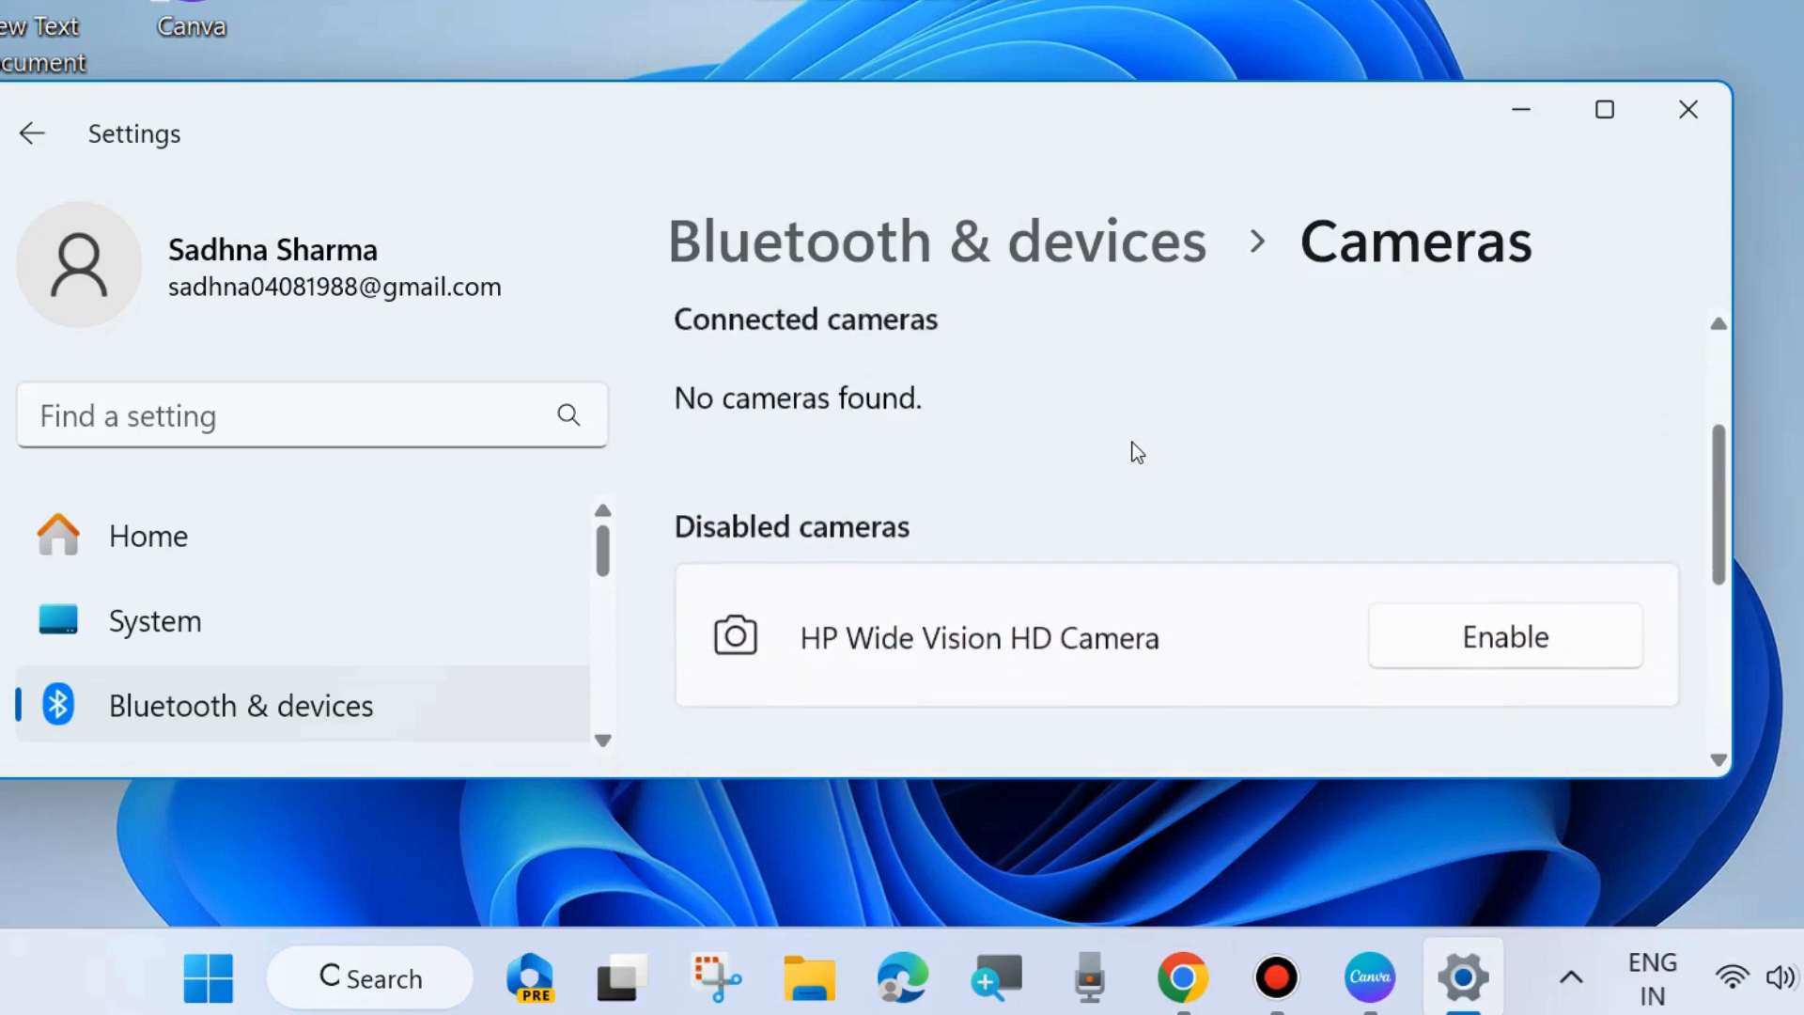
scroll(down, 3)
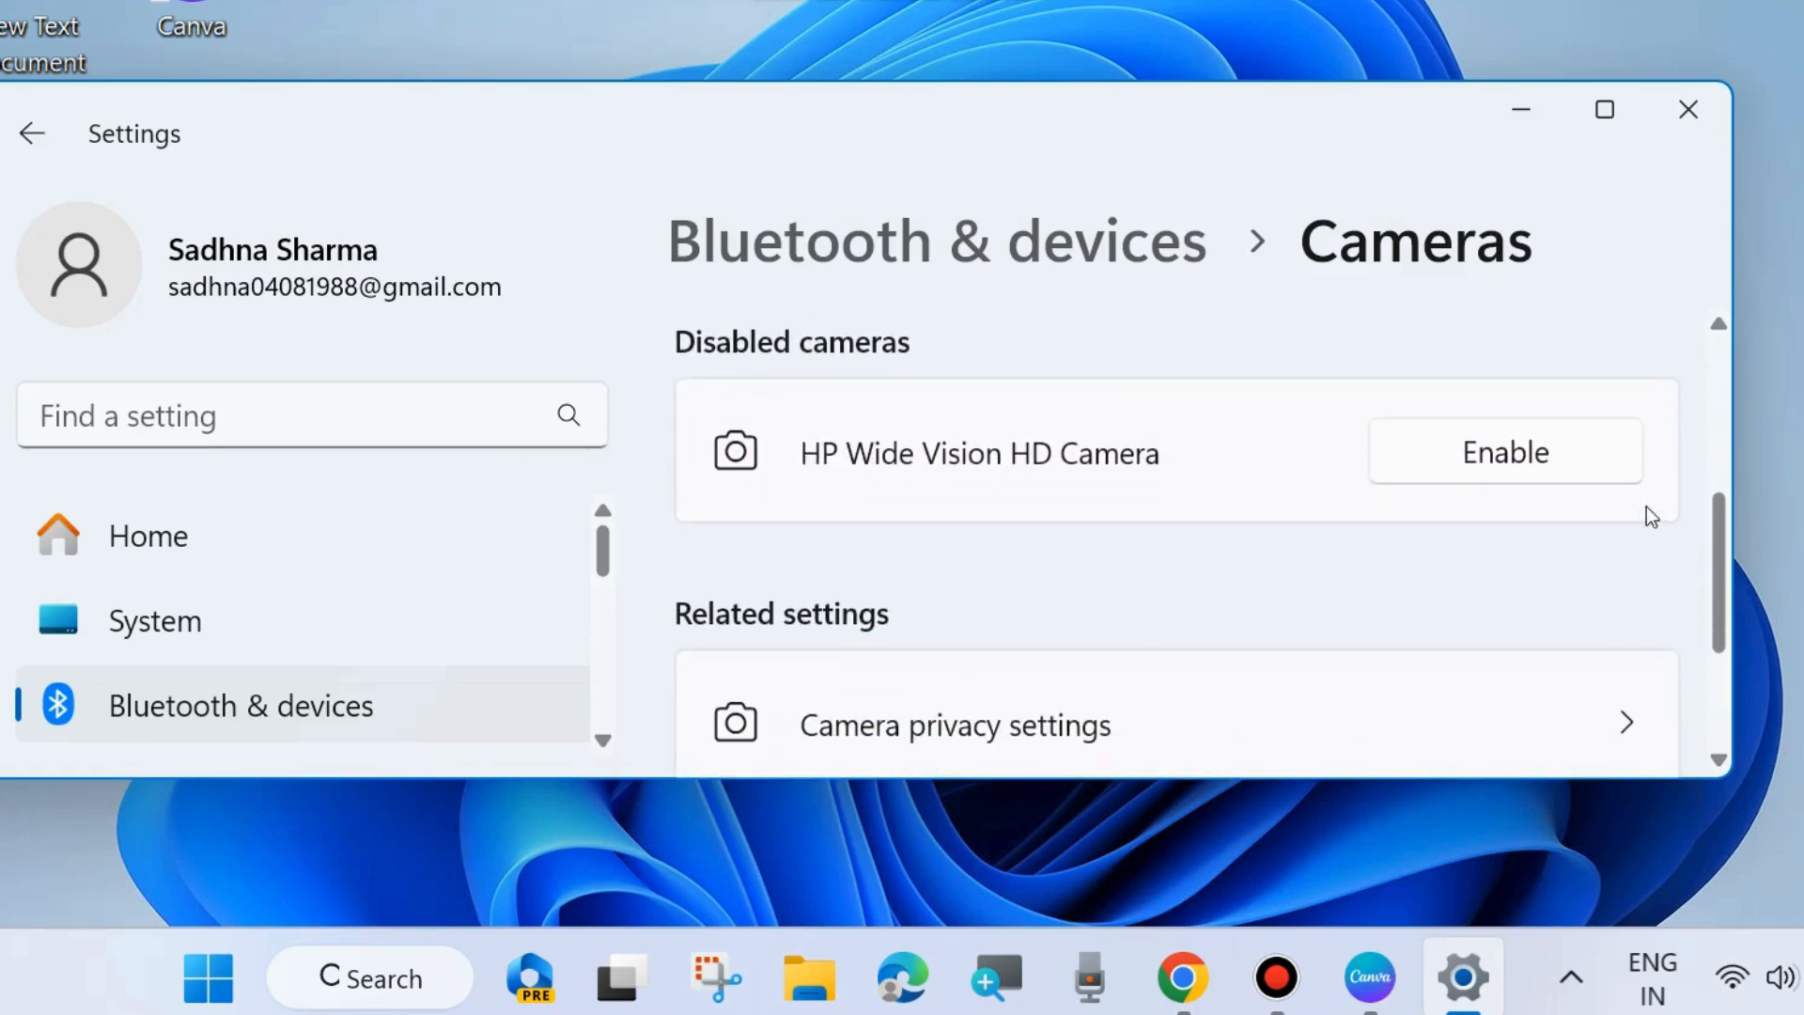
scroll(down, 3)
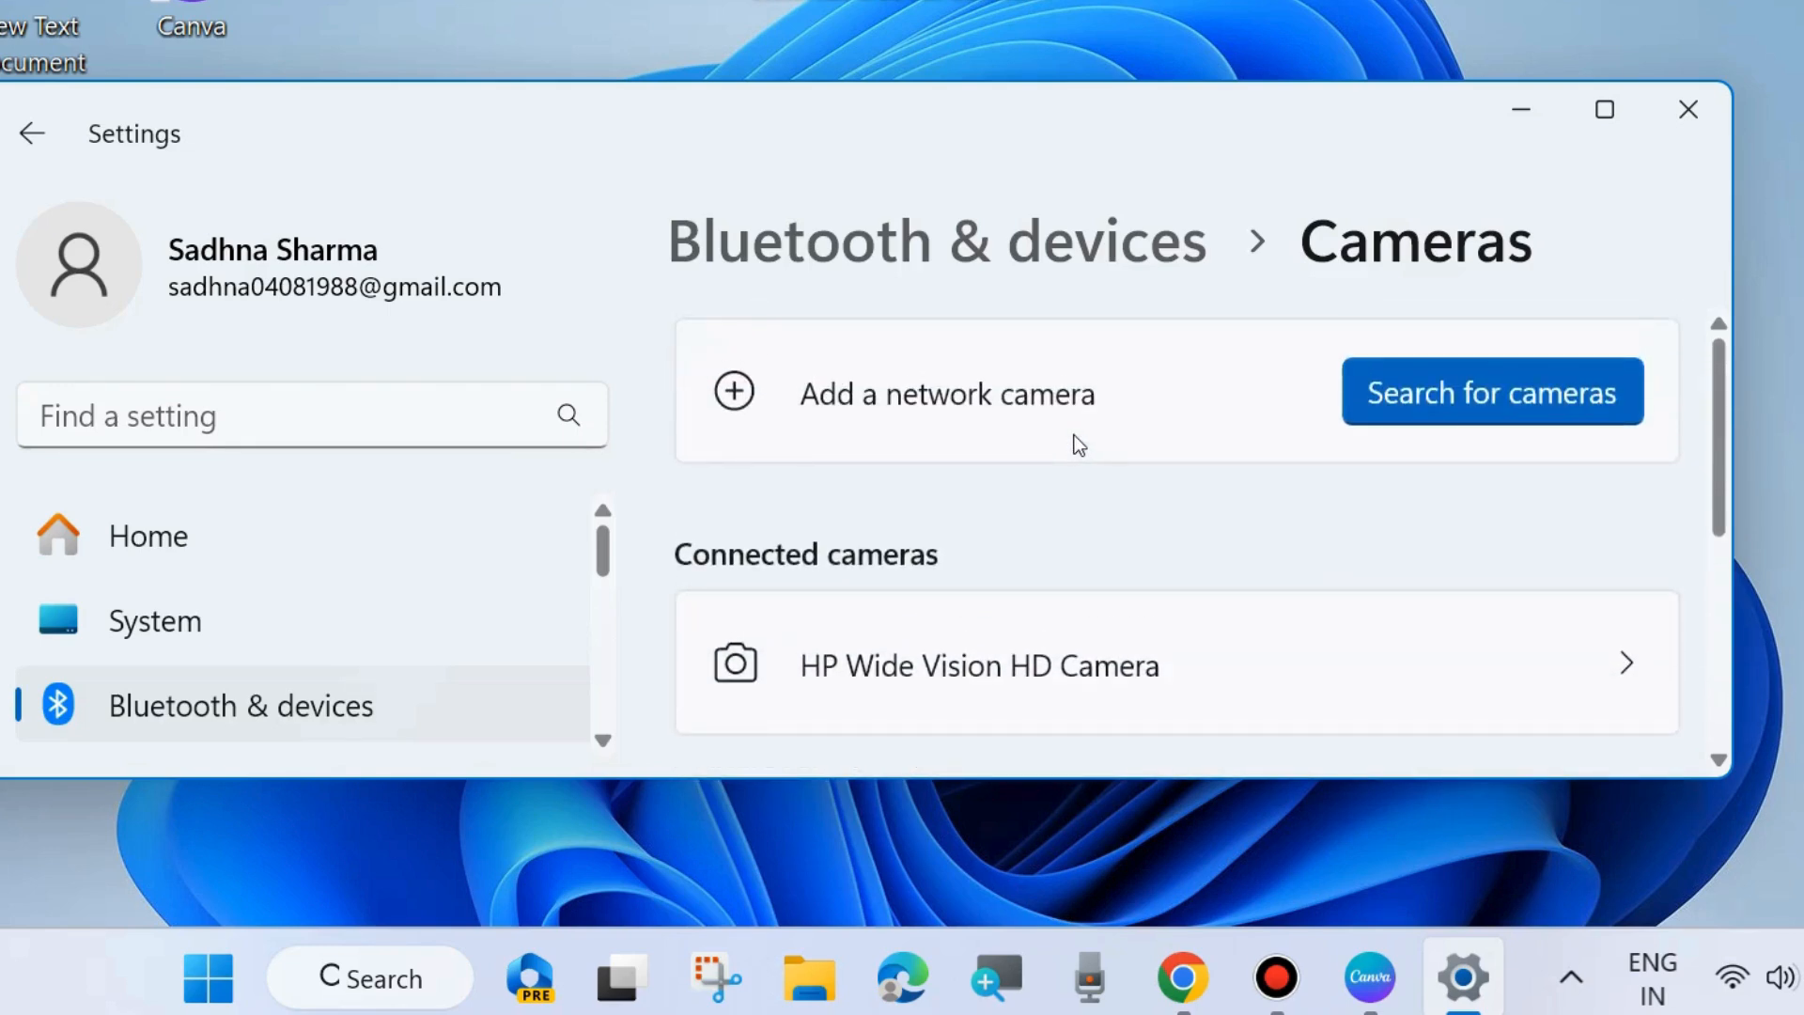
click(978, 665)
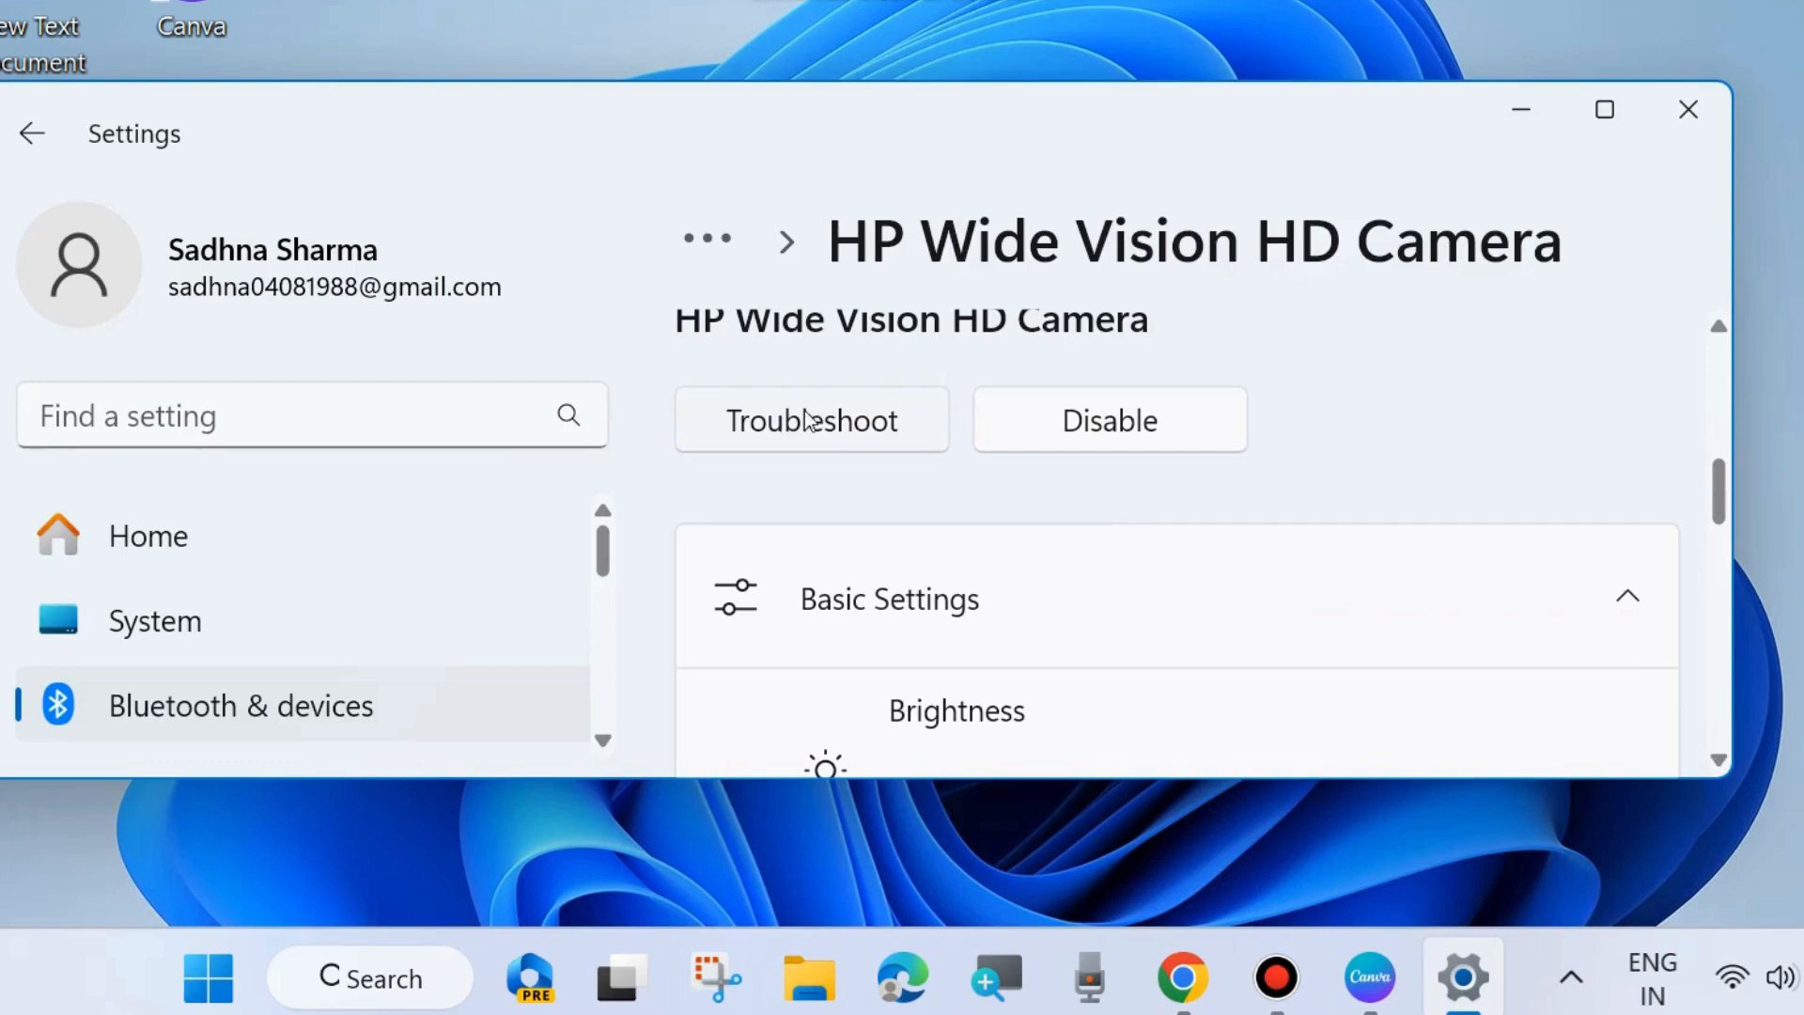
mouse_move(805, 428)
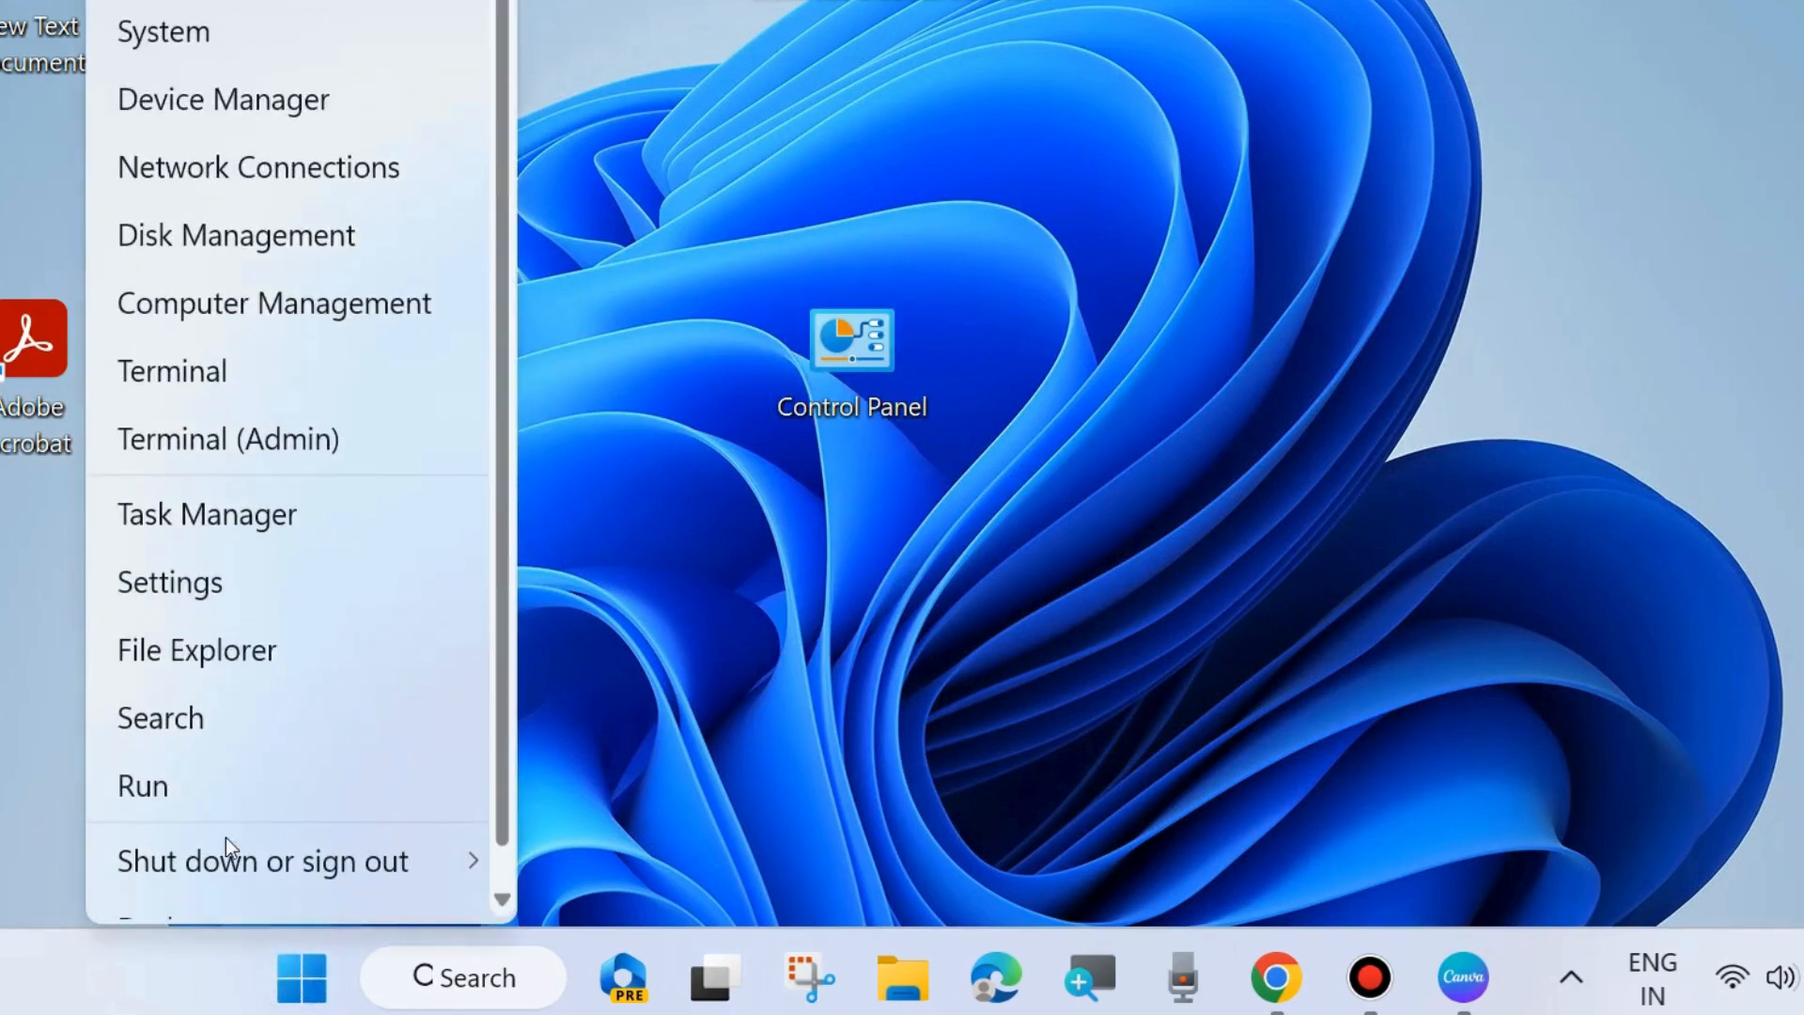
Run the Camera troubleshooter from System > Troubleshoot > Other troubleshooters.
click(169, 581)
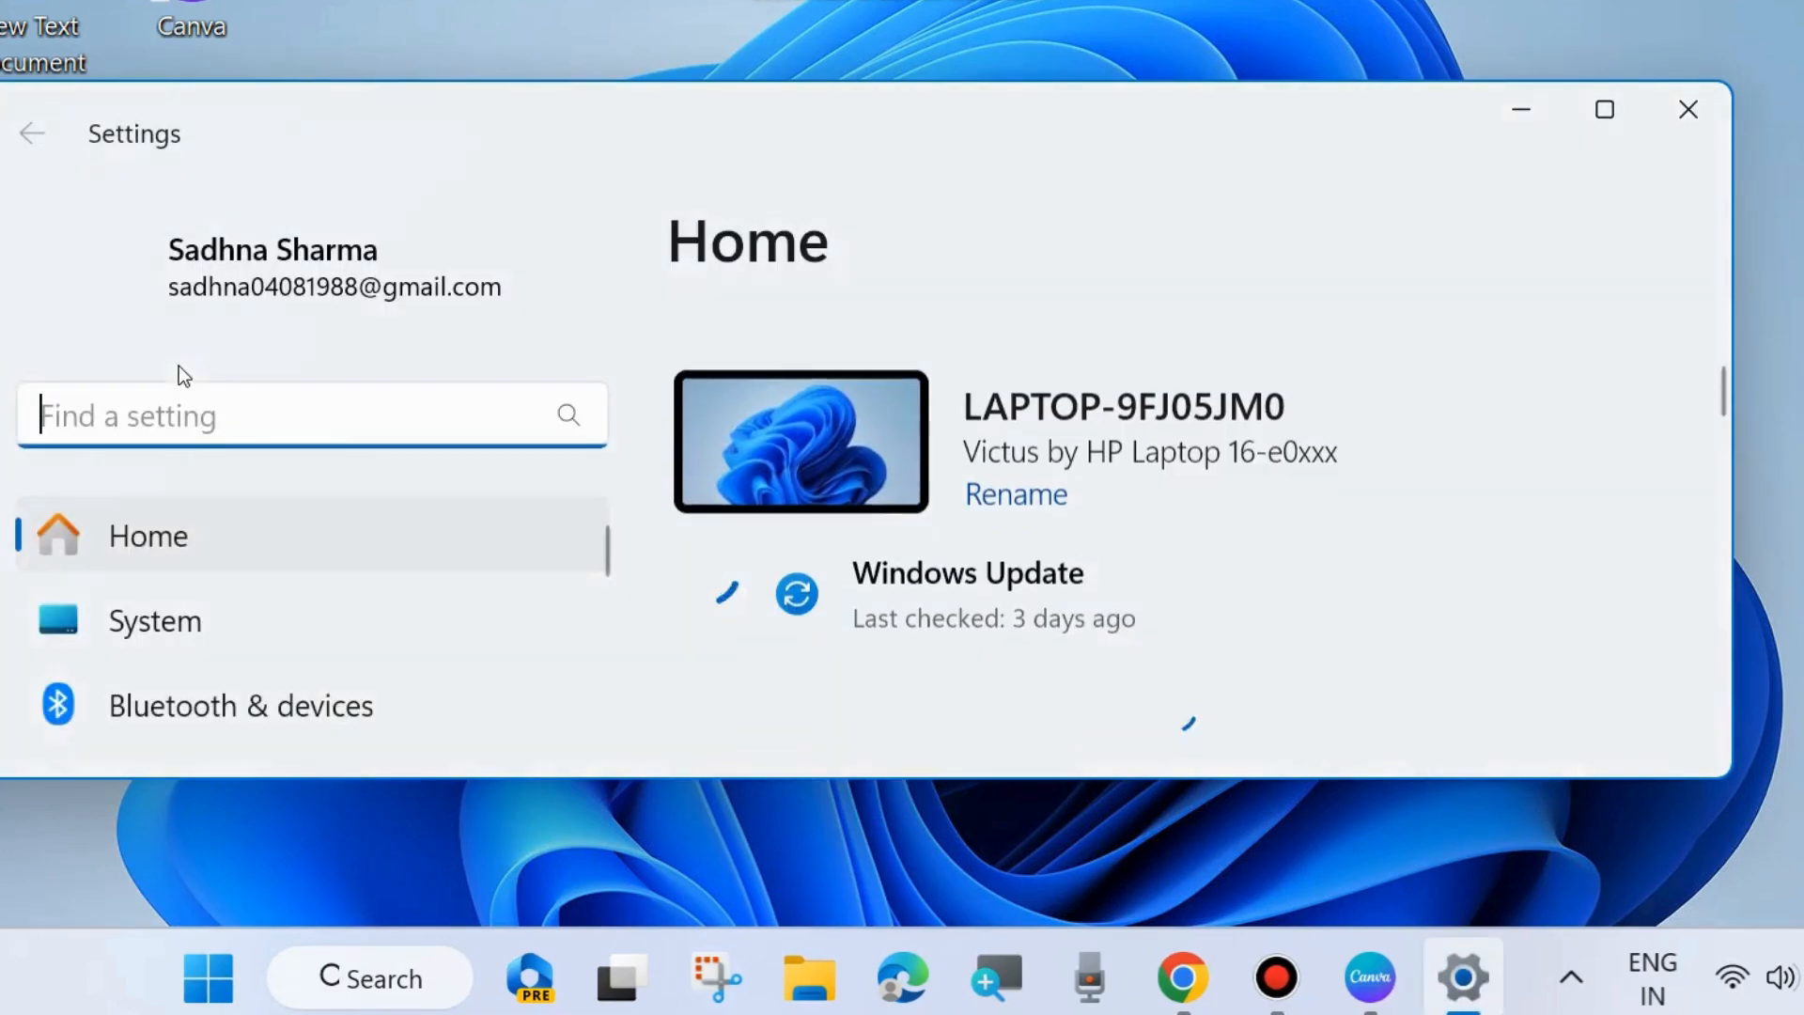
scroll(down, 3)
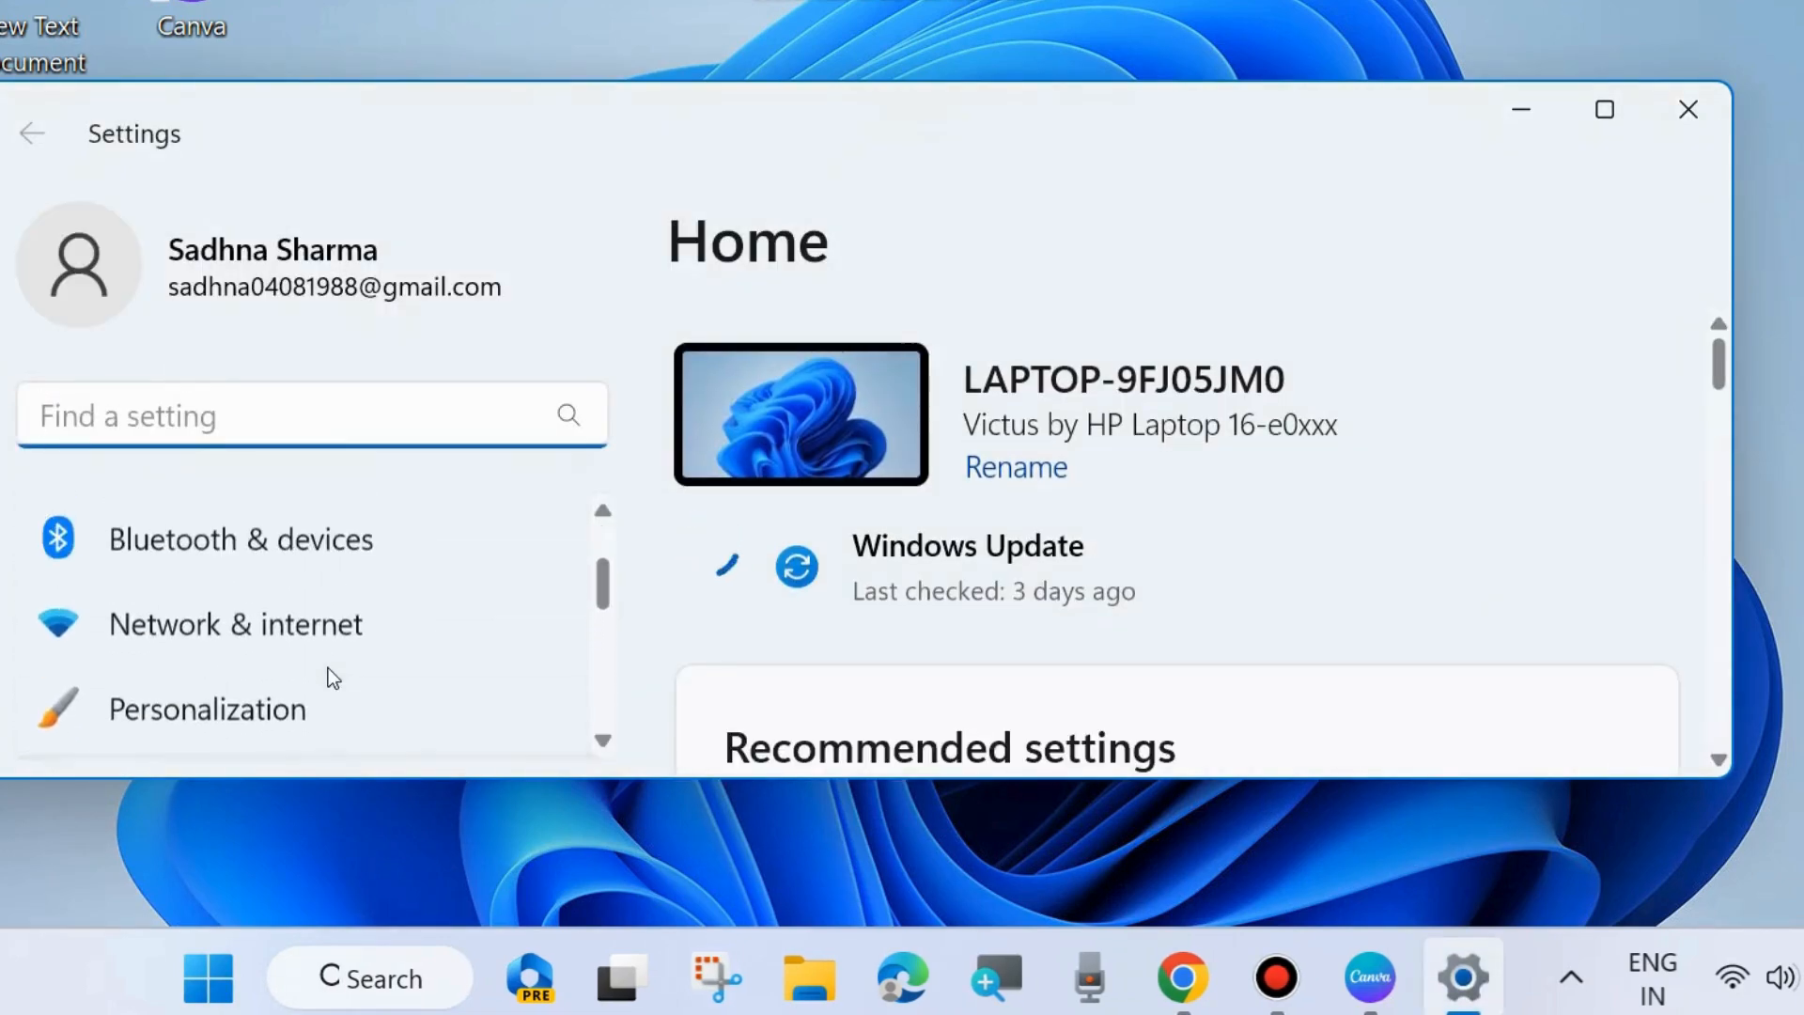
click(154, 617)
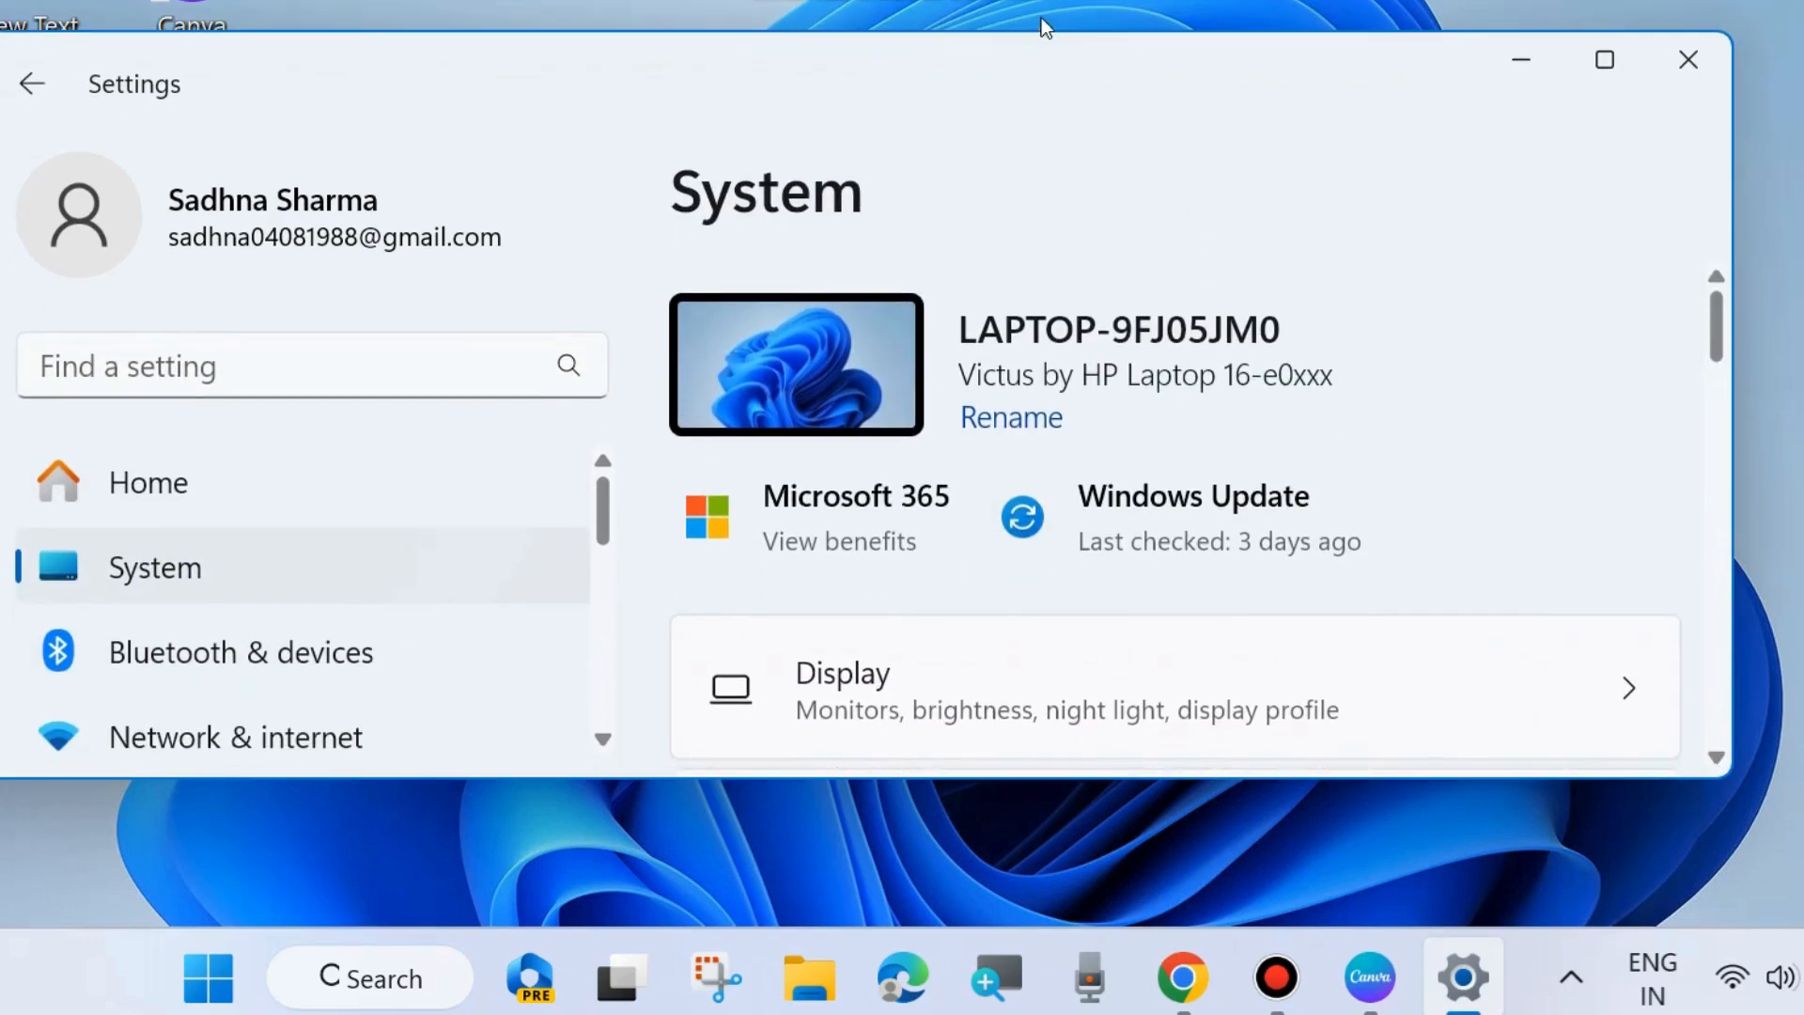
scroll(down, 3)
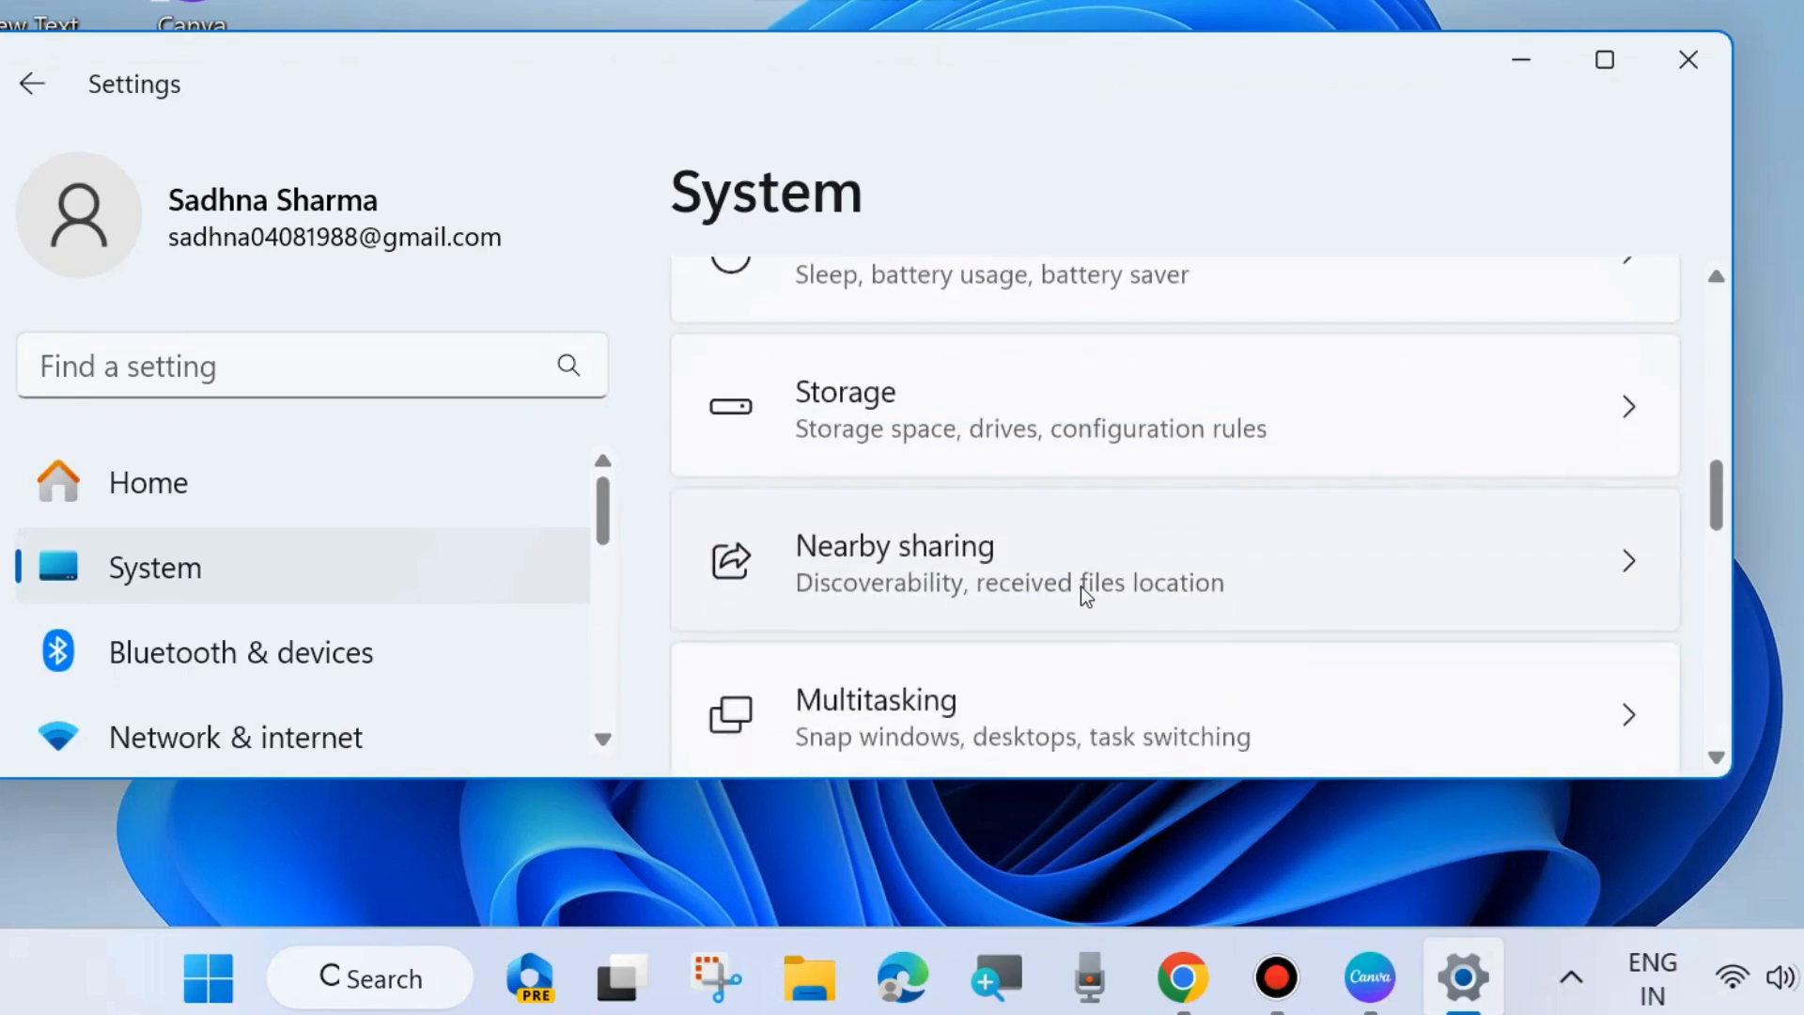
scroll(down, 3)
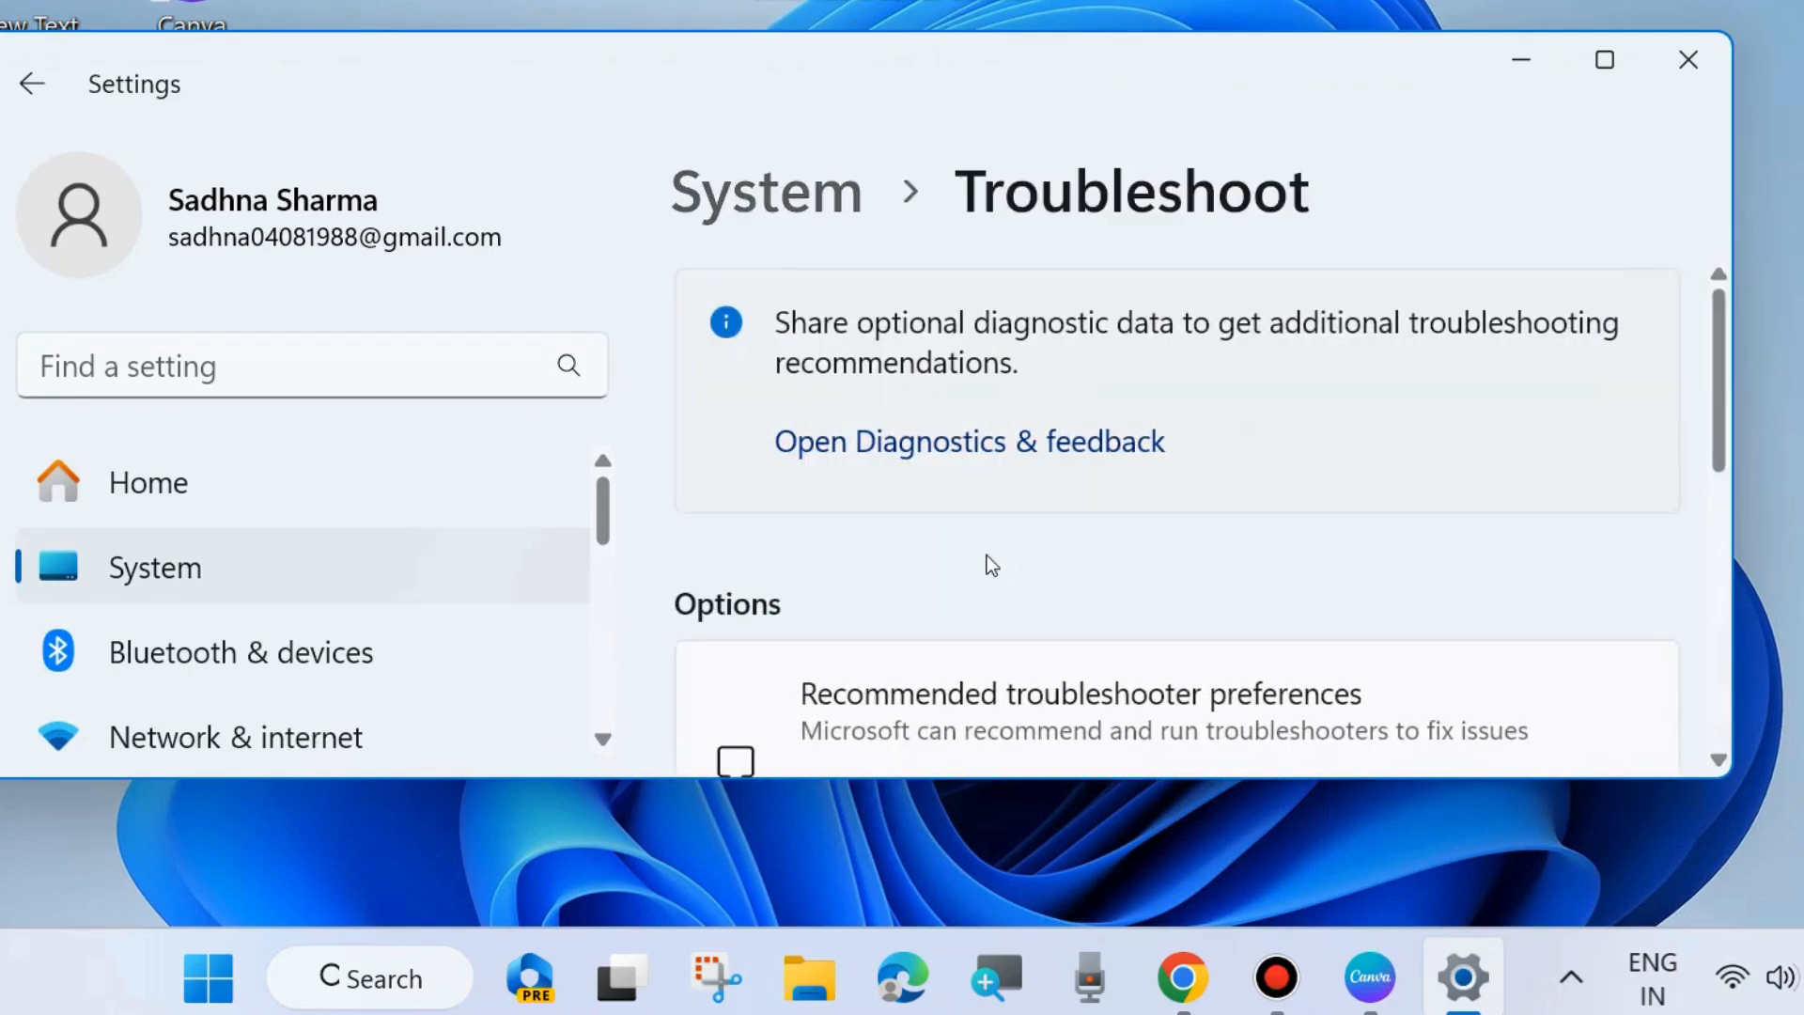
scroll(down, 3)
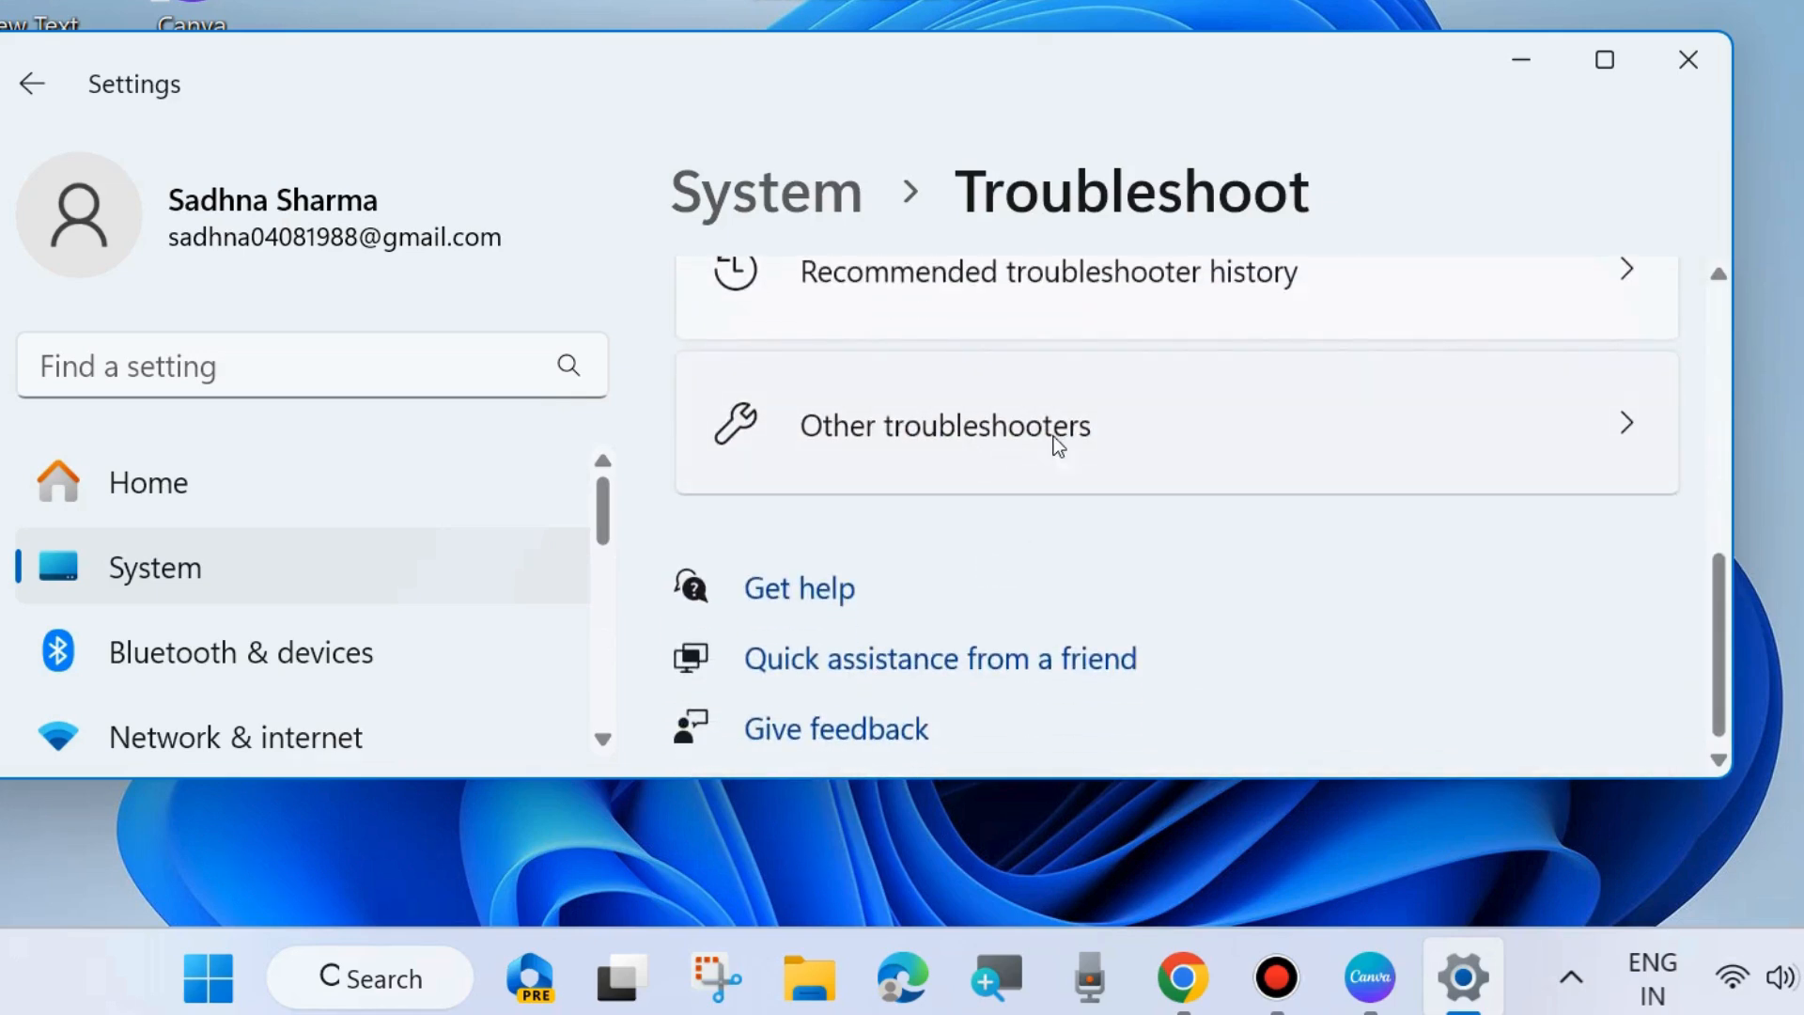
click(943, 425)
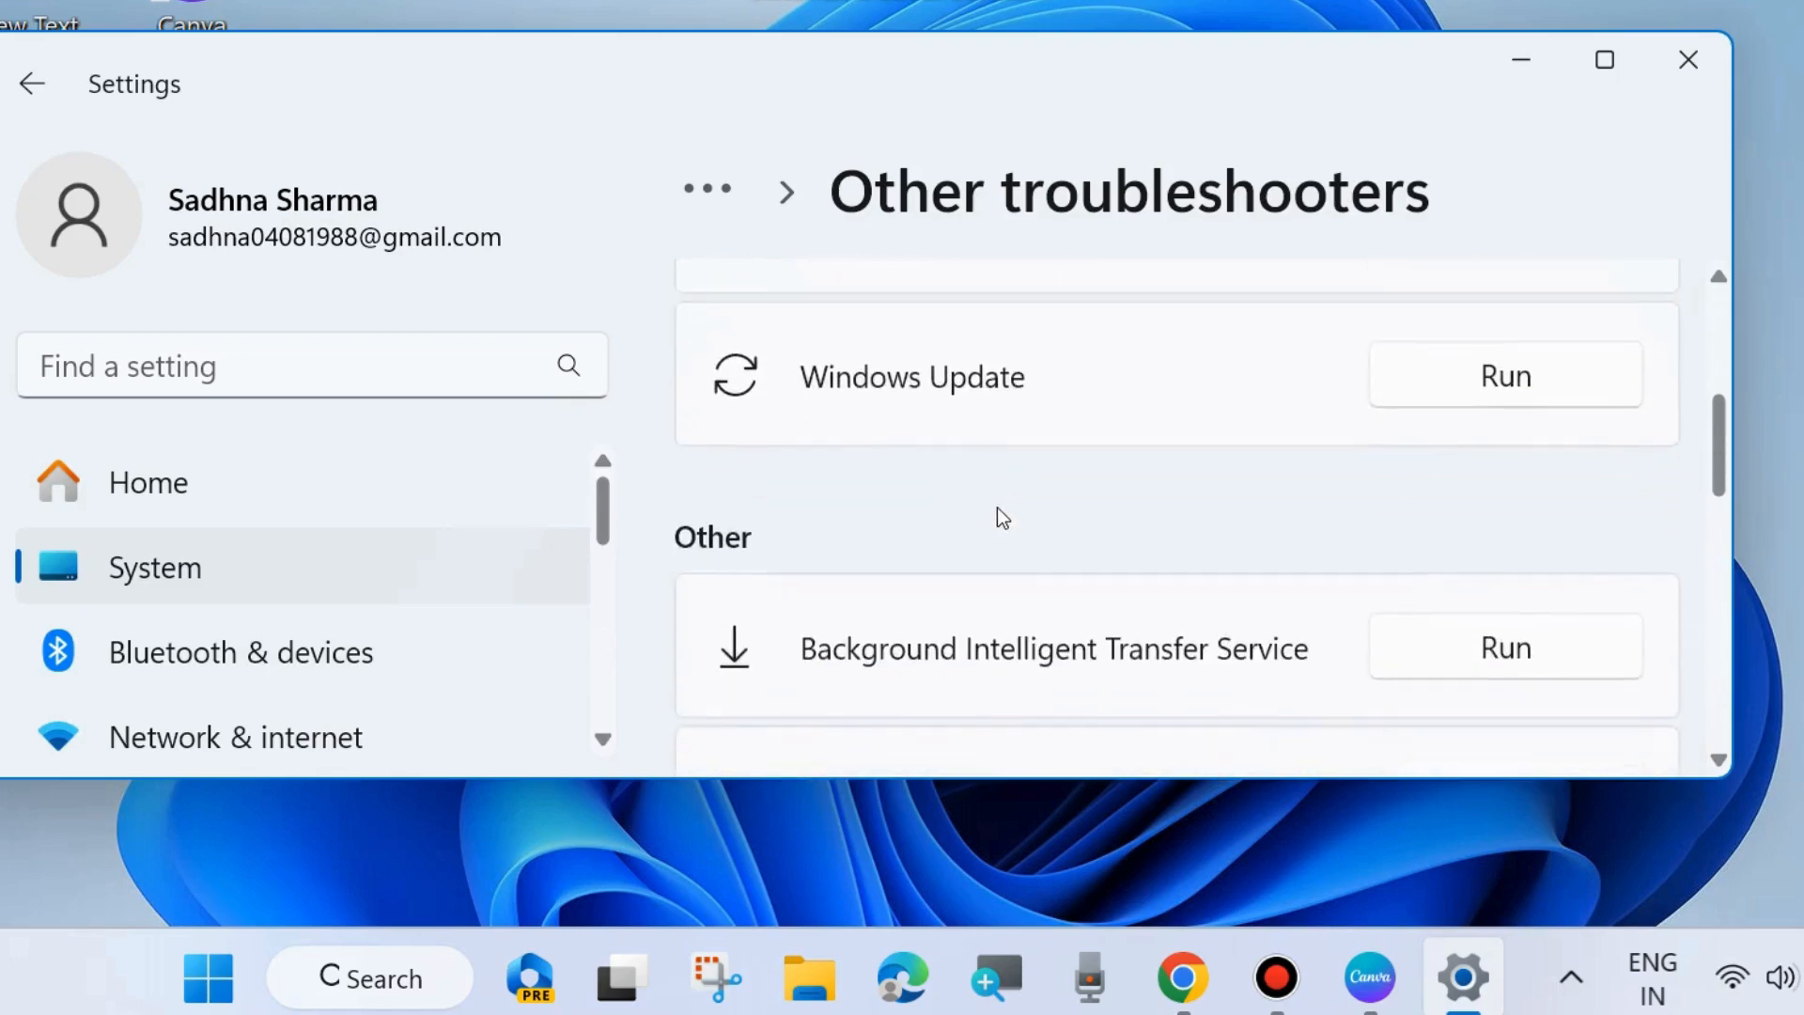
scroll(down, 3)
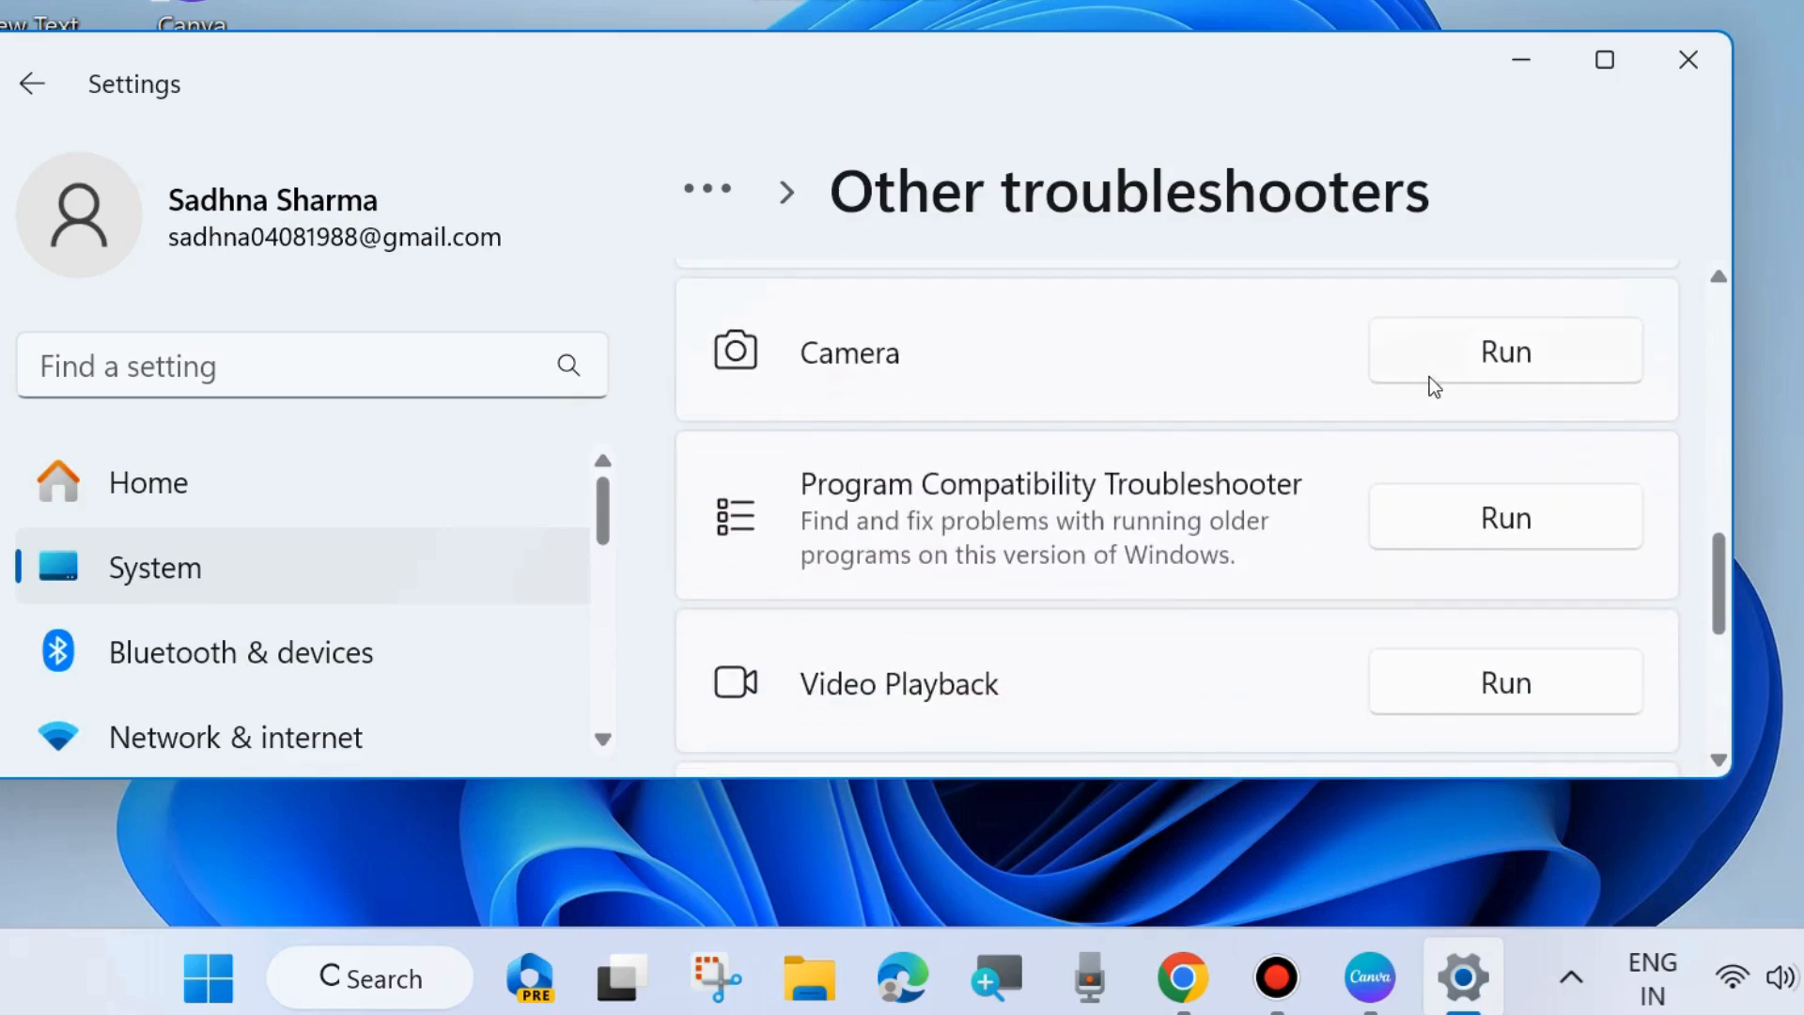
click(1505, 351)
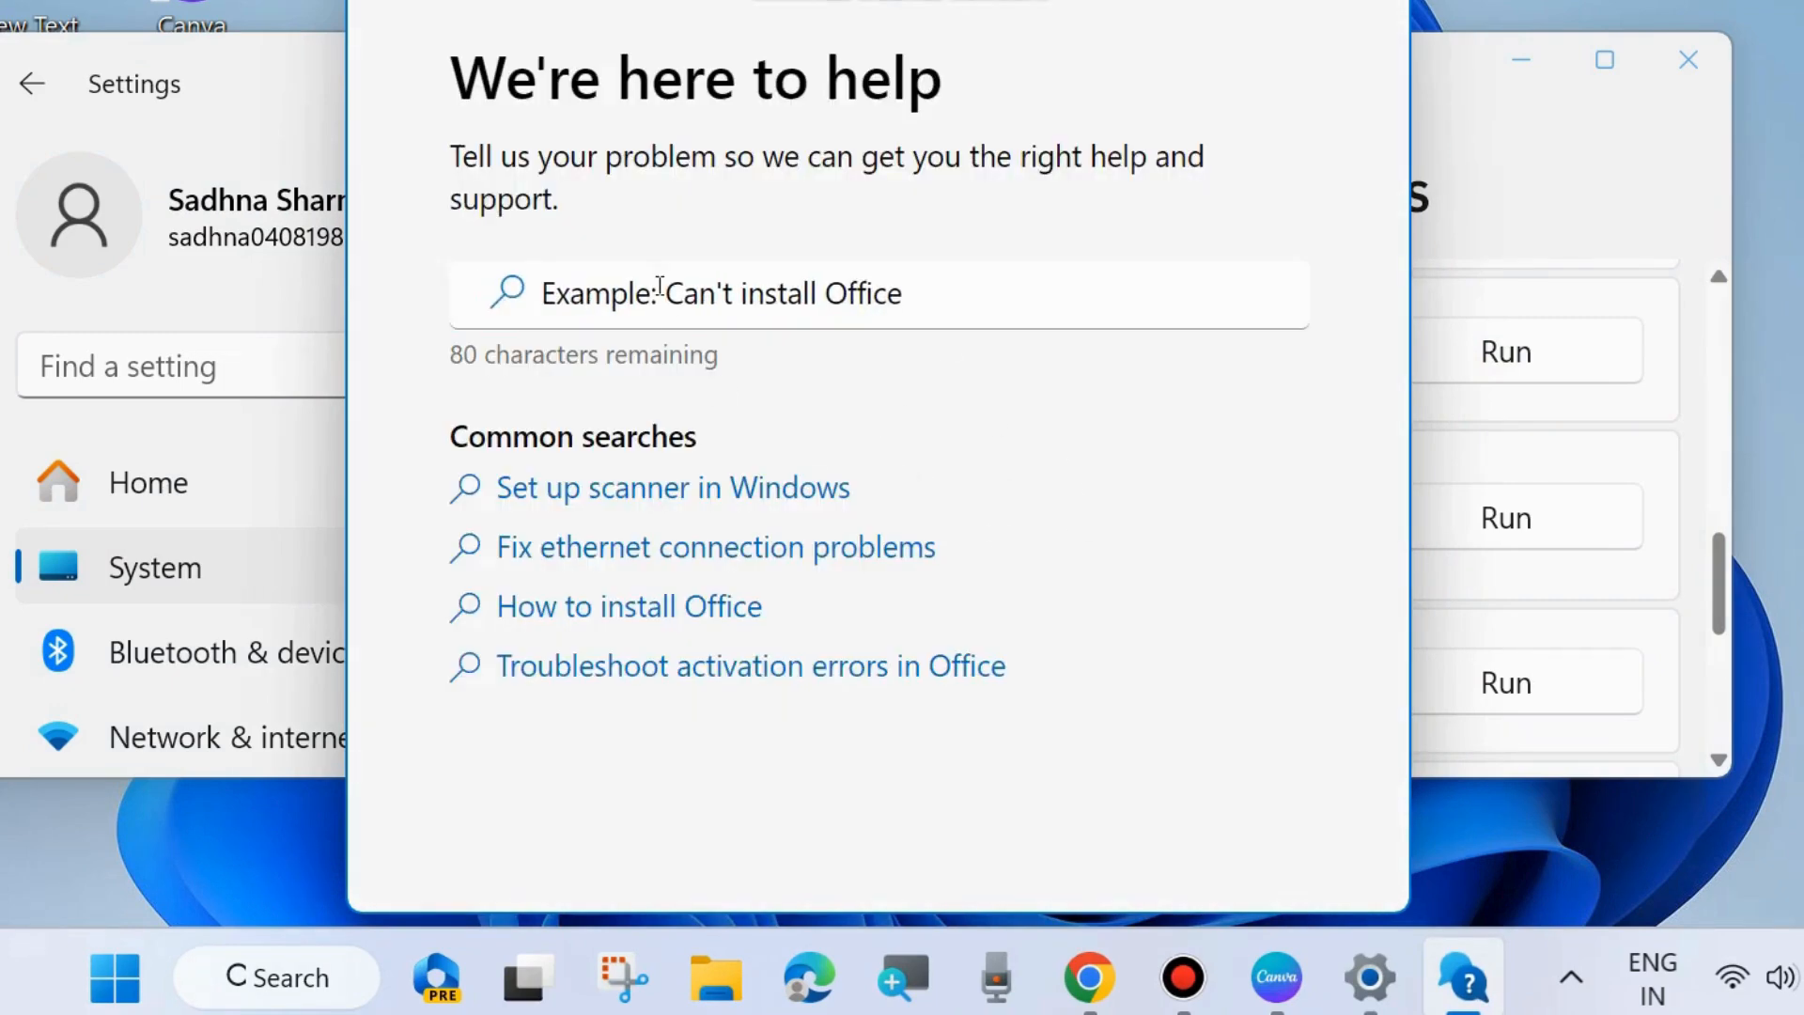
Search Get Help for 'Run the Windows camera troubleshooter' and browse the suggested articles.
text(Run the Windows camera troubleshooter)
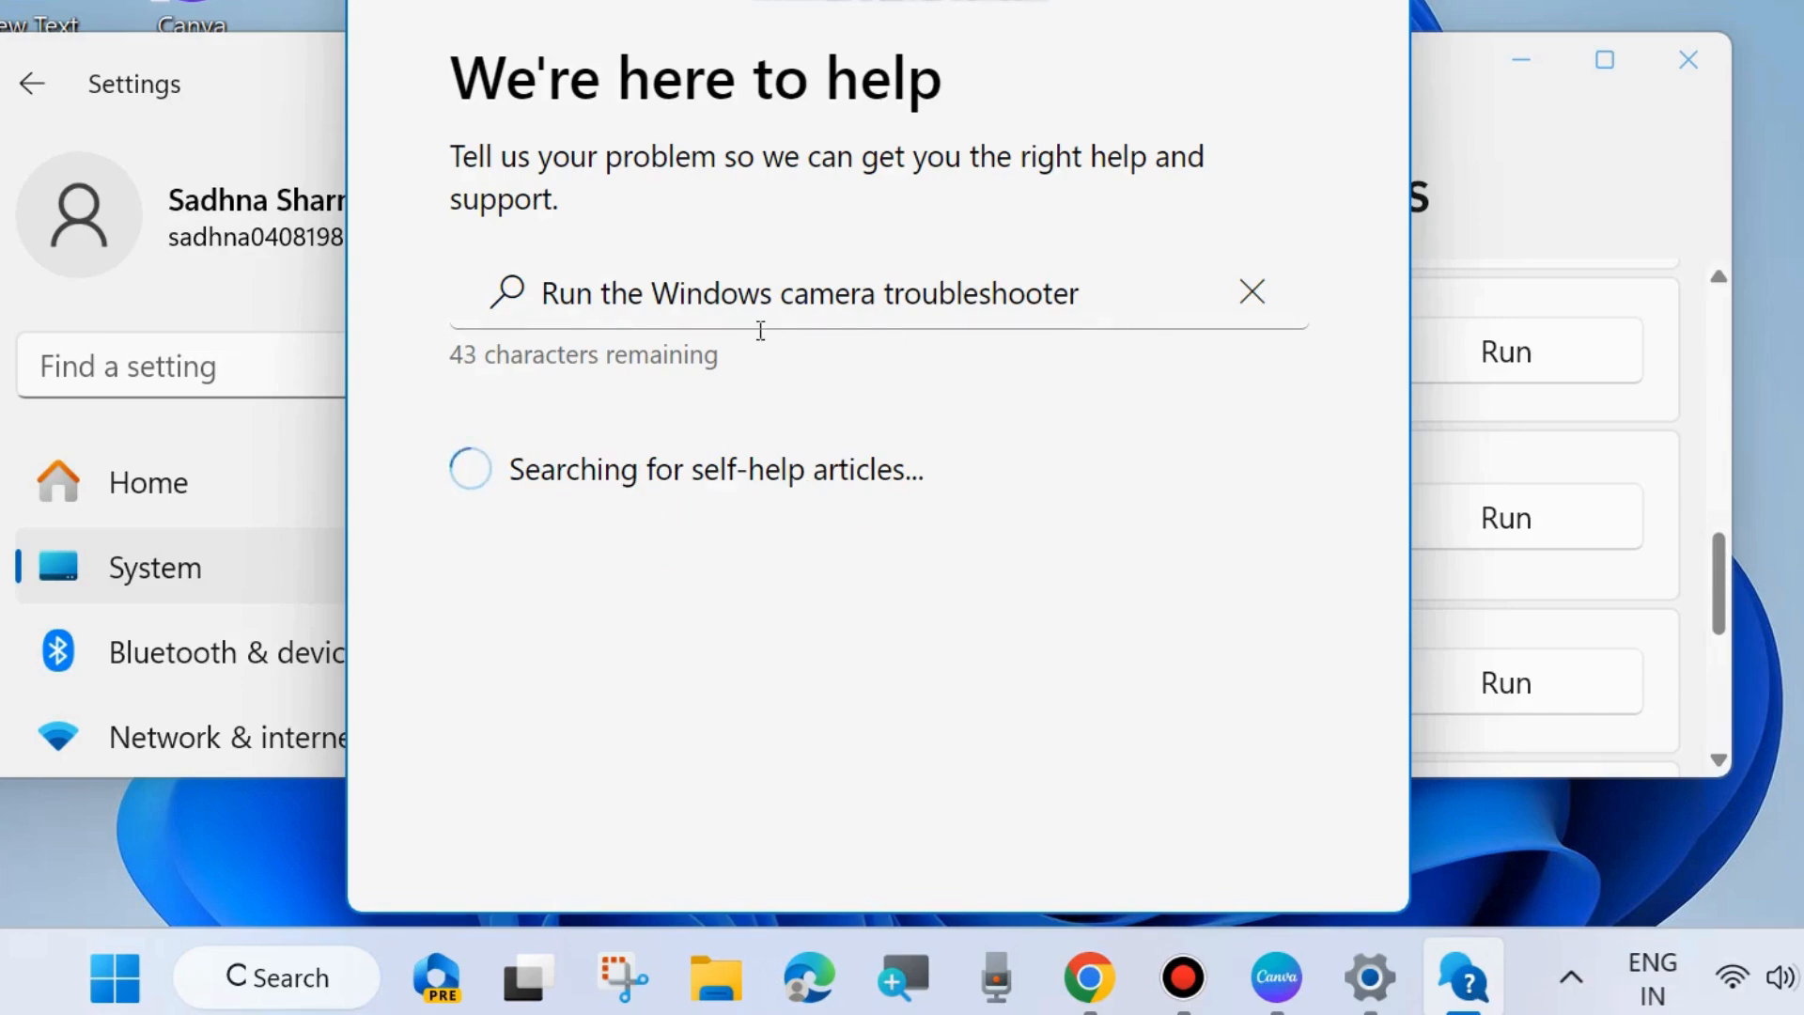
scroll(down, 3)
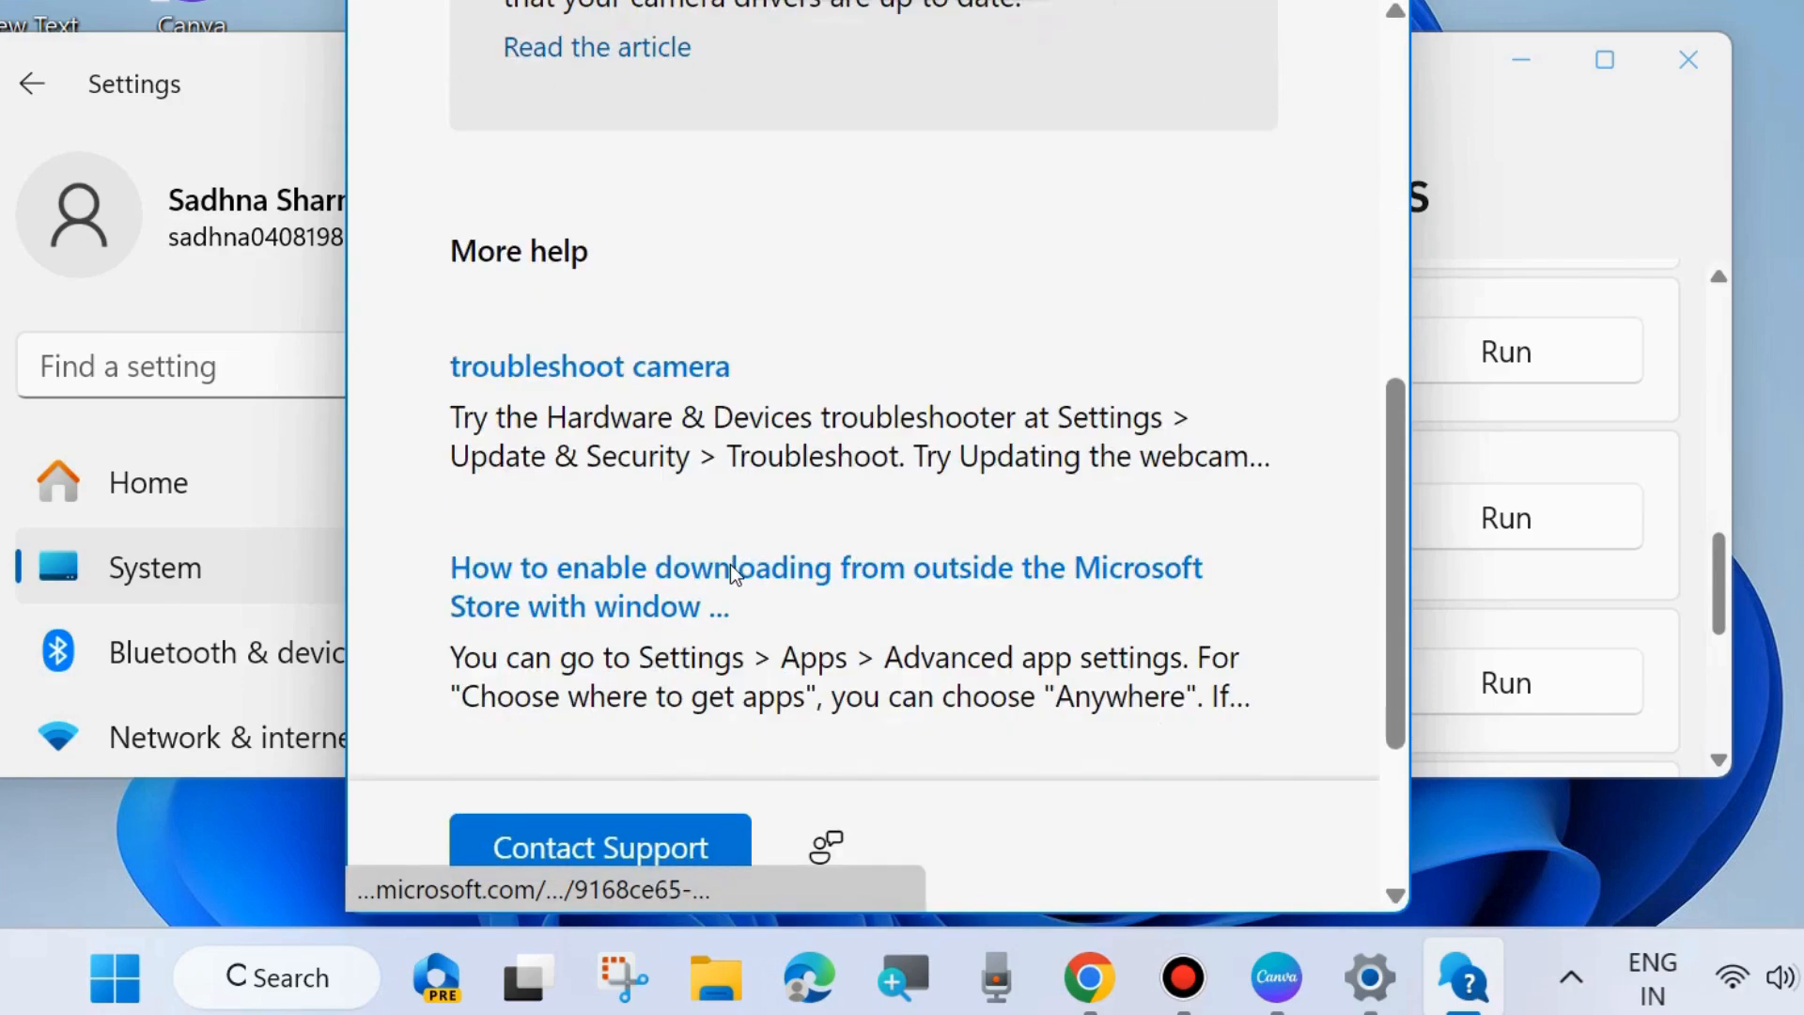
scroll(down, 3)
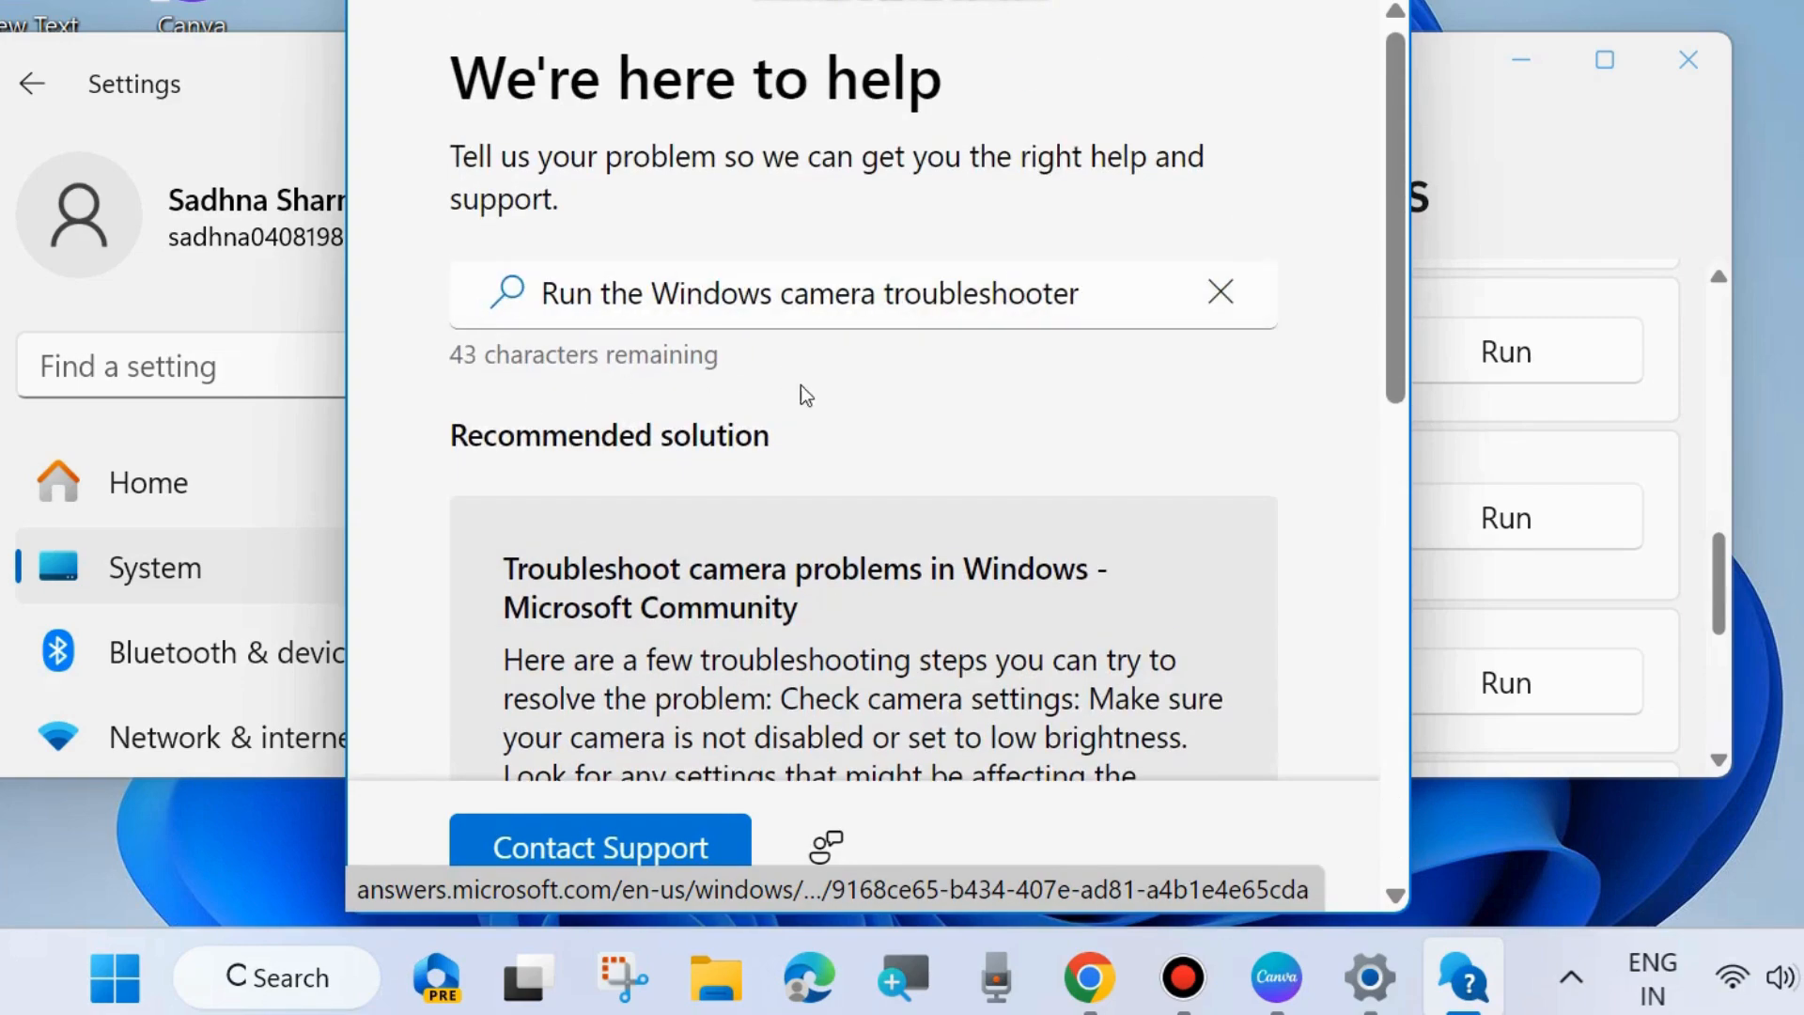
scroll(down, 3)
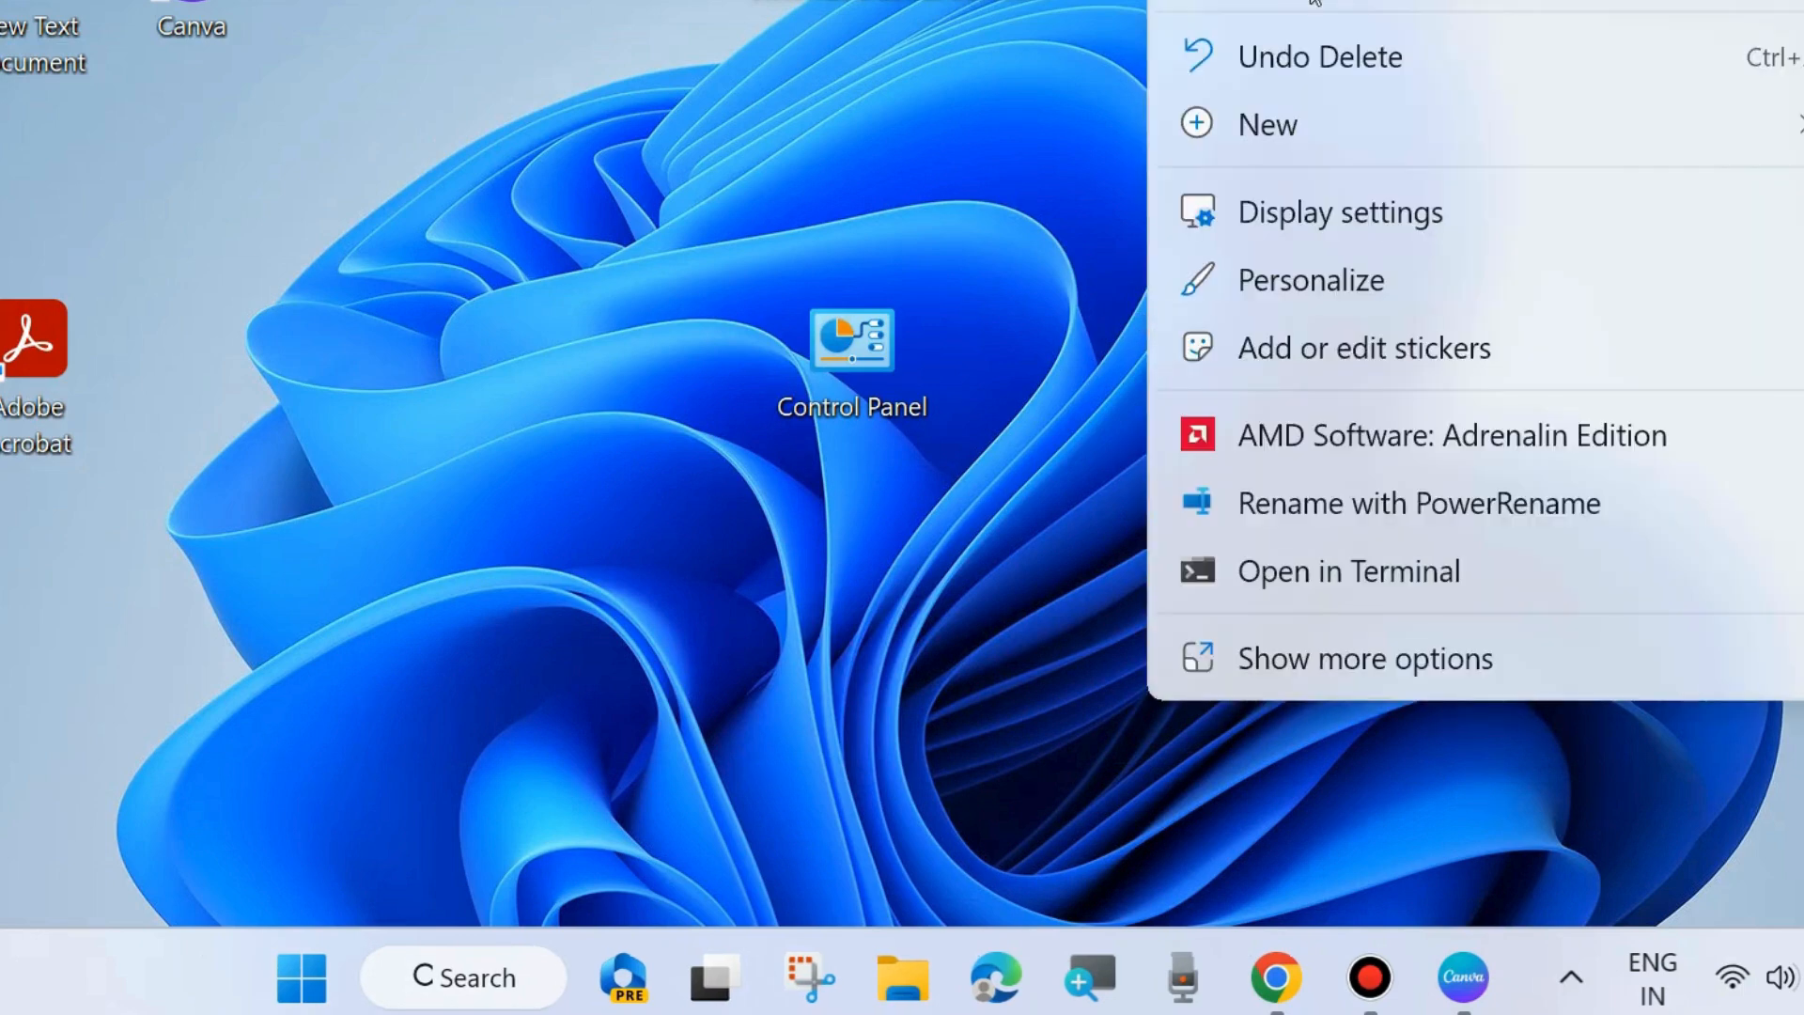
Dismiss the desktop menu and launch Device Manager from the Start quick-link menu.
click(826, 563)
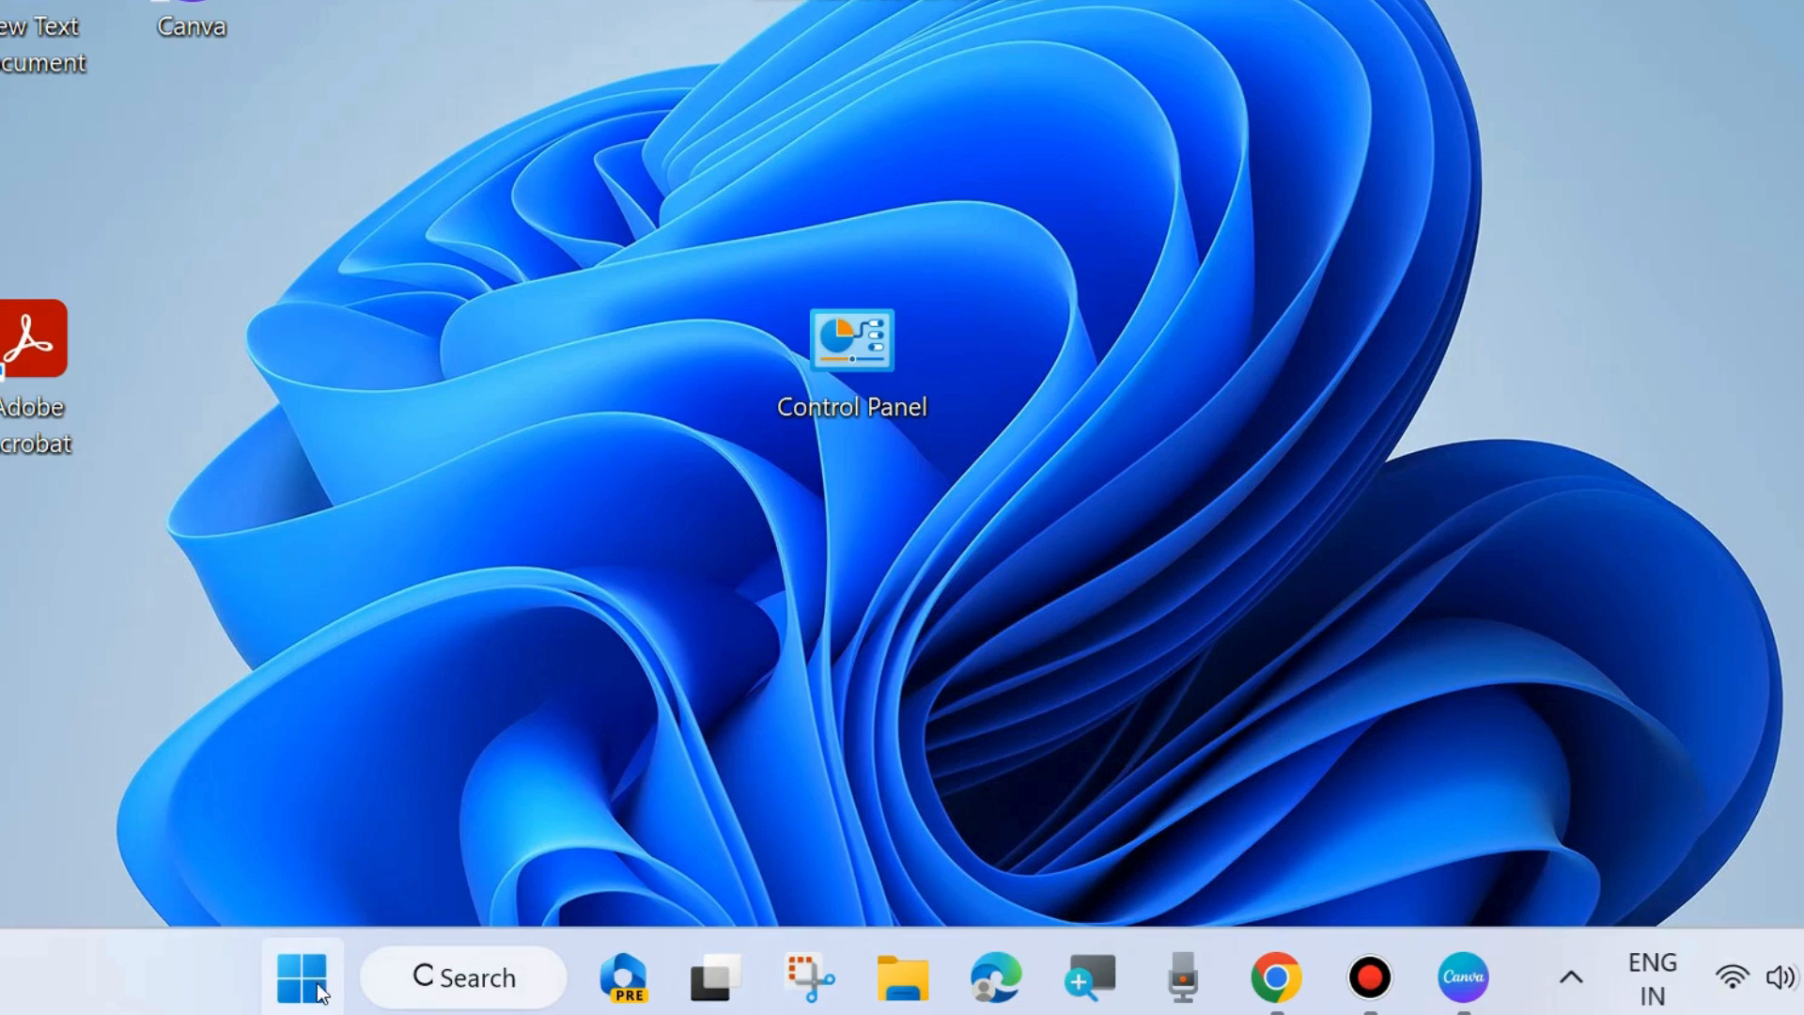
right_click(301, 977)
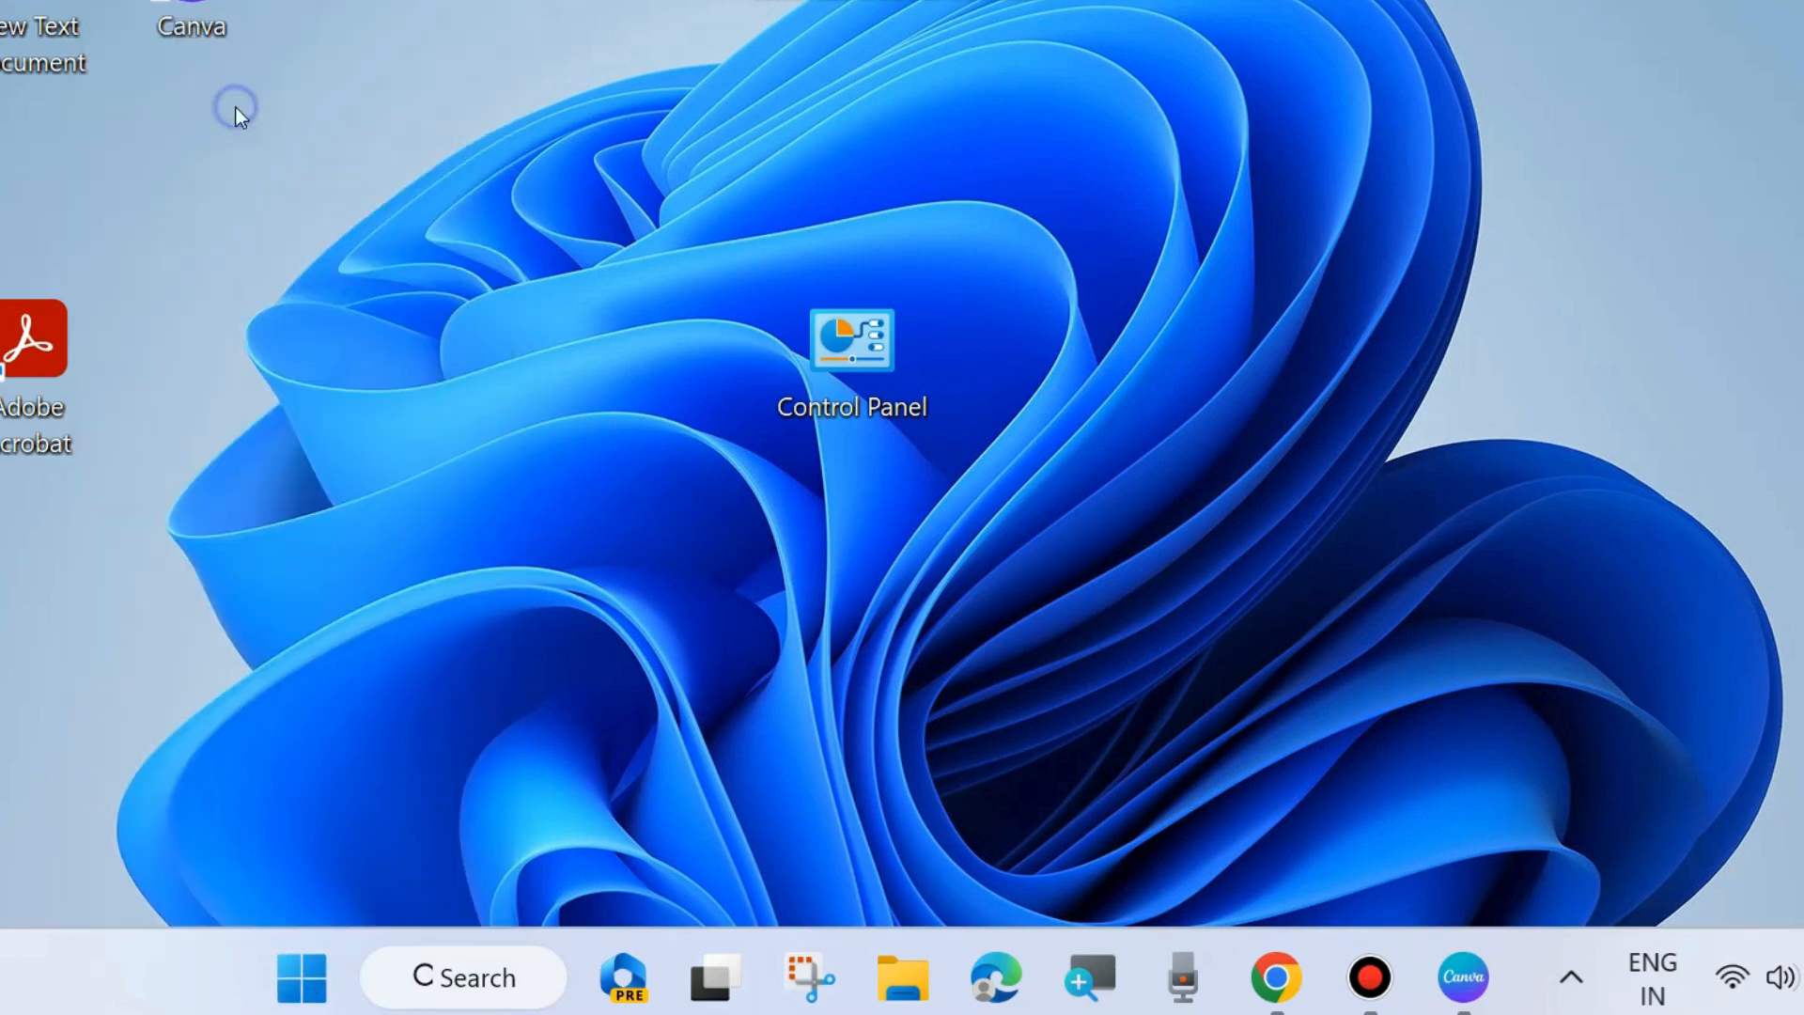
click(1462, 977)
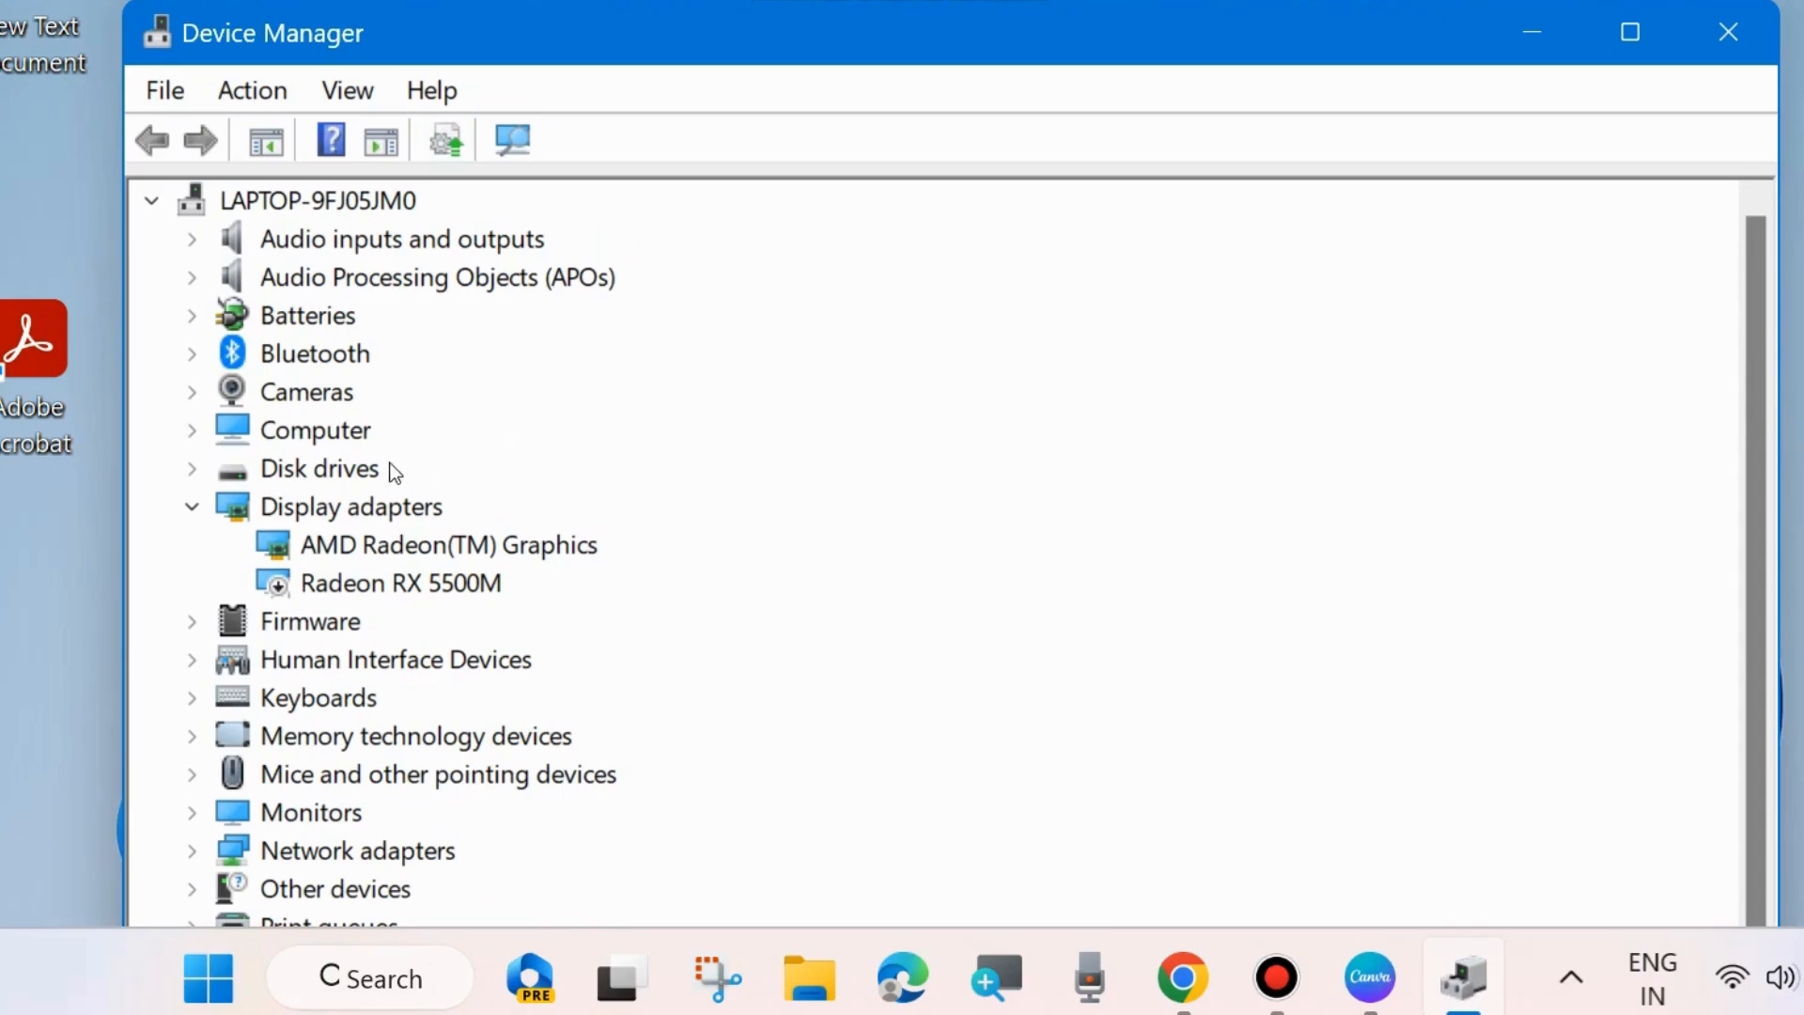
mouse_move(363, 471)
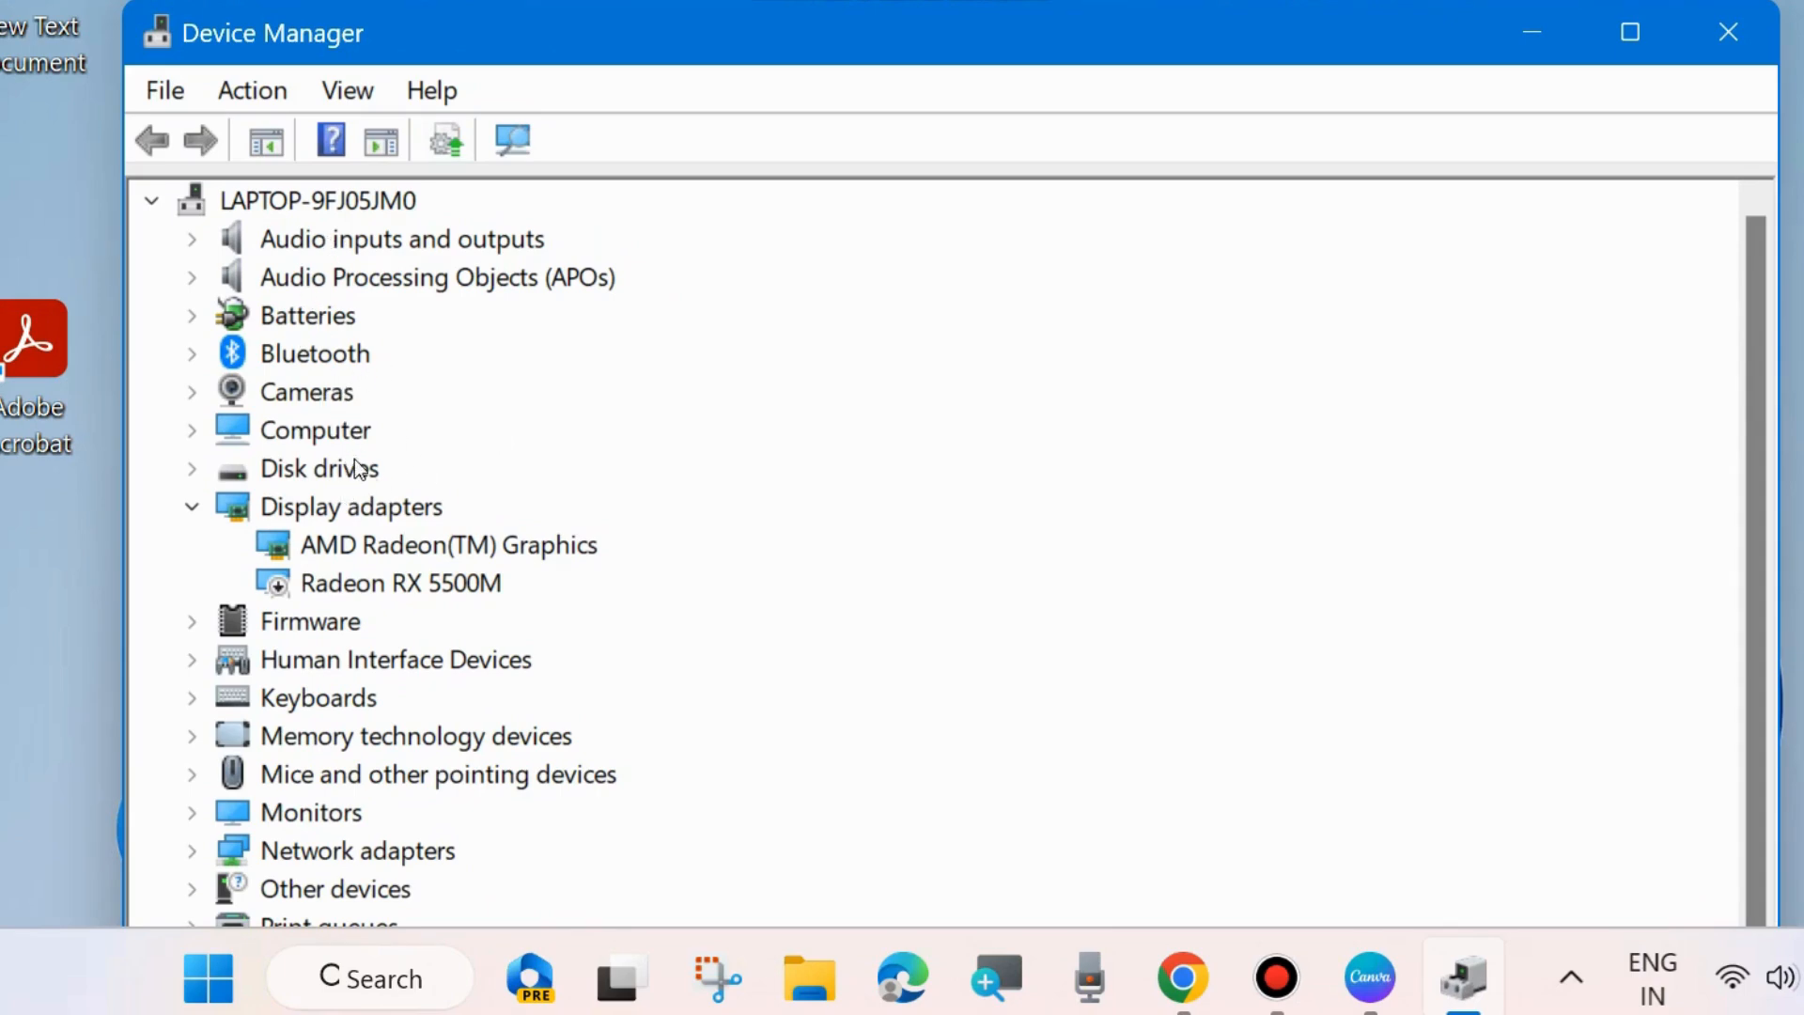
mouse_move(395, 804)
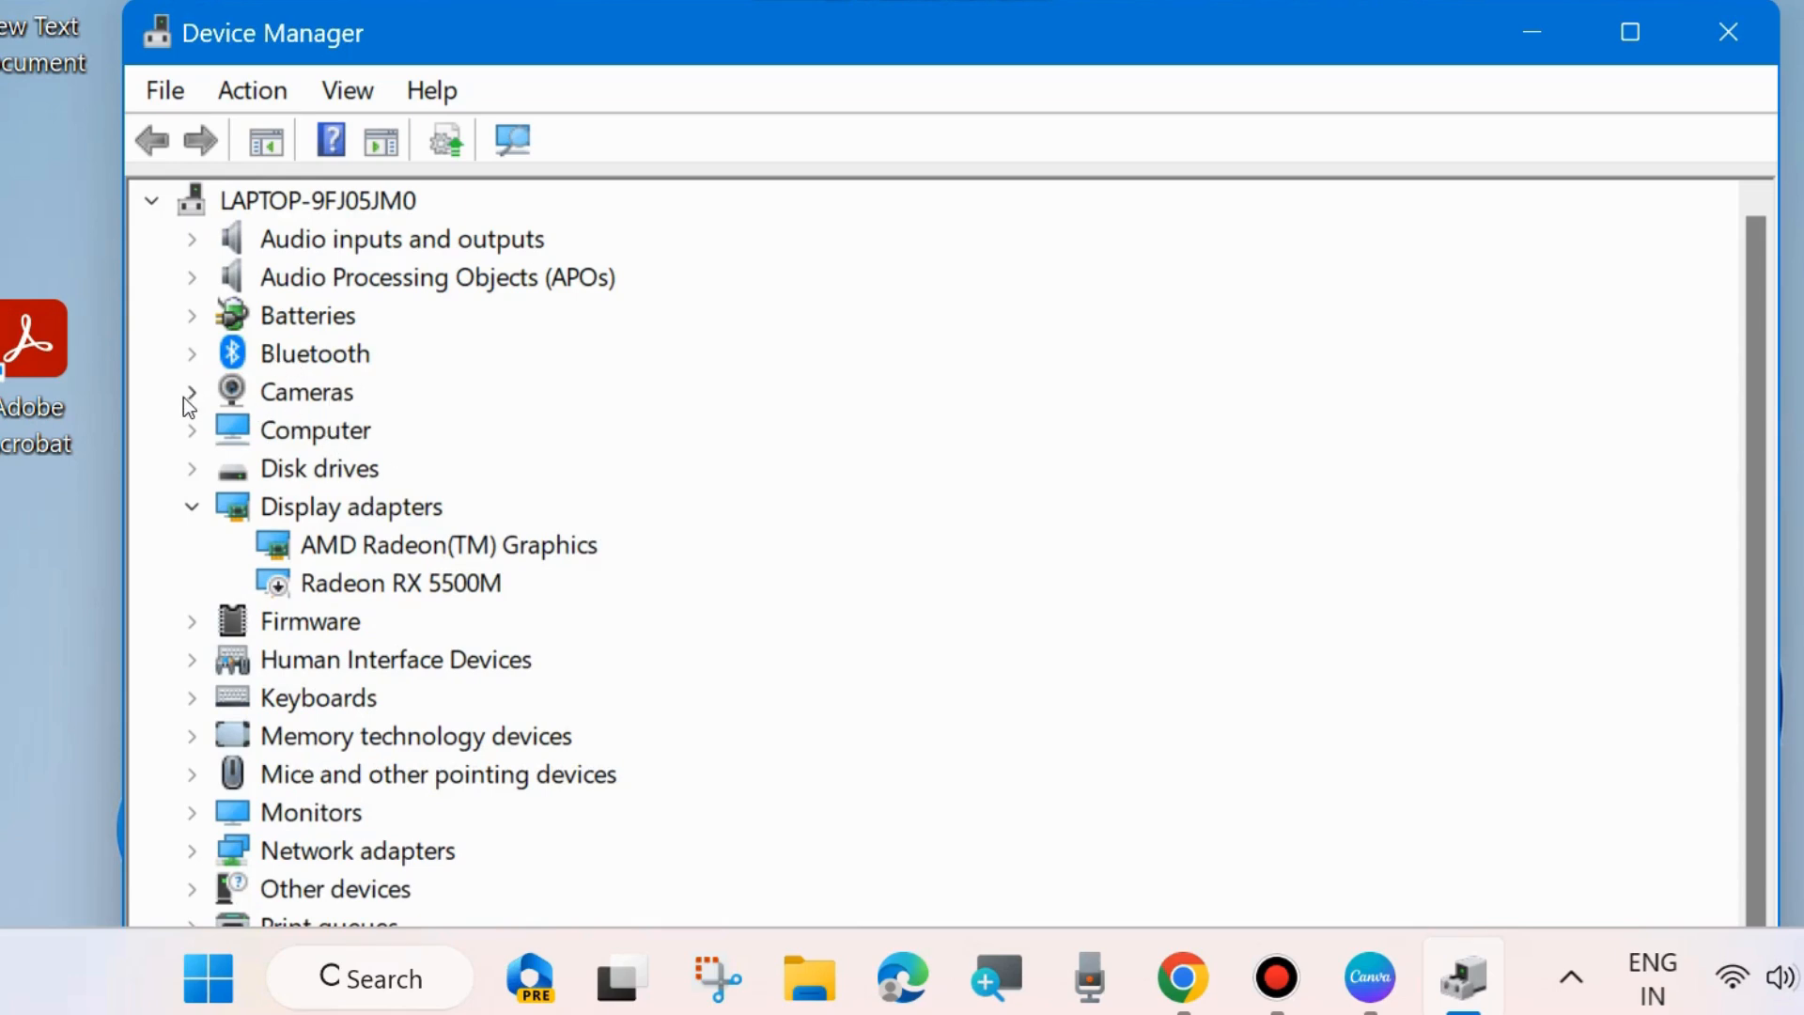
Update the HP Wide Vision HD Camera driver automatically; the best driver is already installed.
right_click(447, 430)
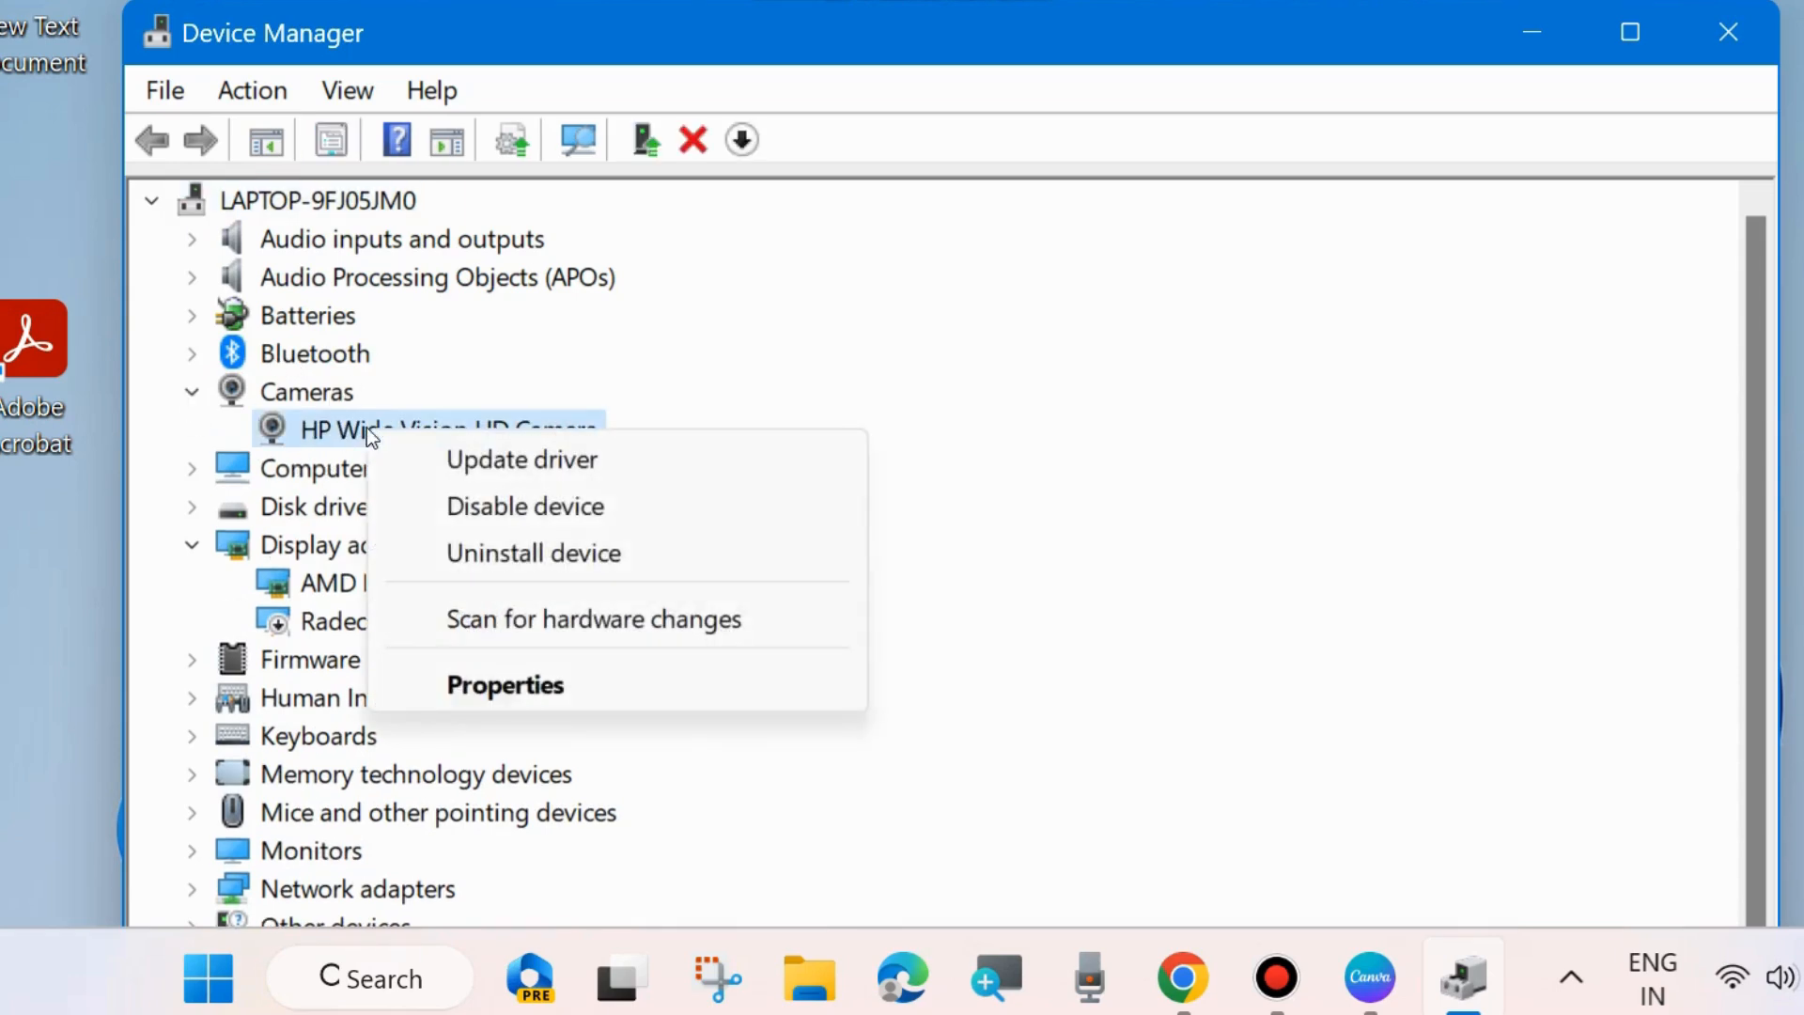
mouse_move(519, 460)
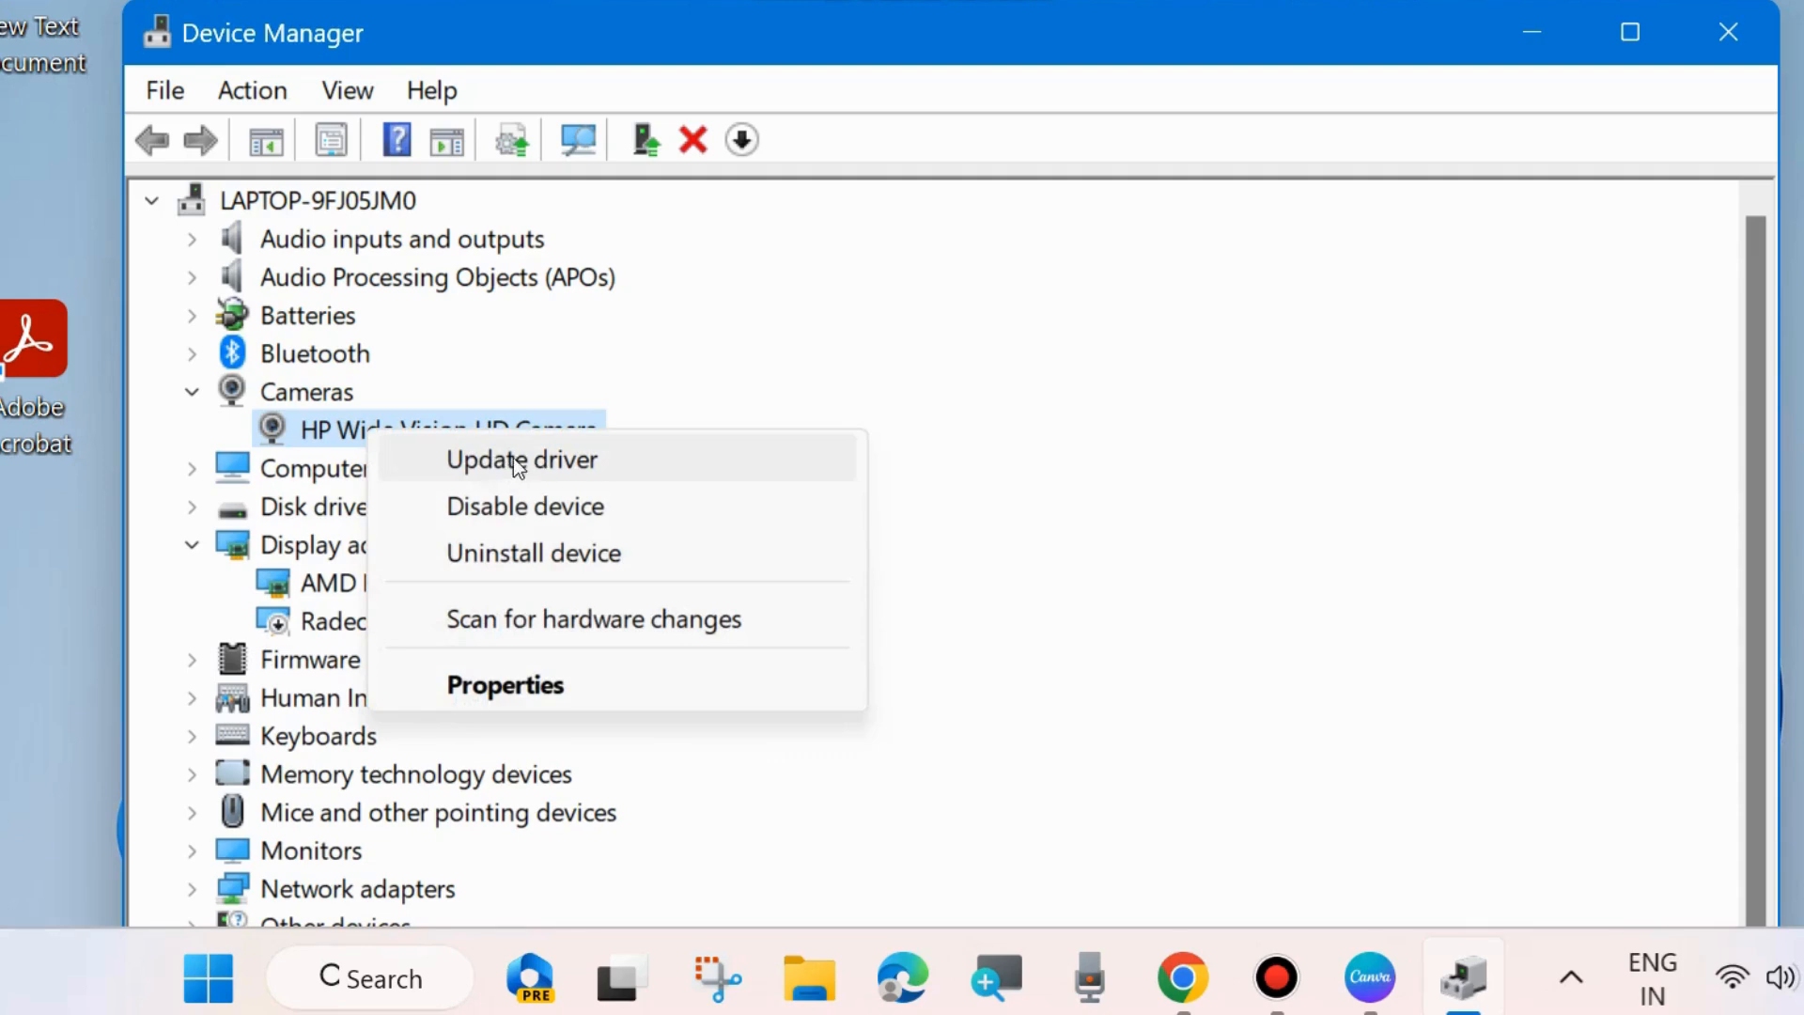
click(520, 459)
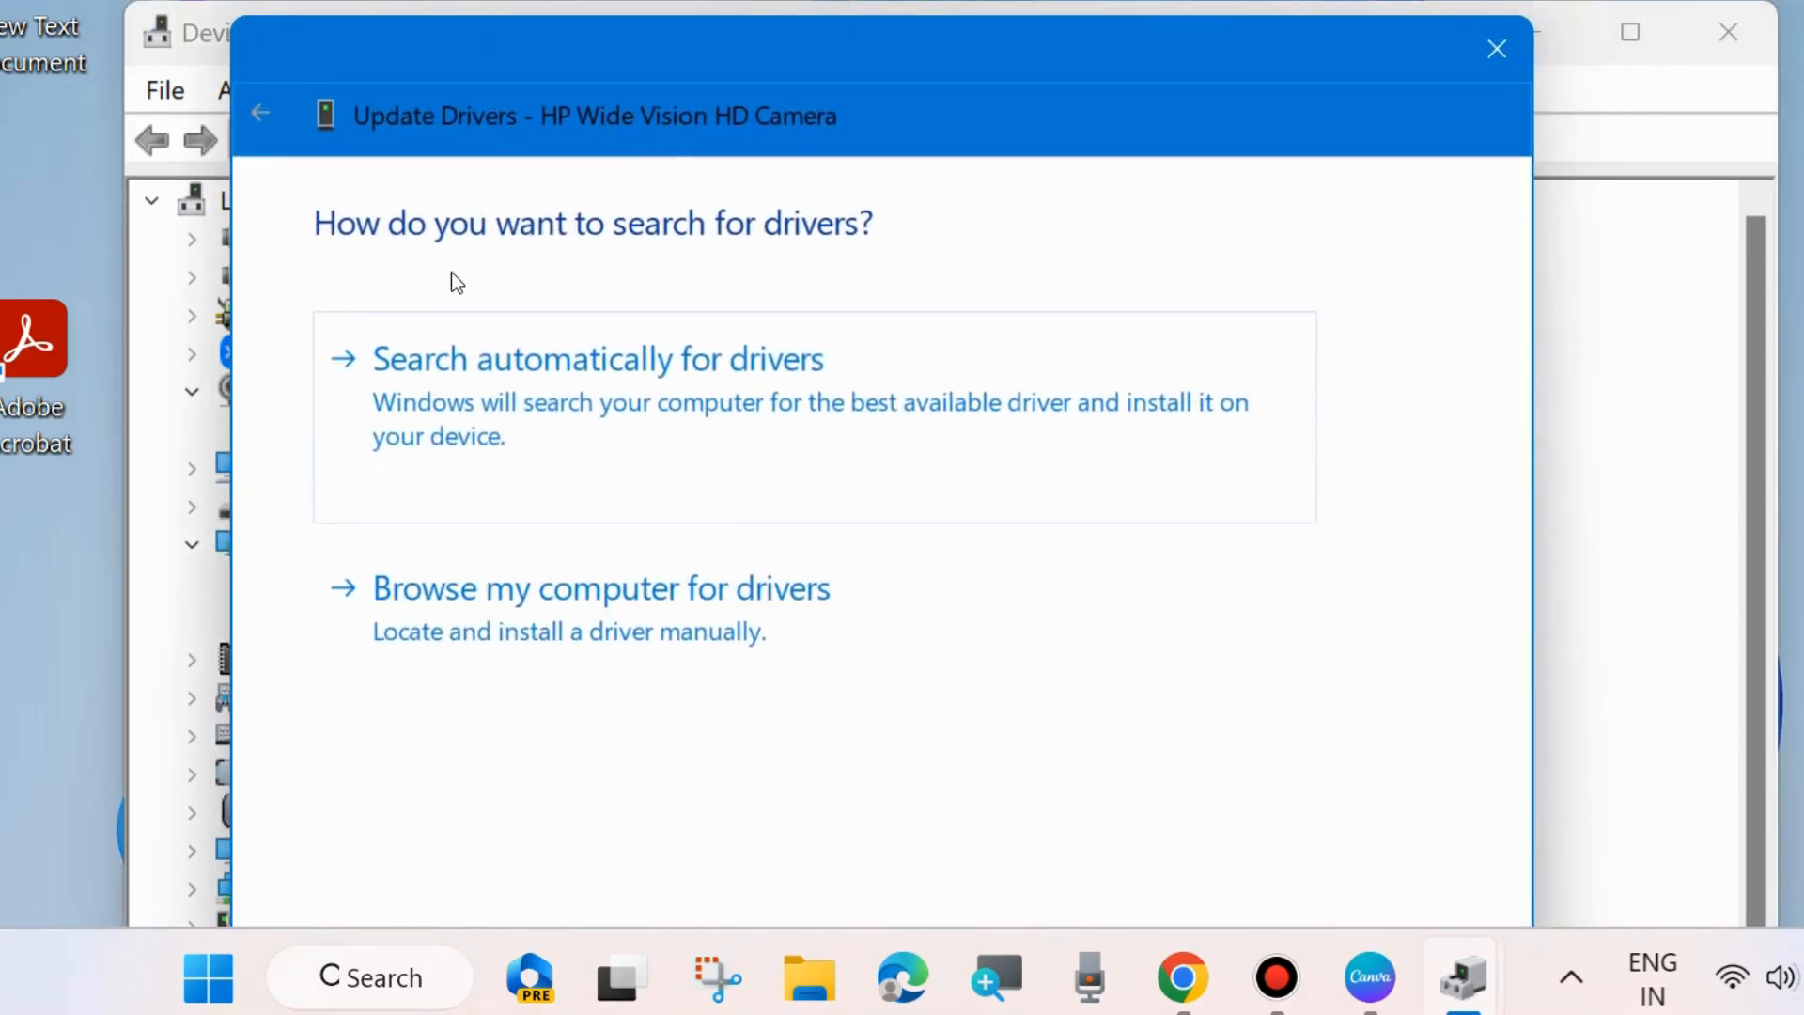
click(597, 358)
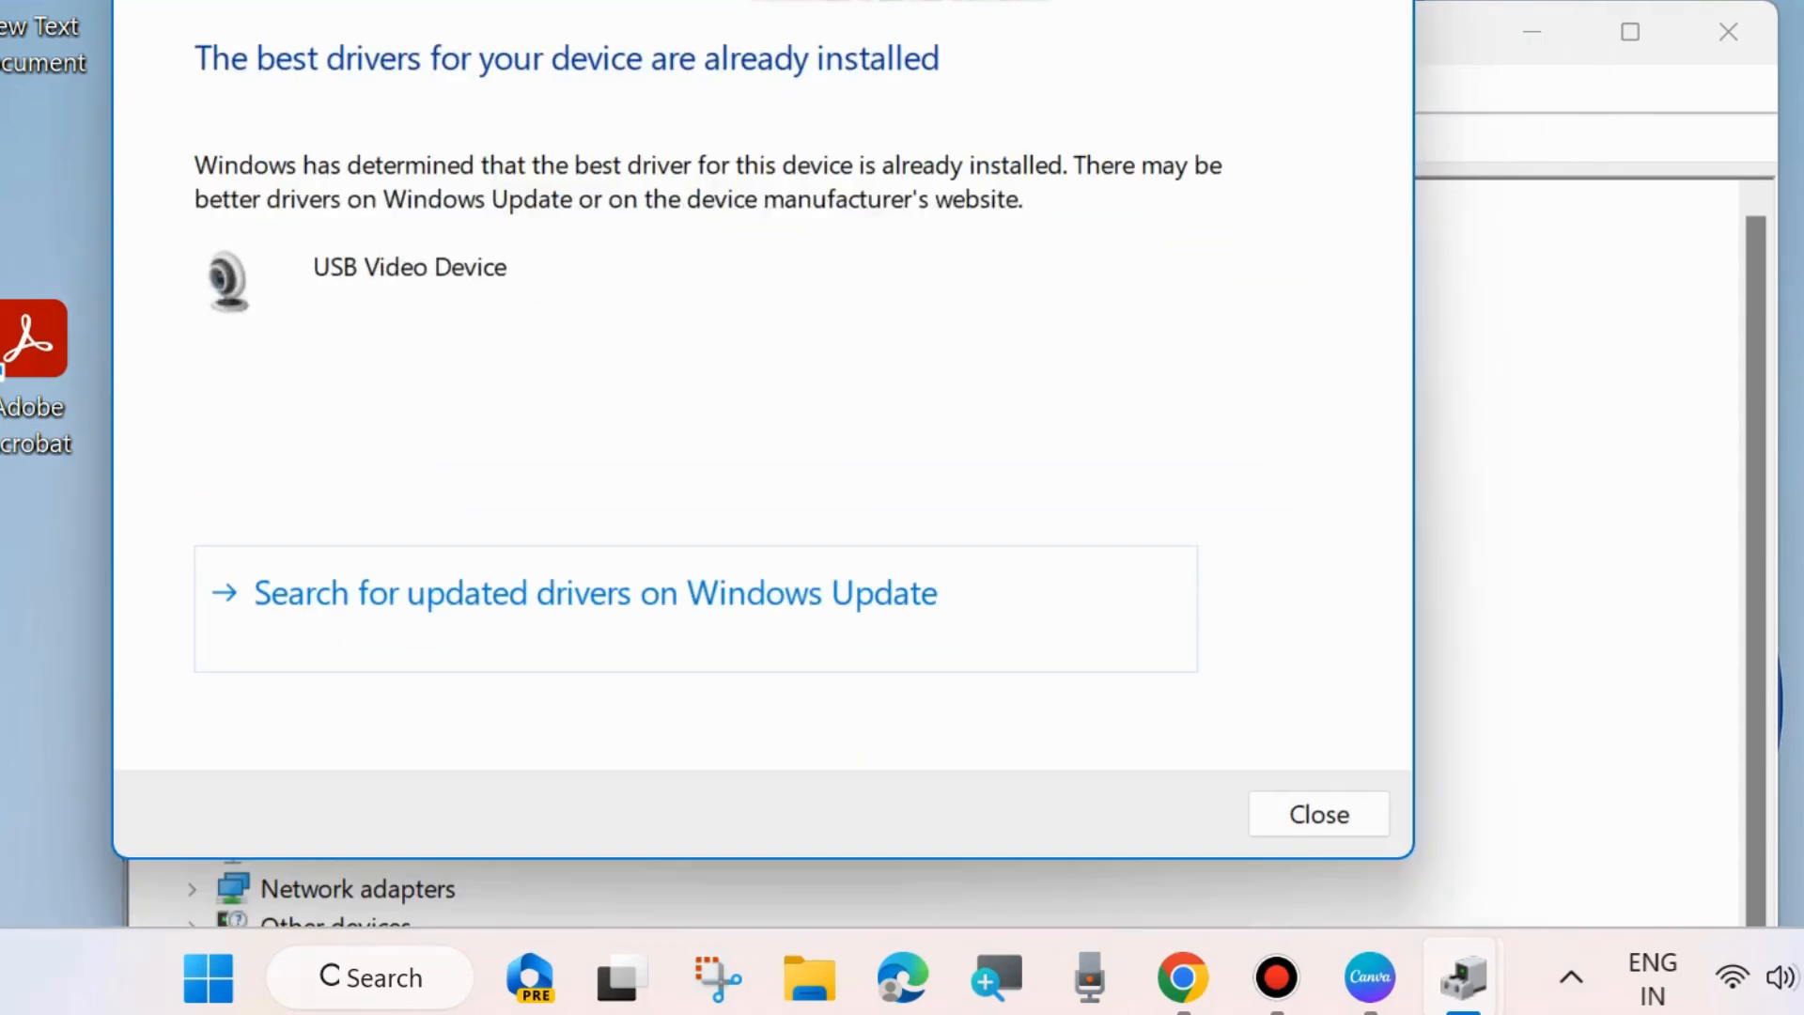
click(1317, 813)
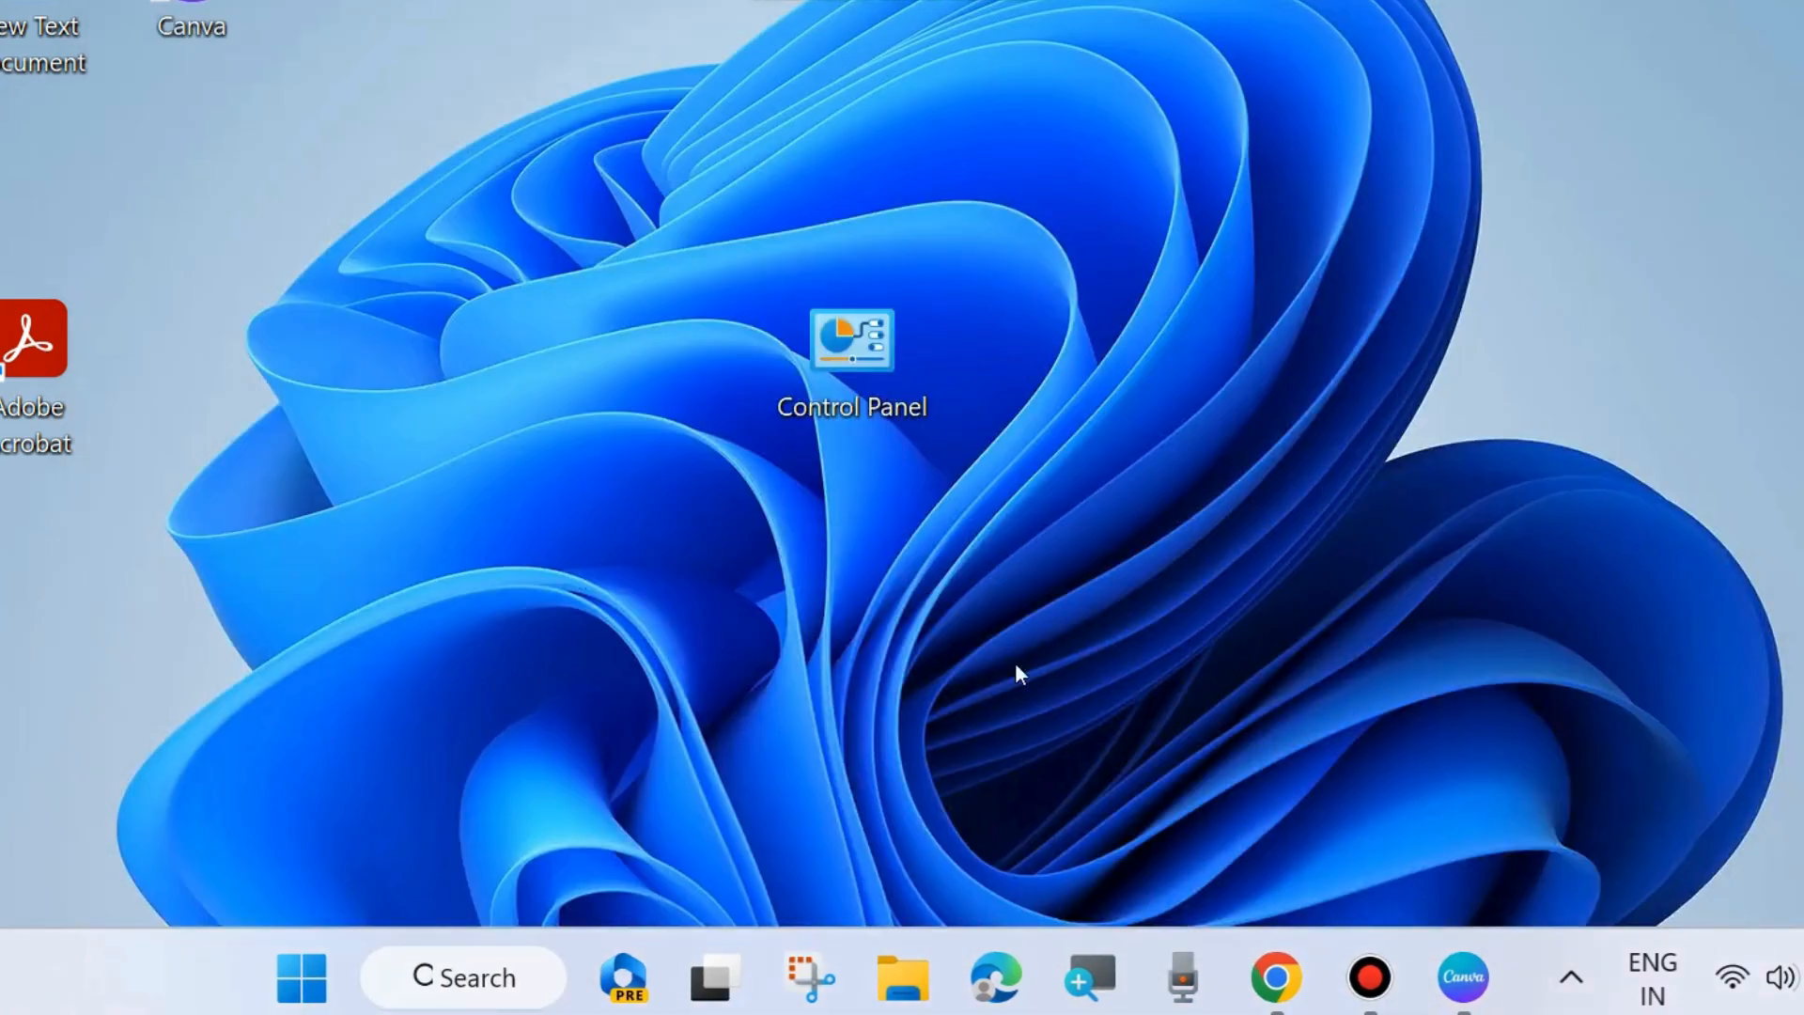
mouse_move(1354, 123)
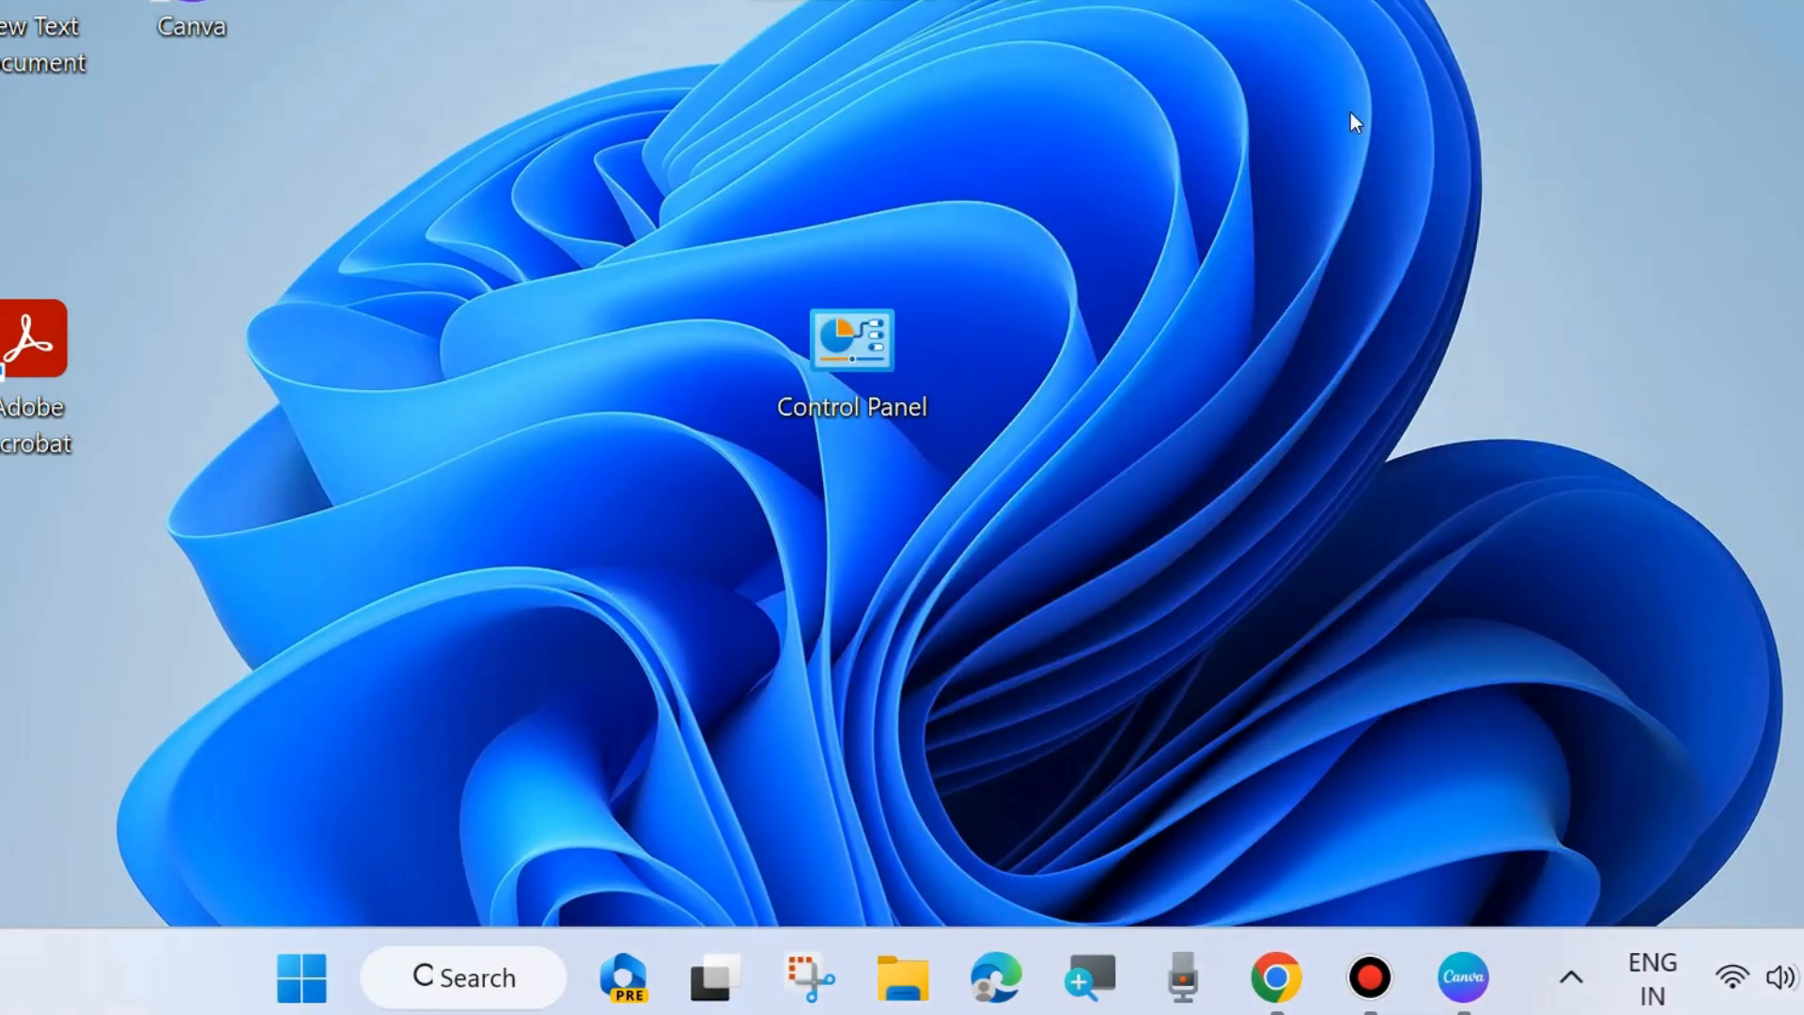
mouse_move(1177, 615)
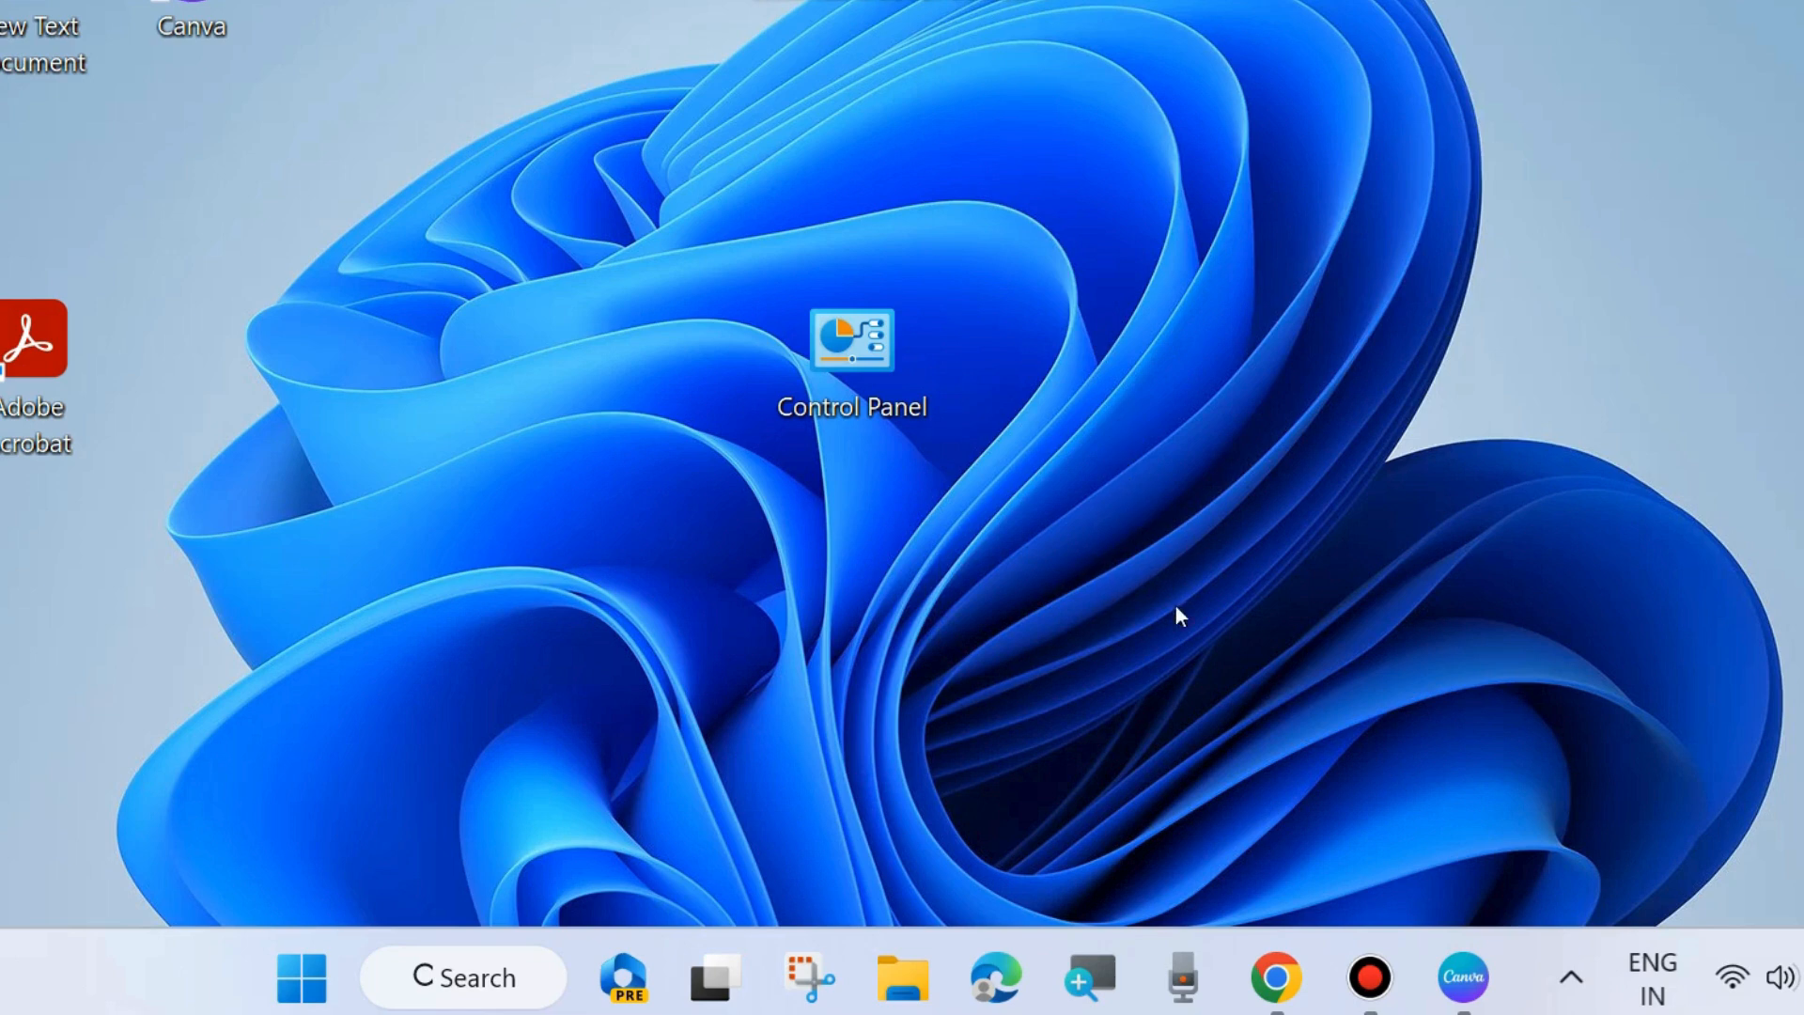
mouse_move(1056, 711)
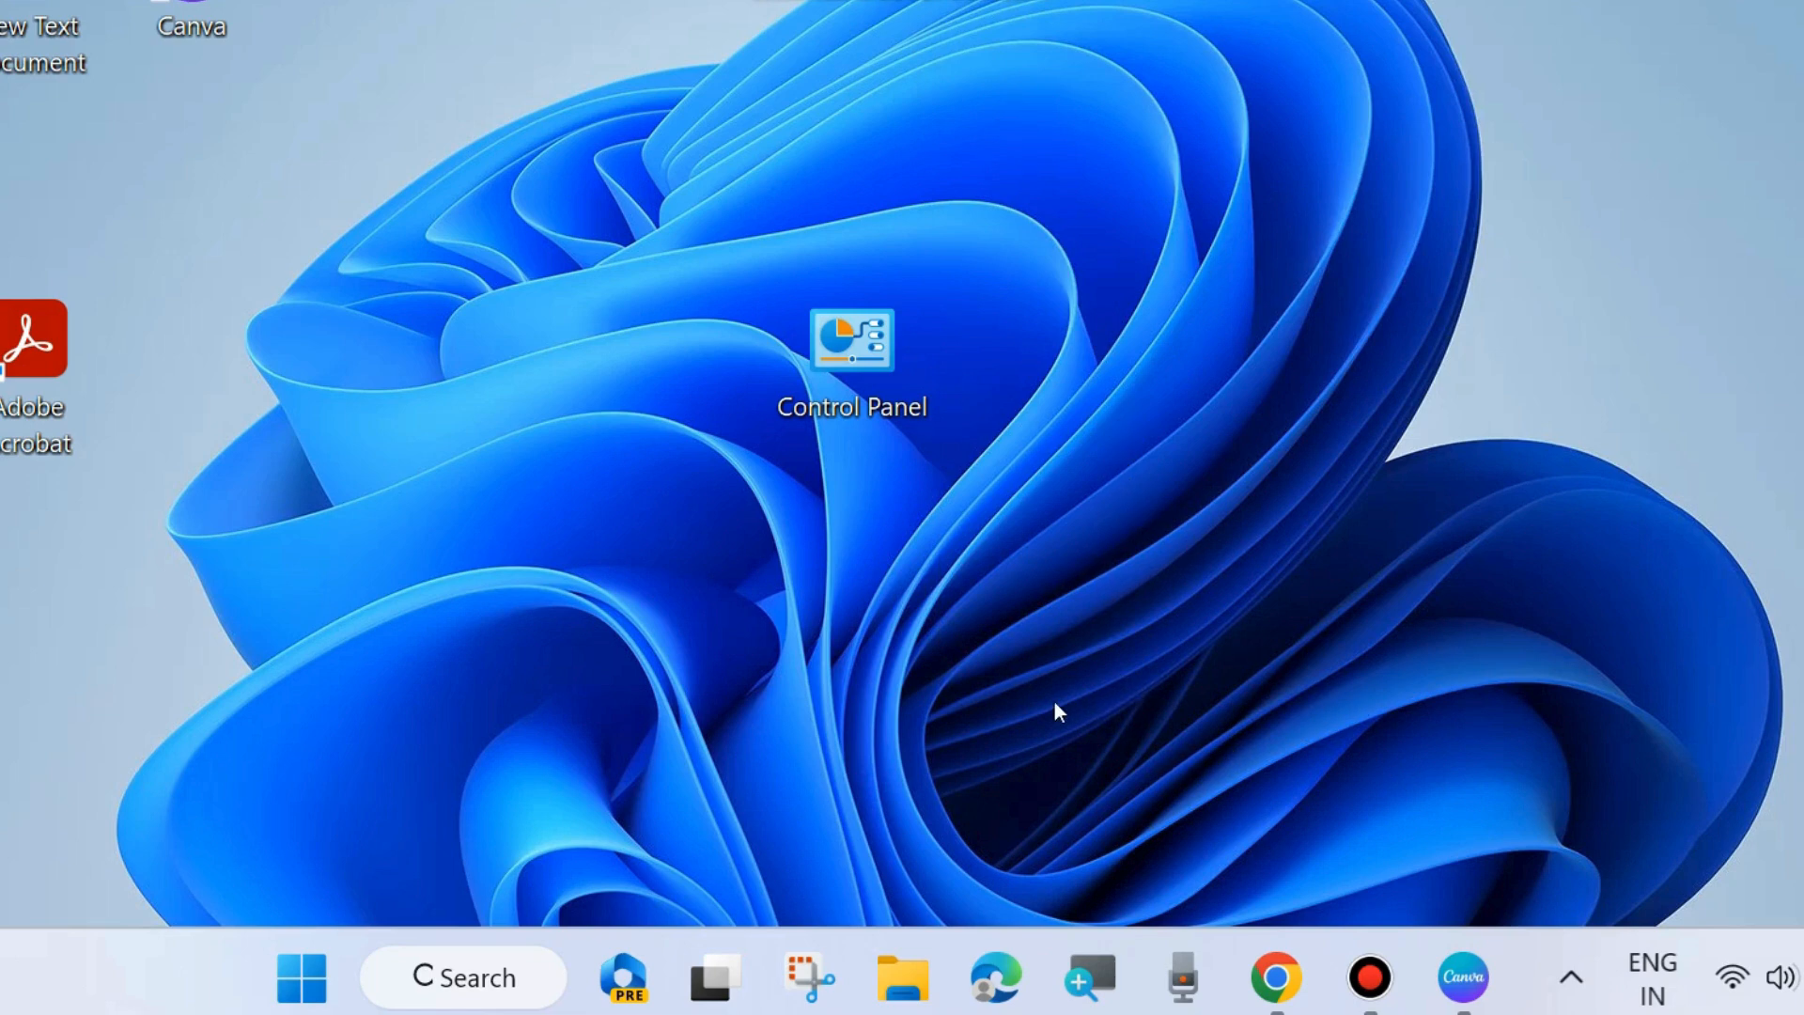
mouse_move(575, 747)
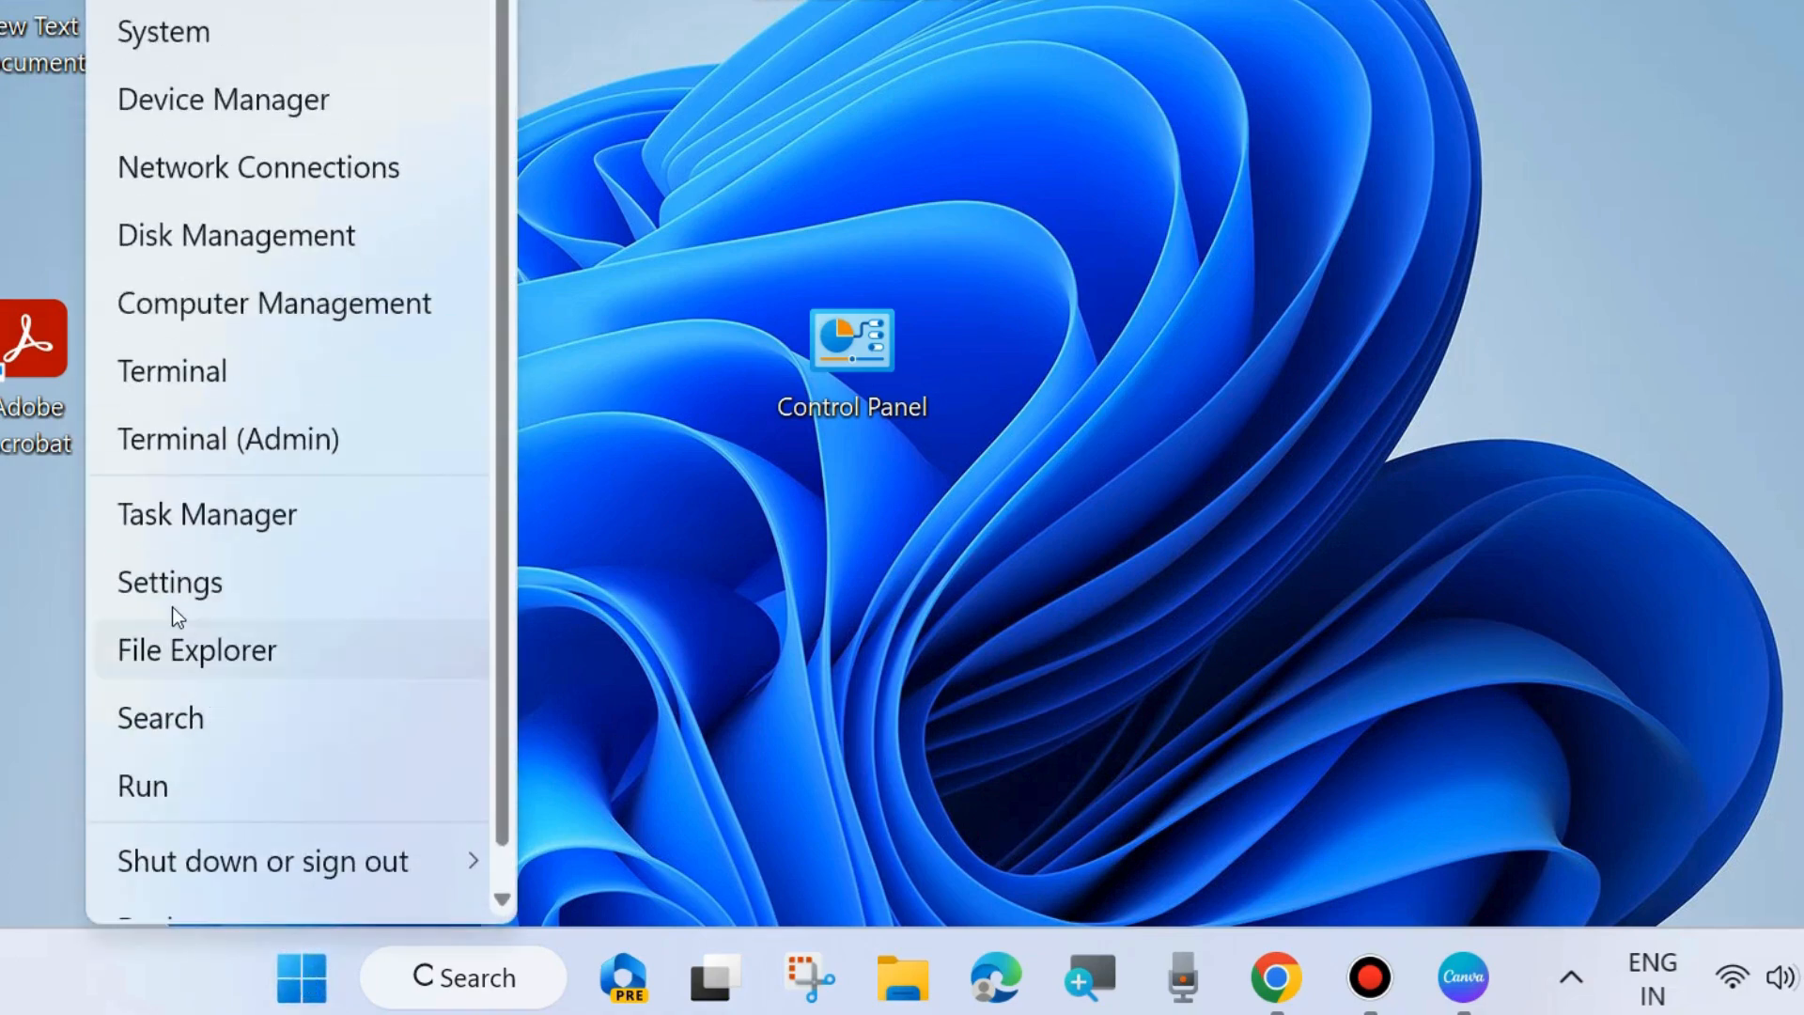
Open Settings and go to Apps > Installed apps, showing 115 apps.
click(169, 581)
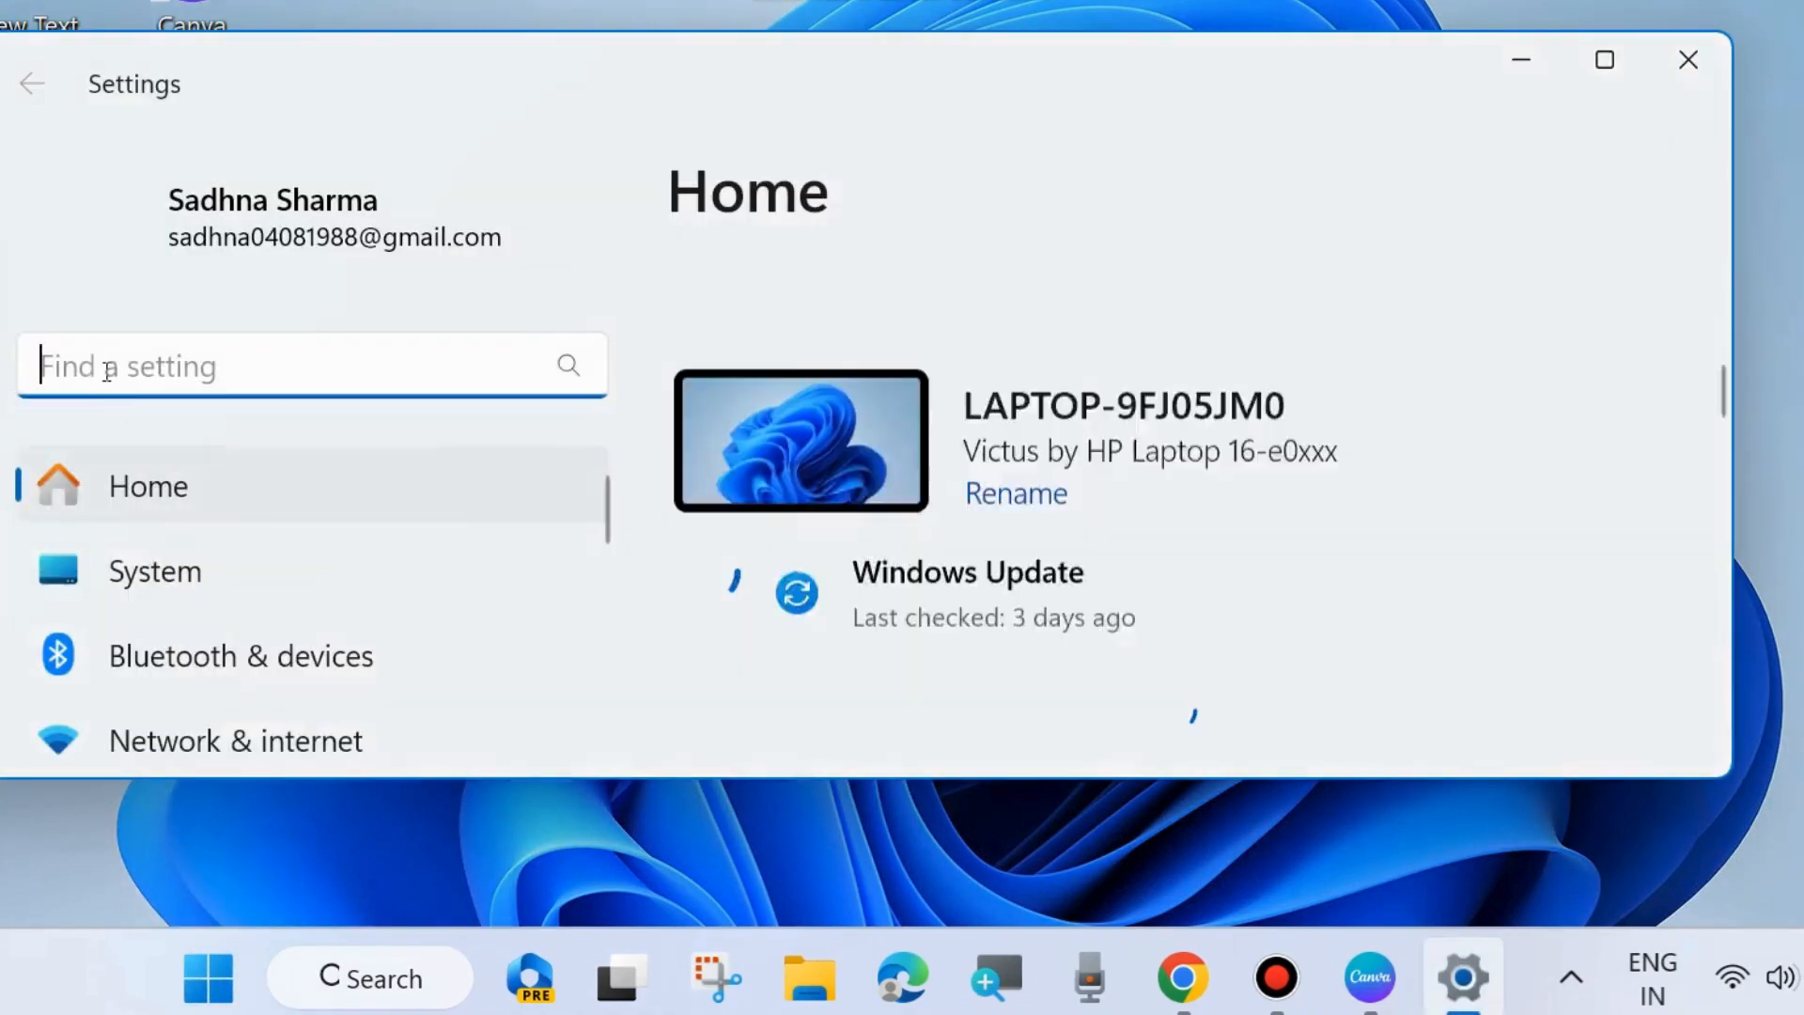
scroll(down, 3)
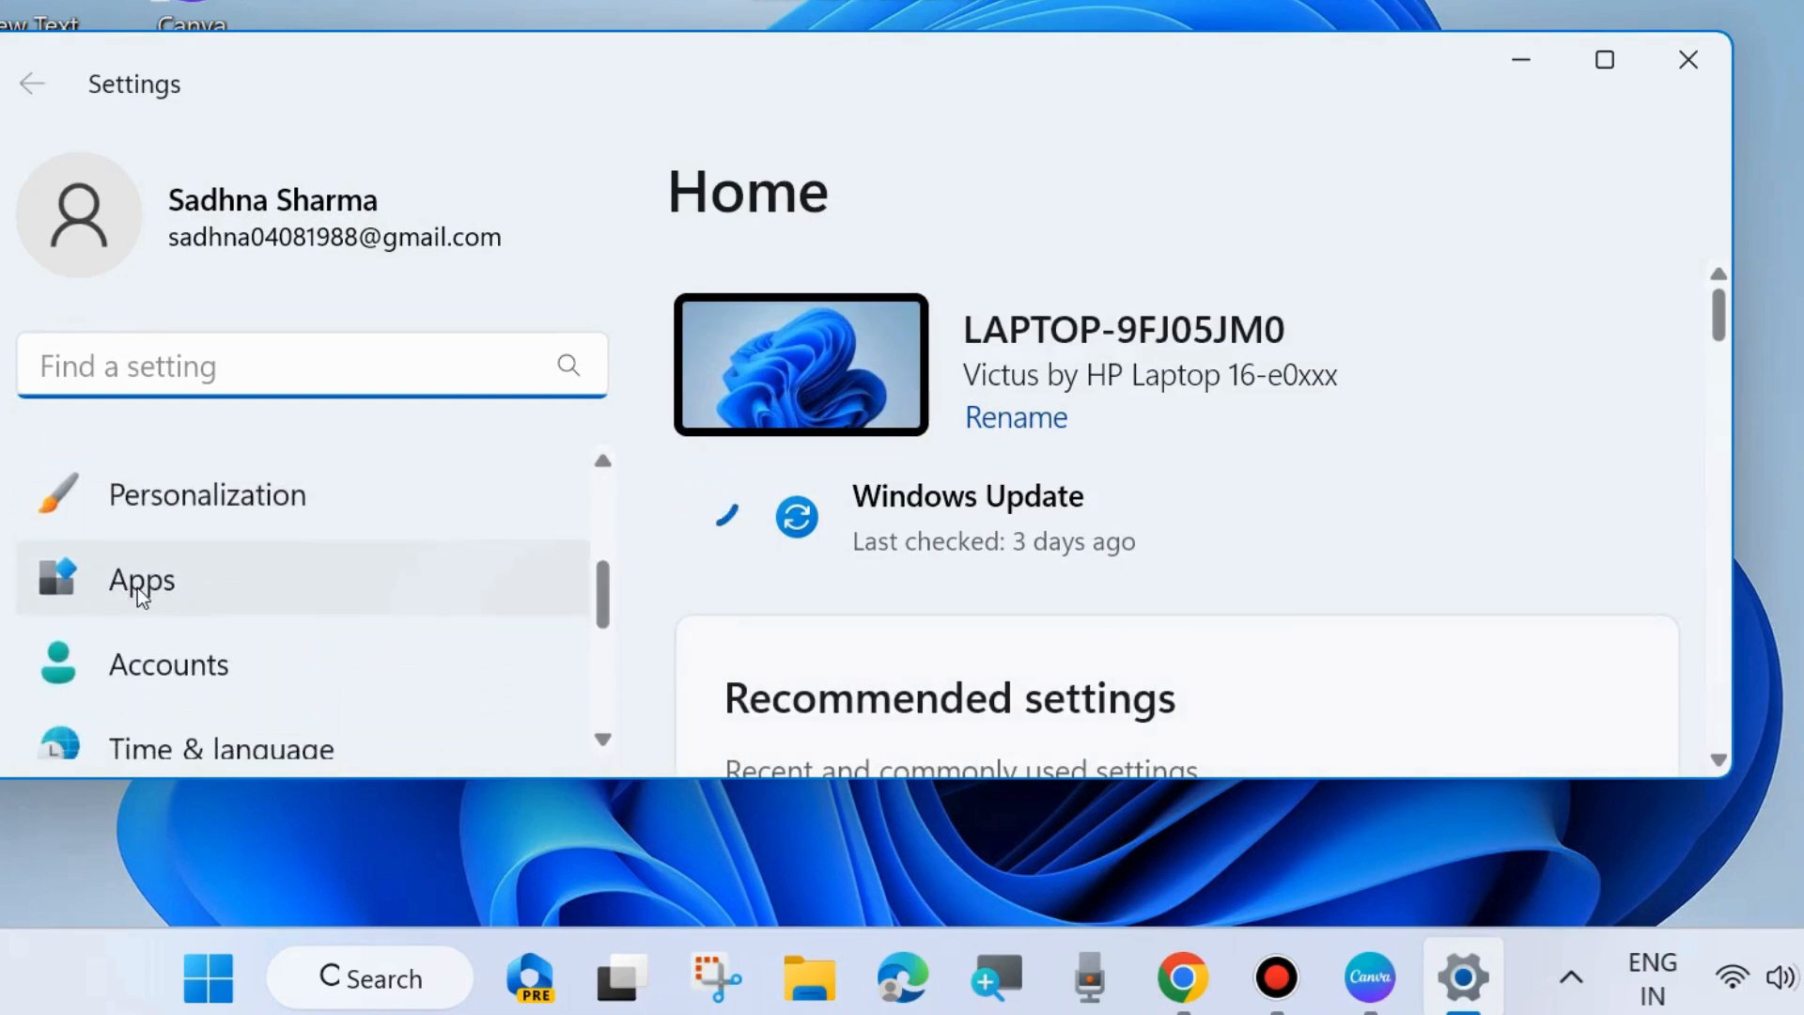
click(142, 579)
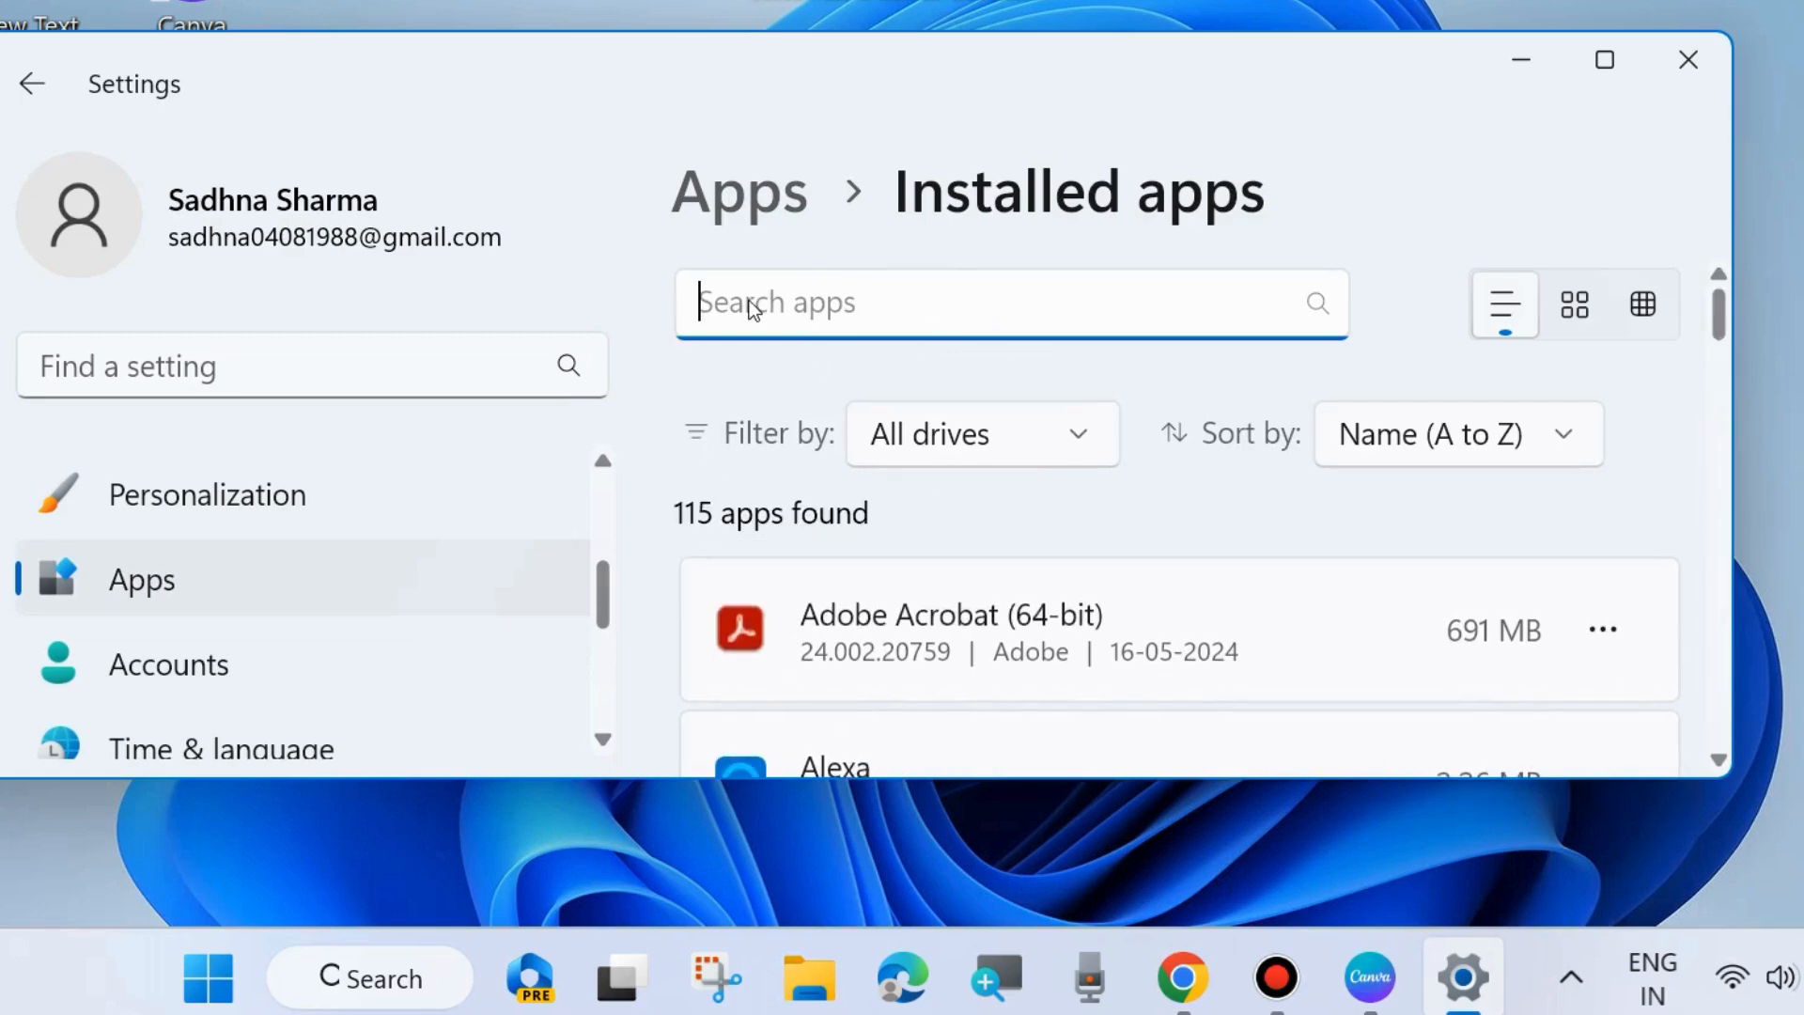
Filter installed apps to Camera and open its Advanced options page.
text(came)
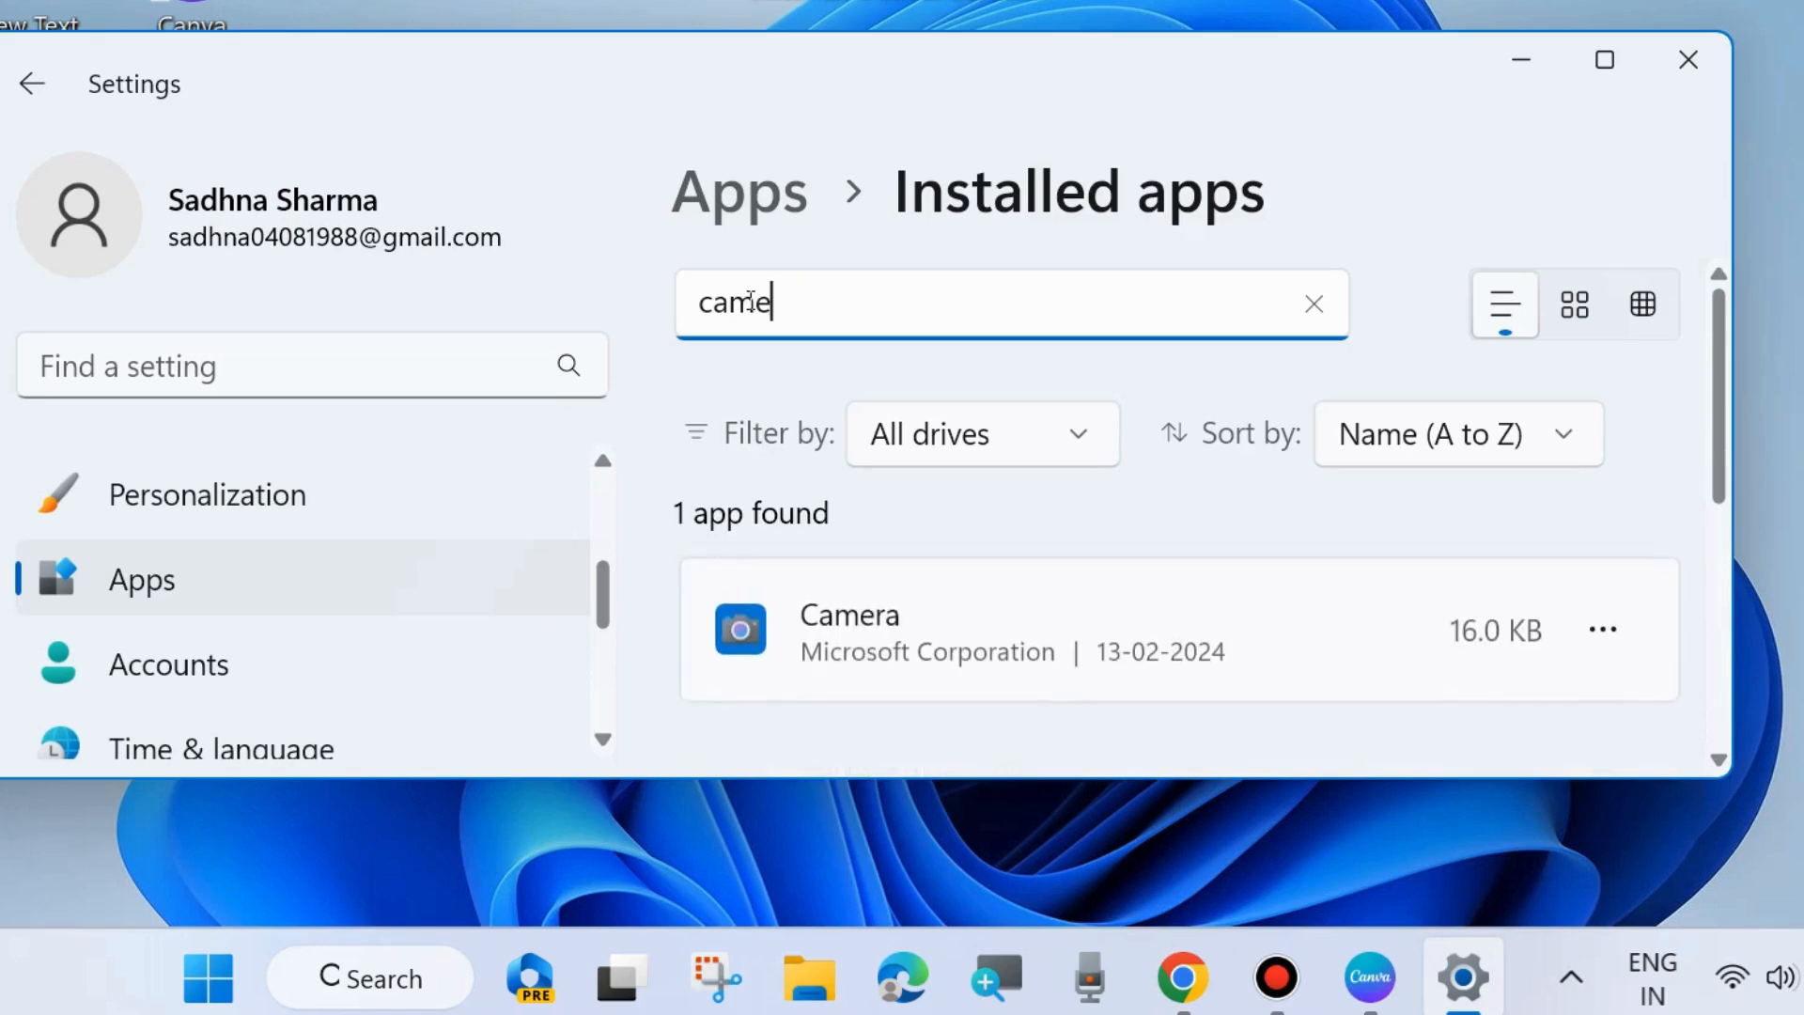
key(Backspace)
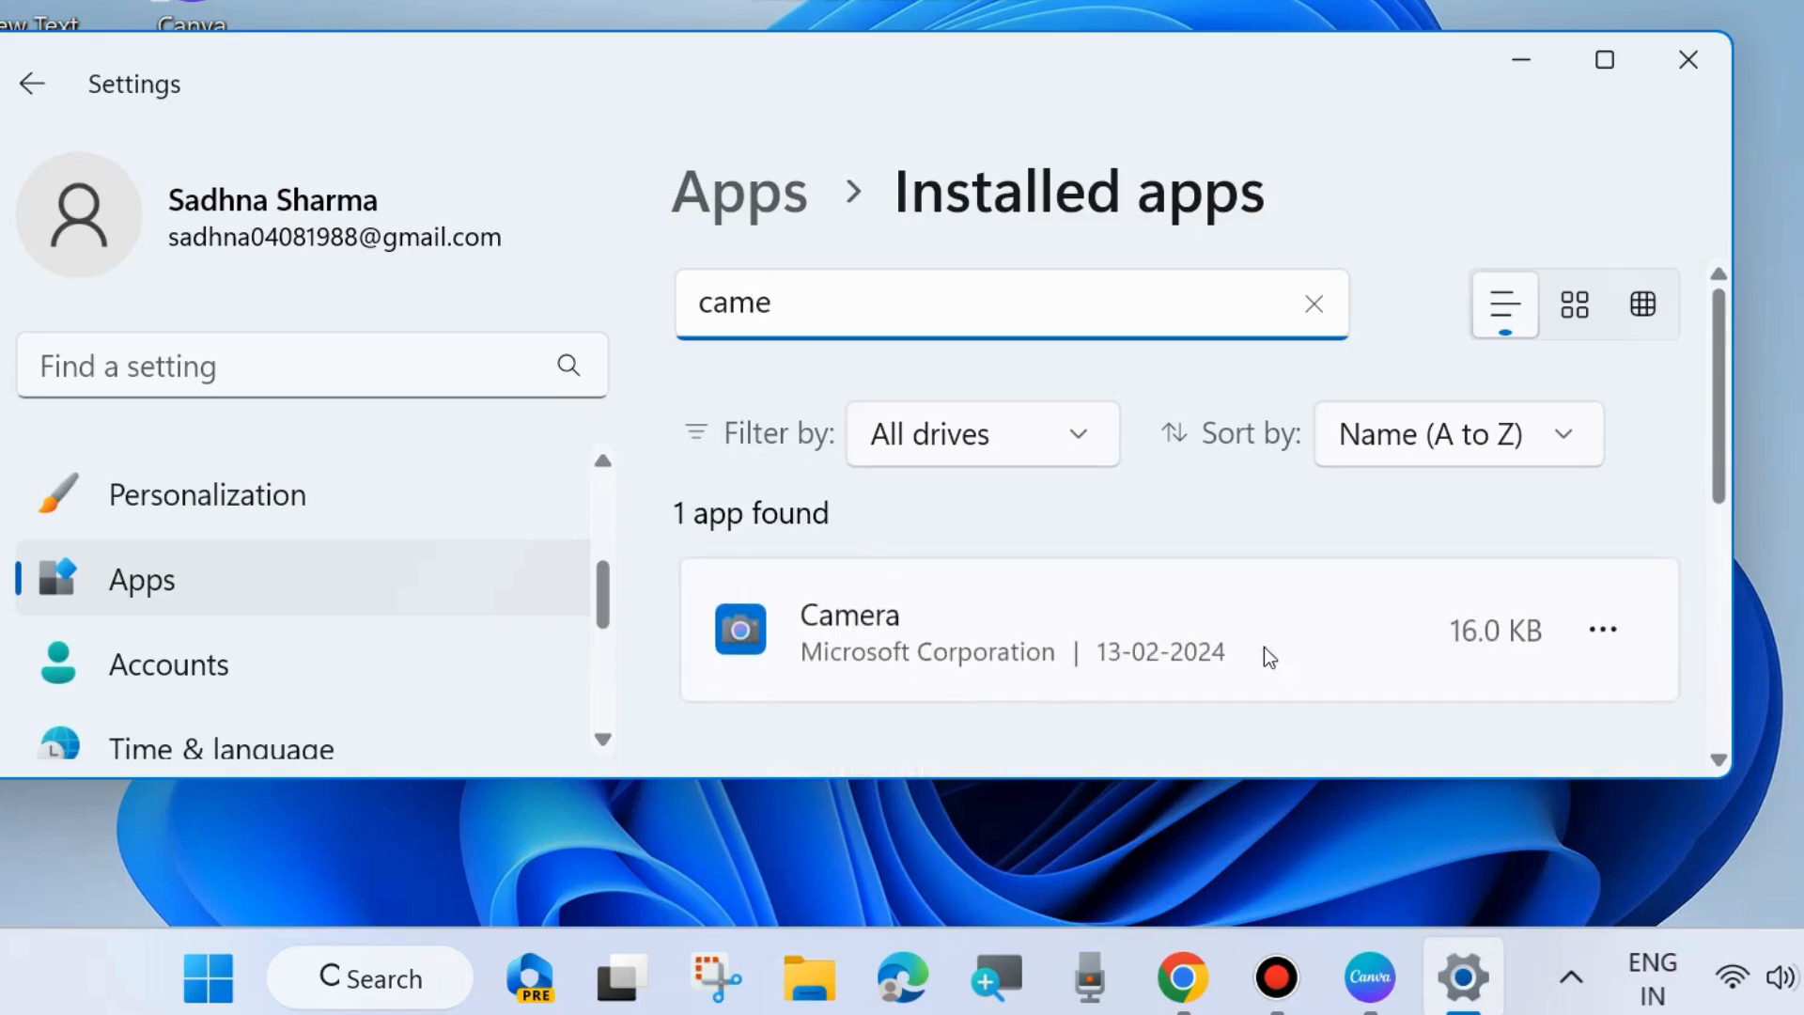
click(1600, 629)
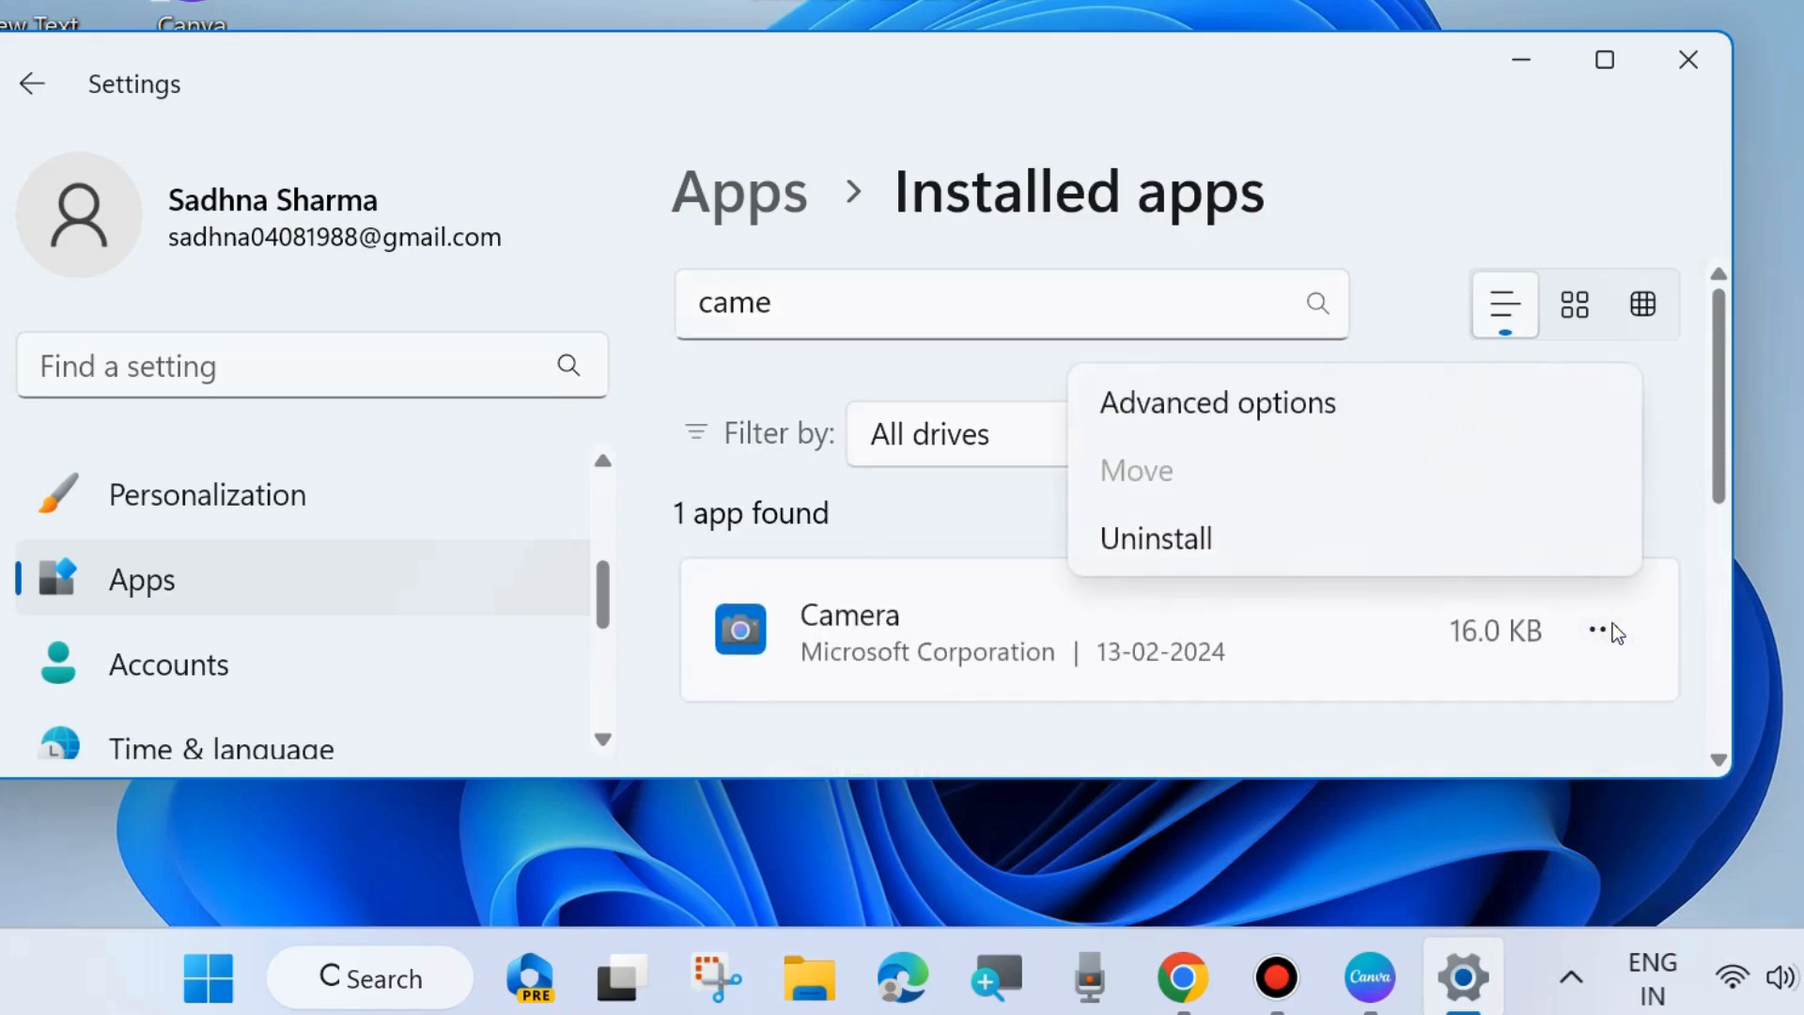
mouse_move(1215, 403)
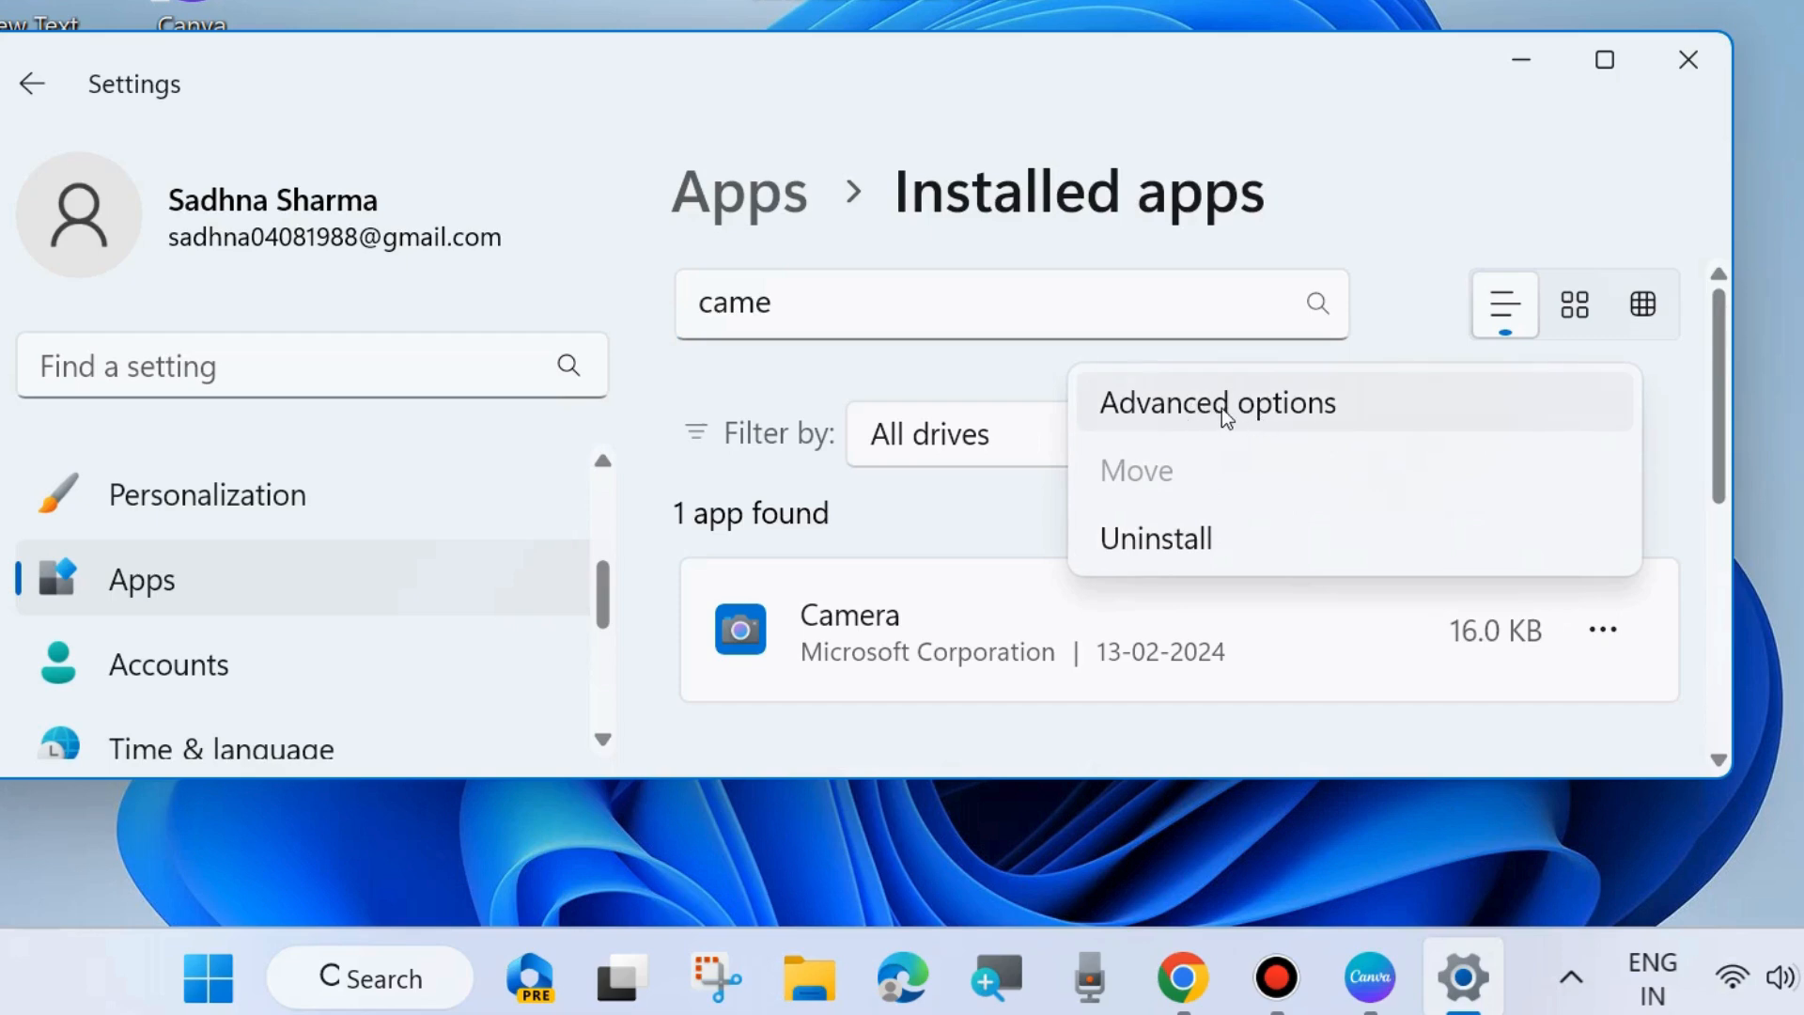
click(1218, 403)
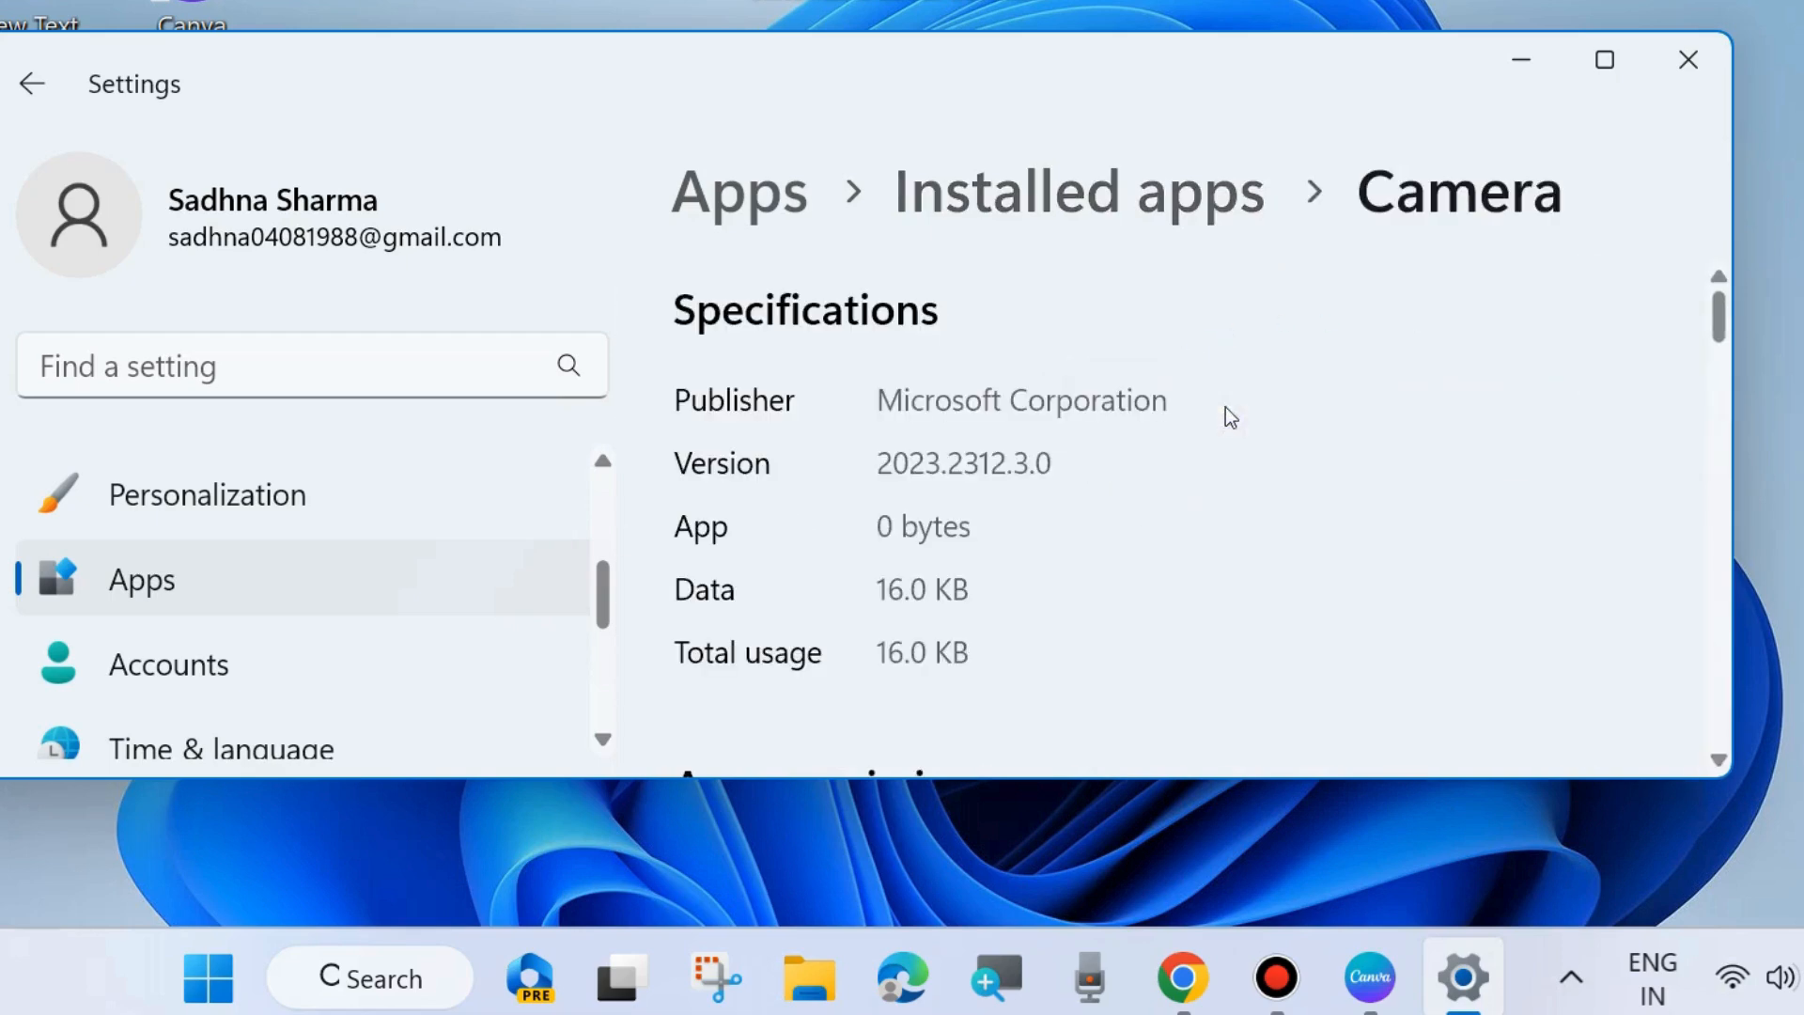
Set the Camera app's 'Let this app run in background' permission to Always.
scroll(down, 3)
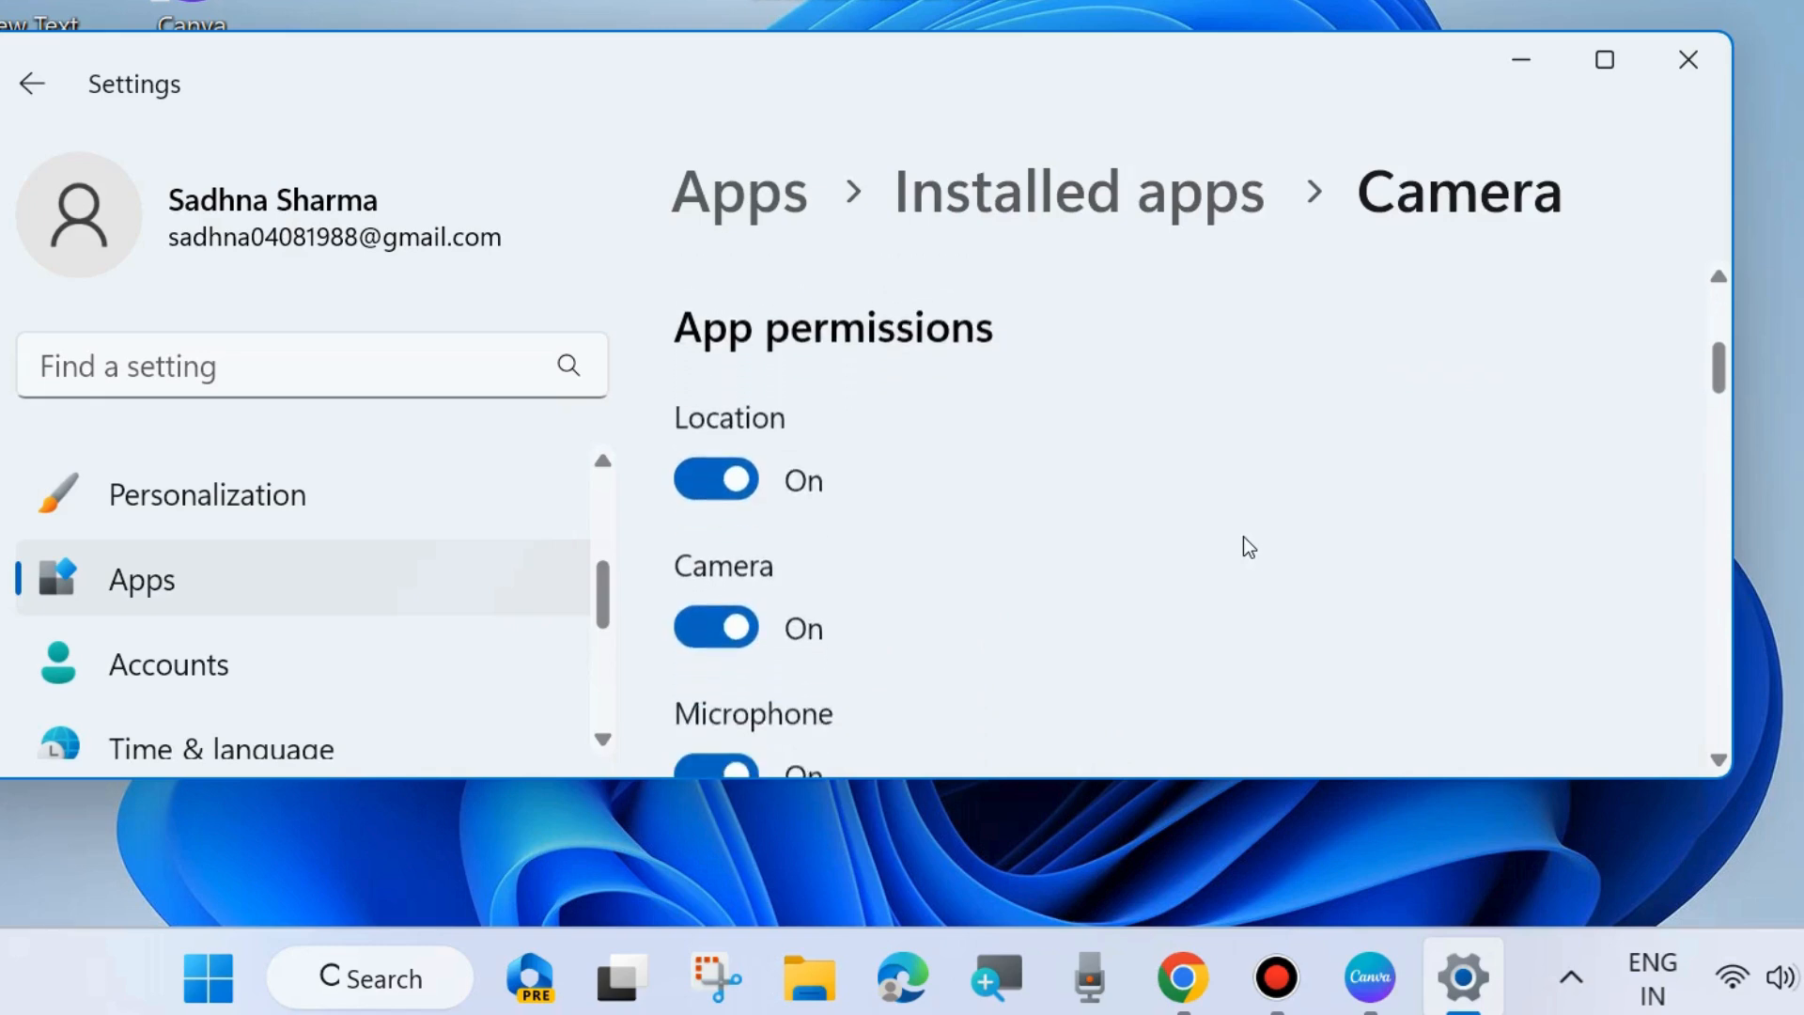
scroll(down, 3)
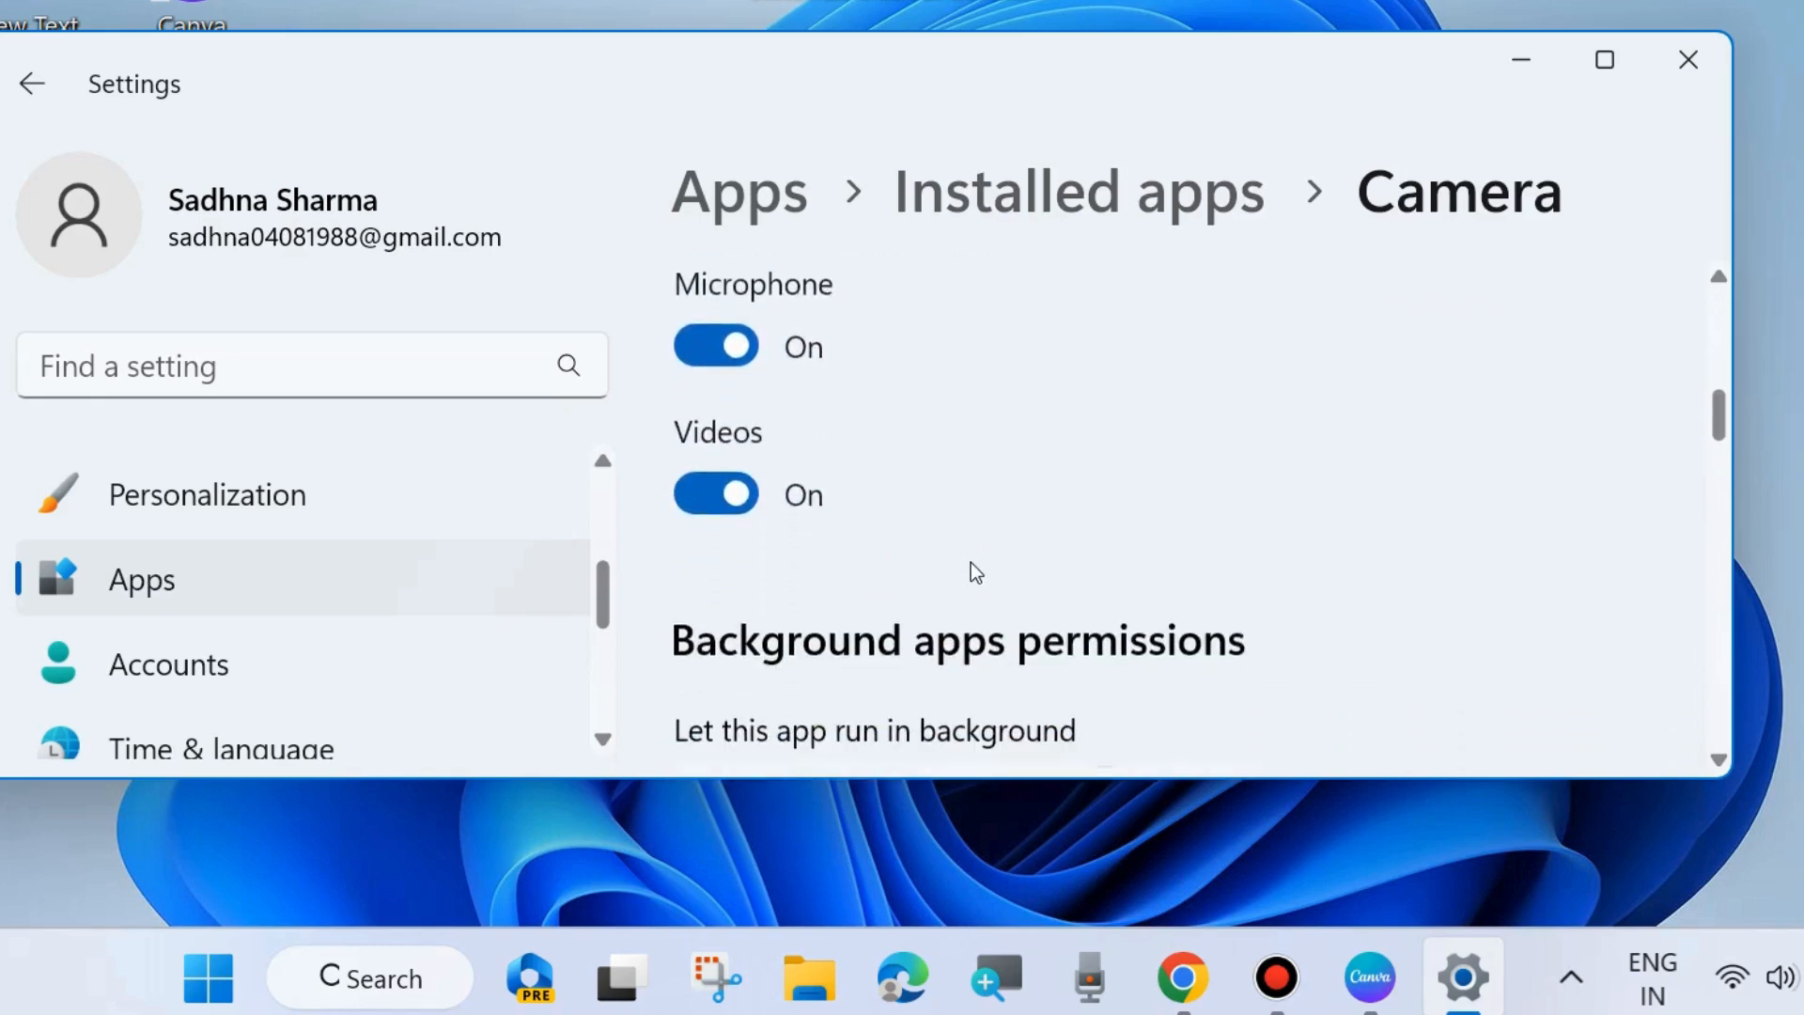
scroll(down, 3)
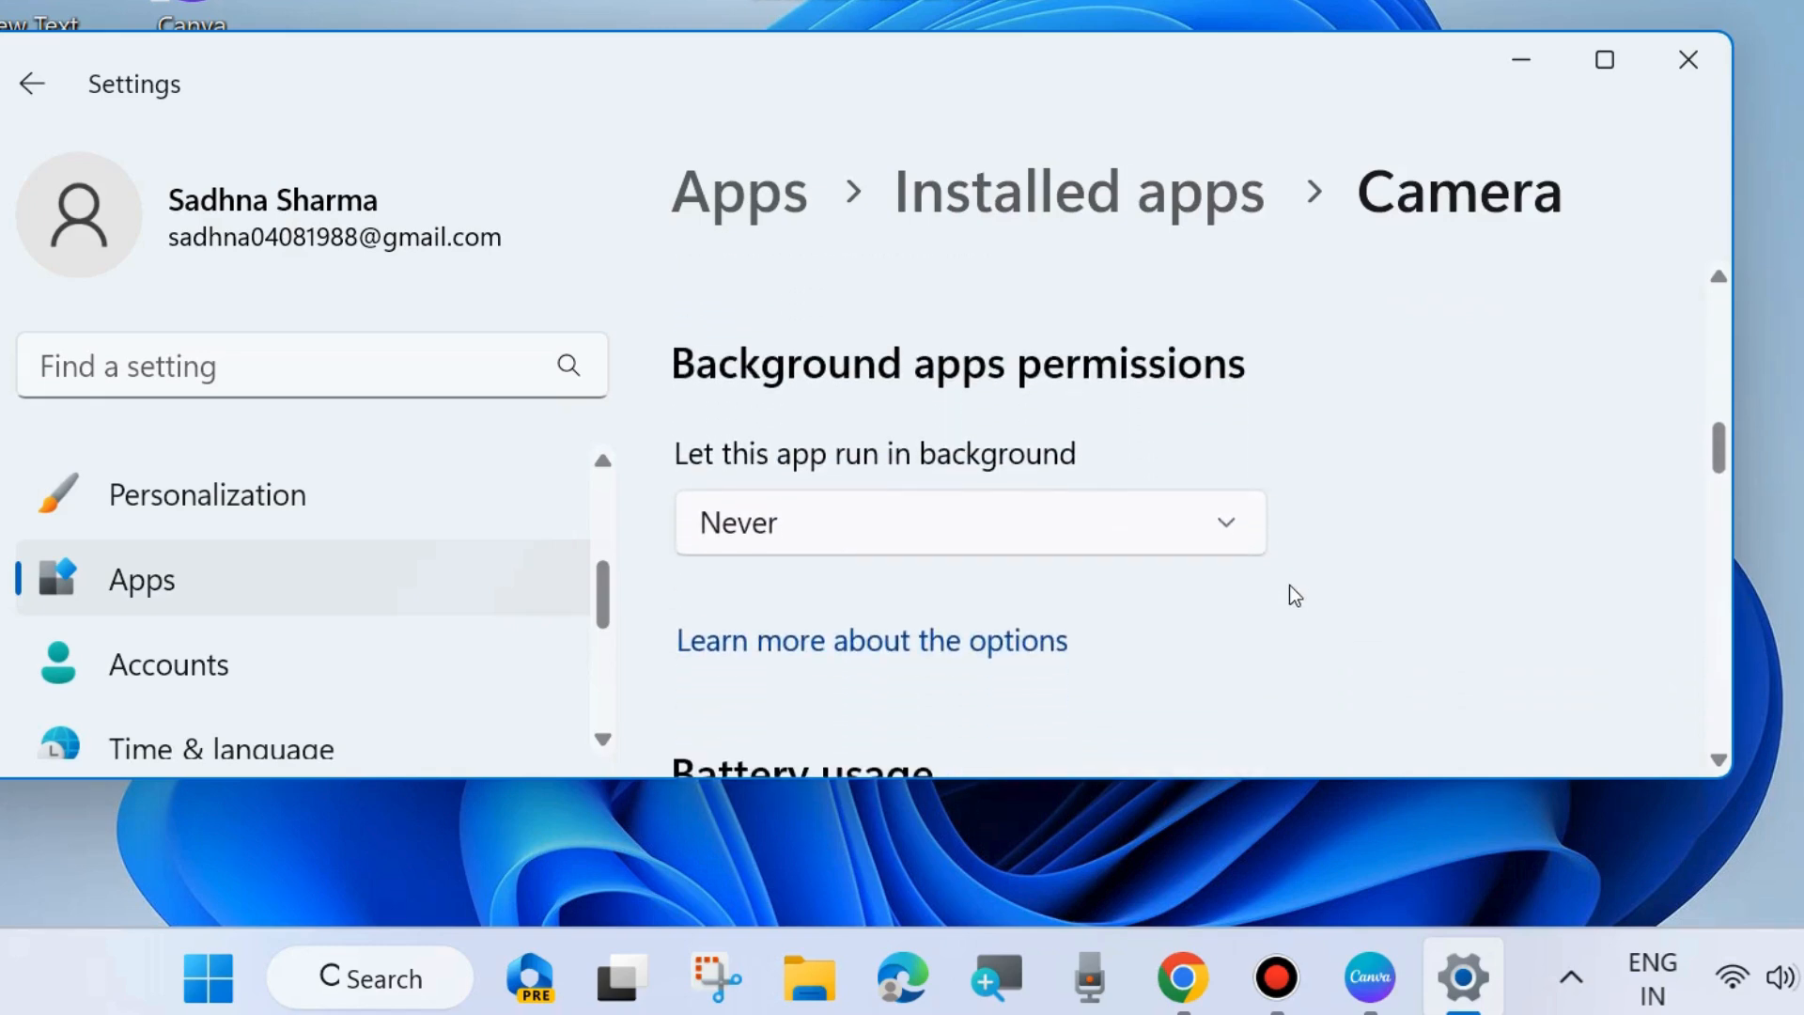
scroll(down, 3)
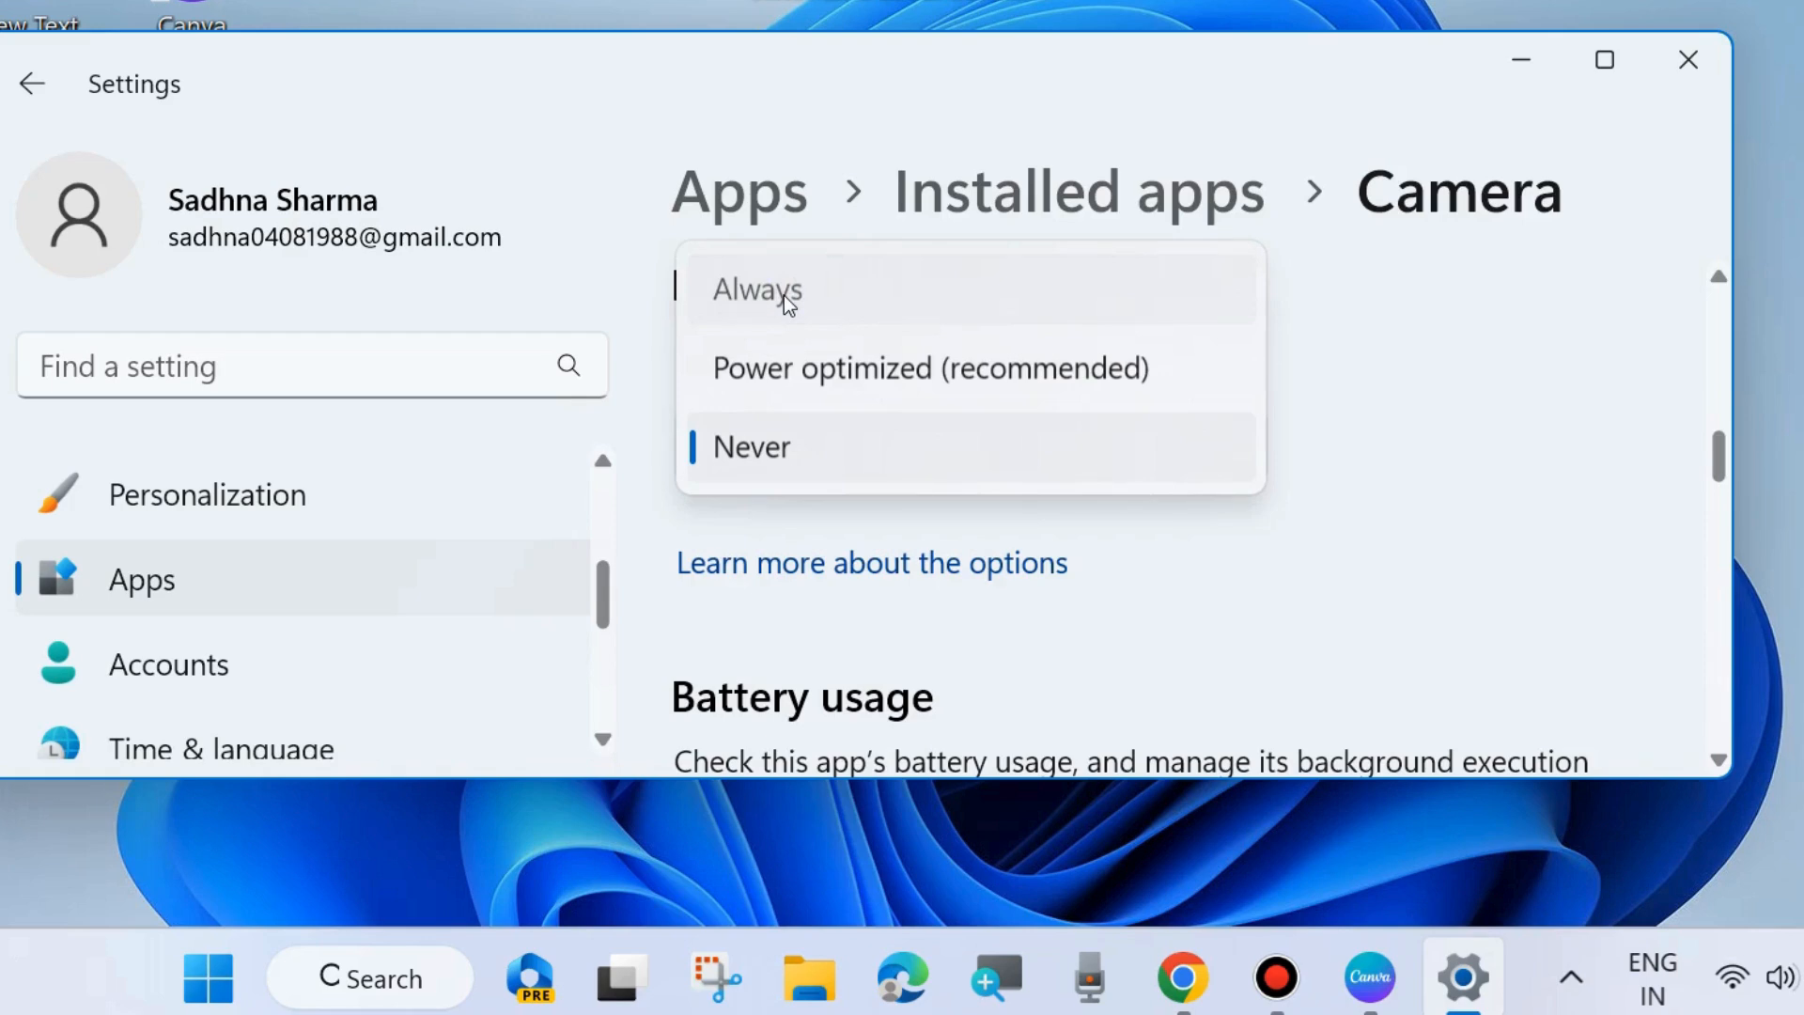
mouse_move(903, 399)
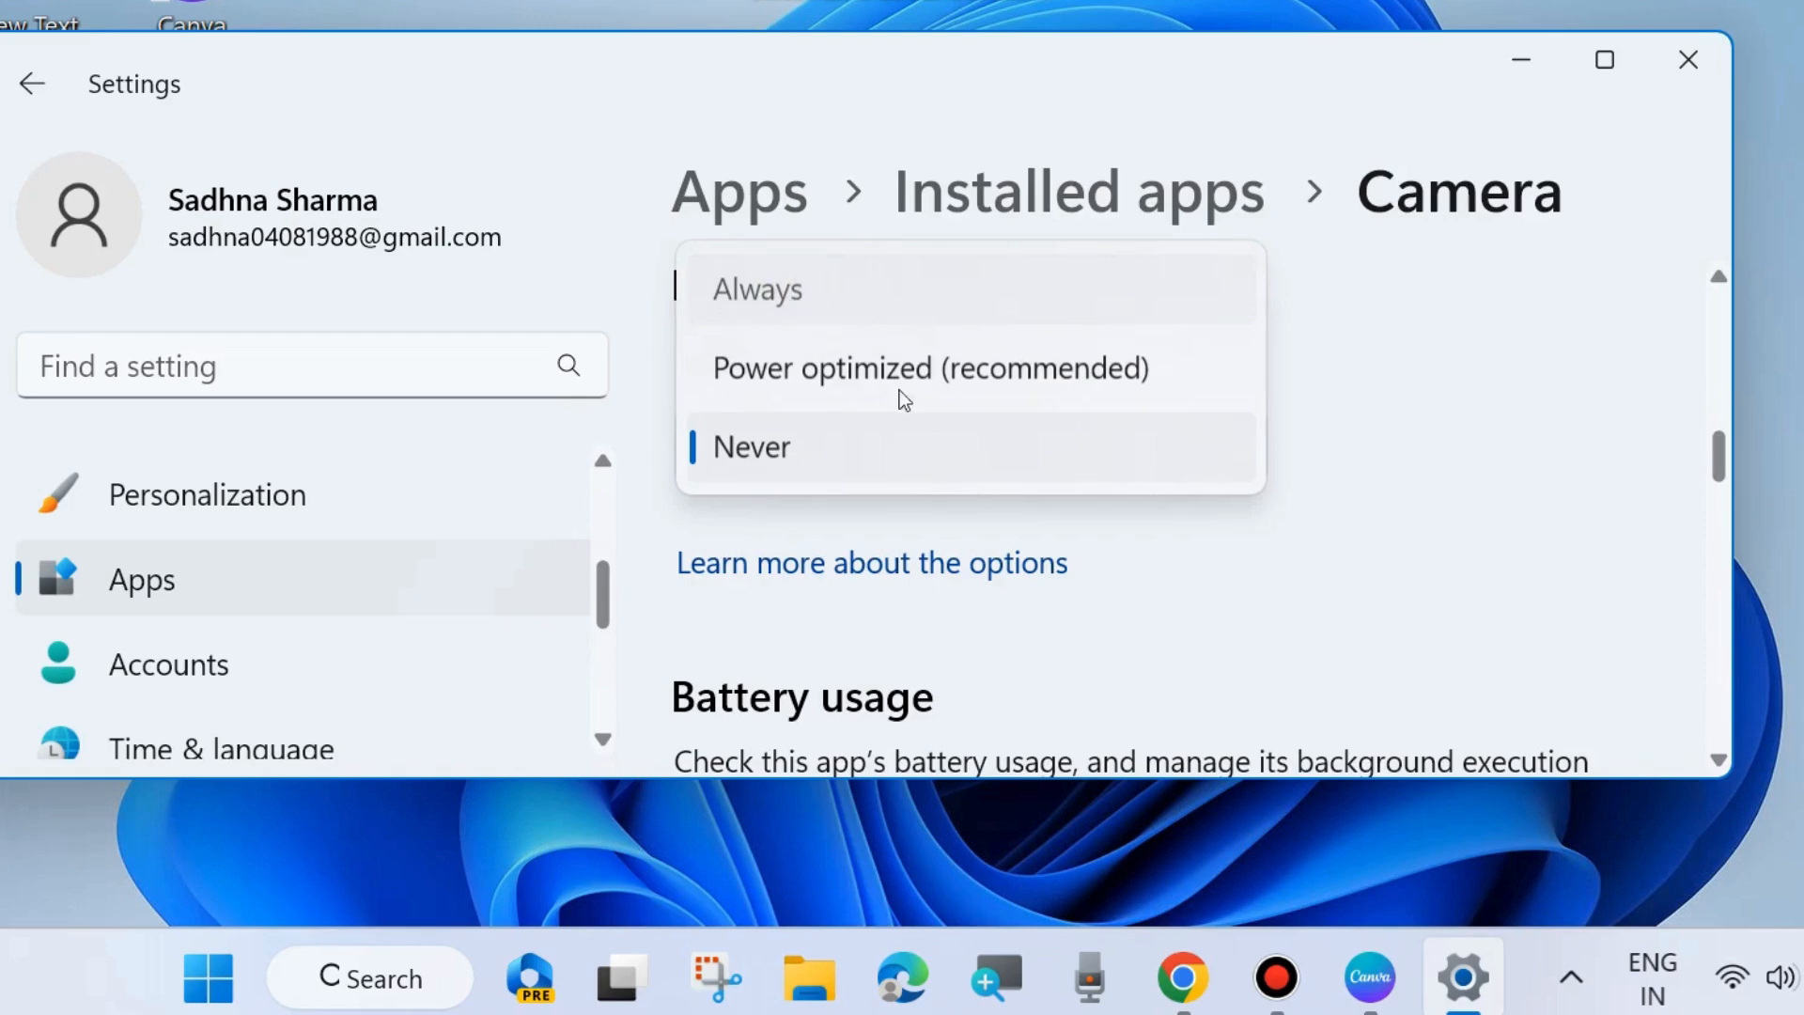
mouse_move(1137, 476)
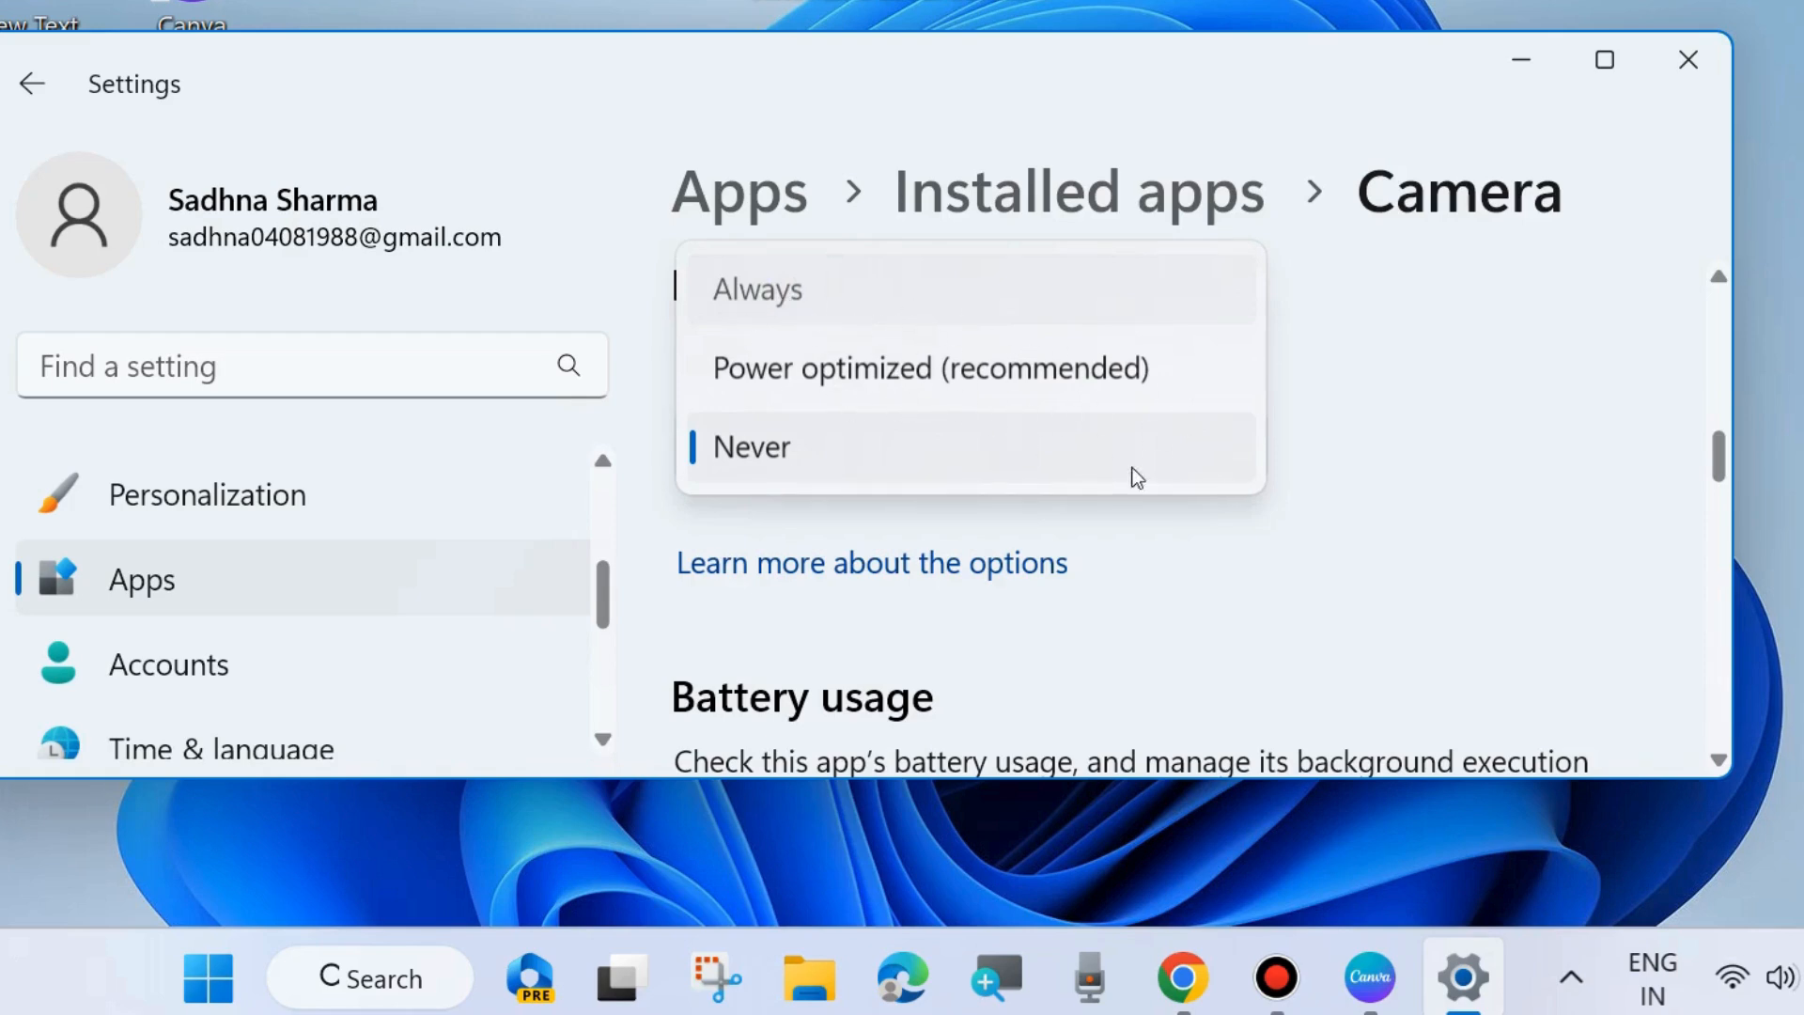
mouse_move(1199, 555)
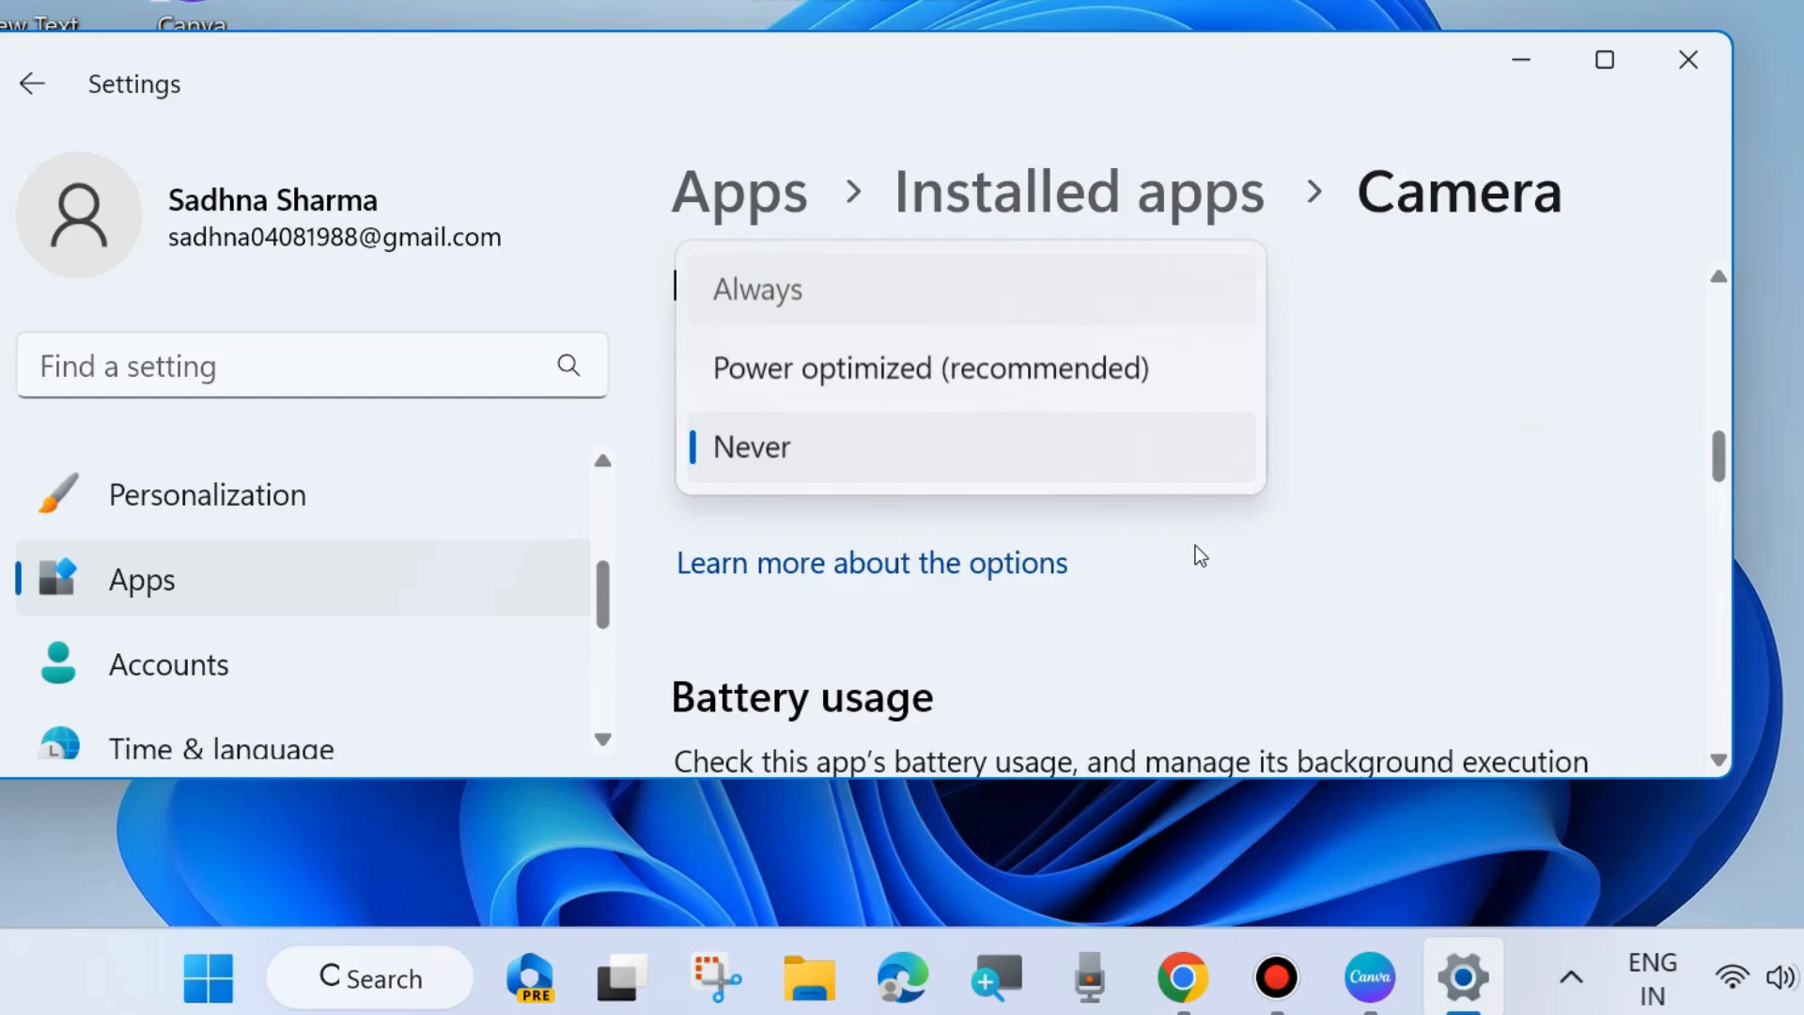
mouse_move(769, 303)
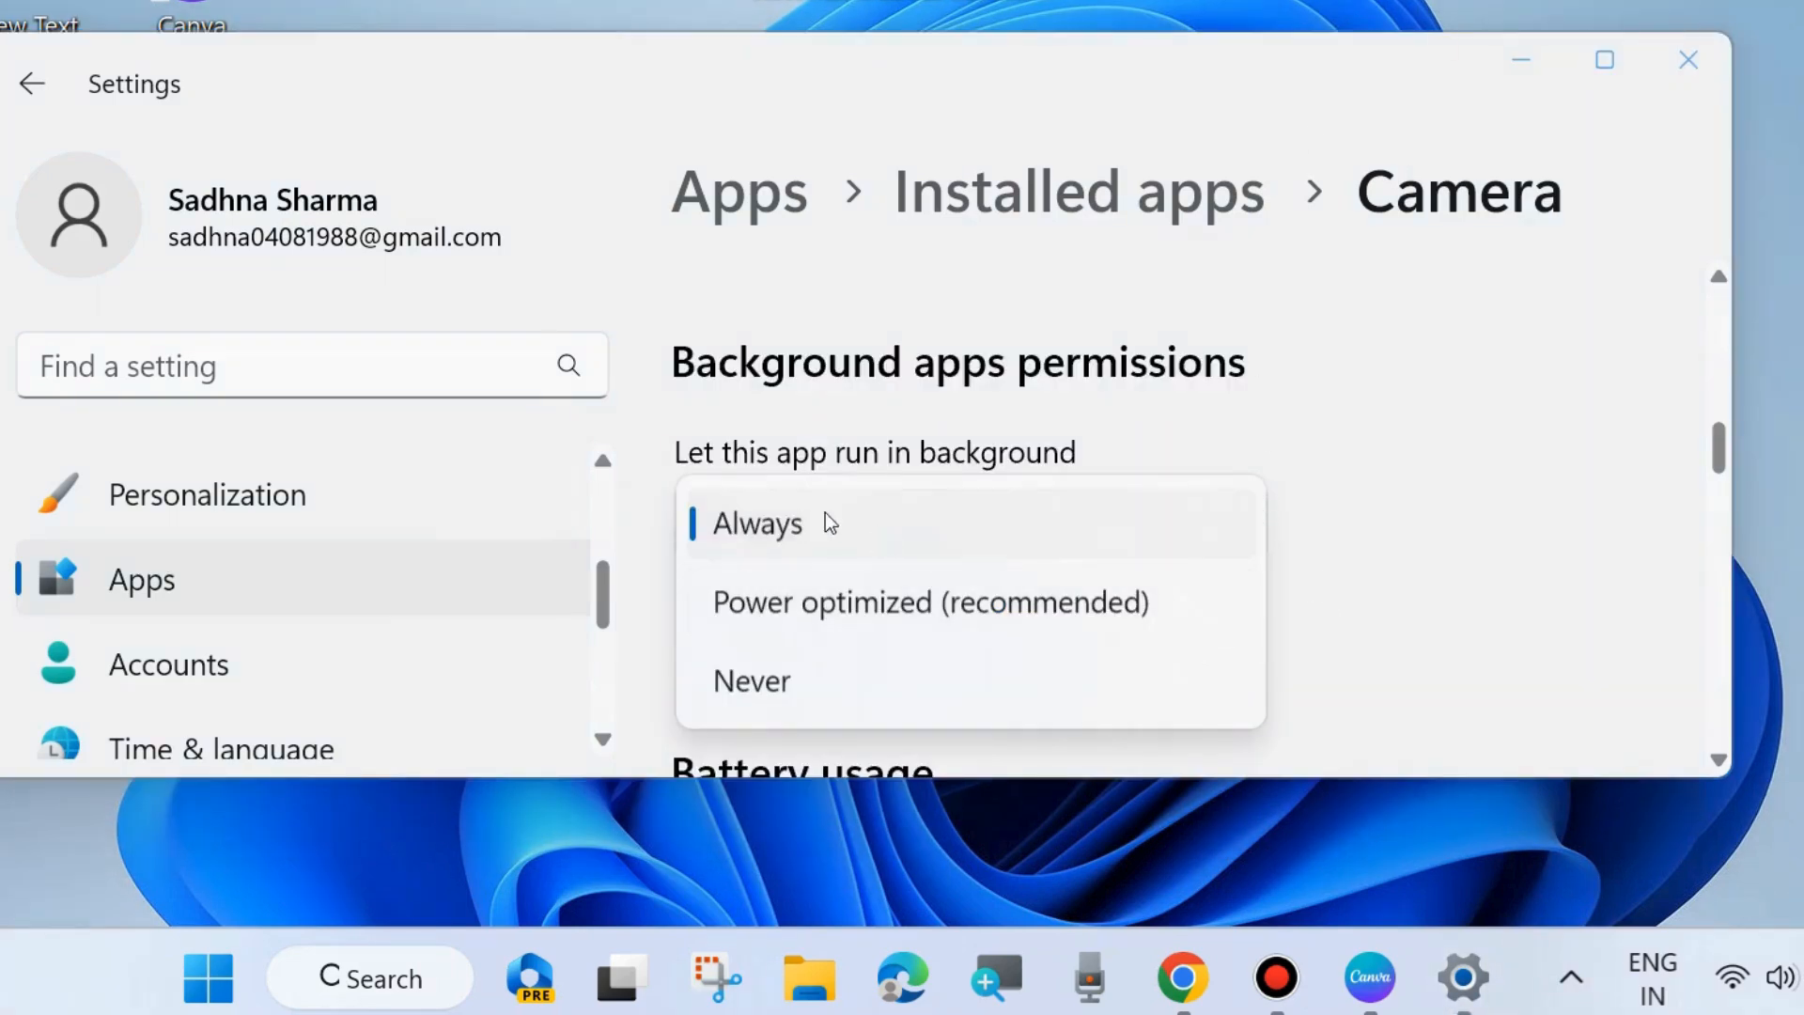
click(757, 522)
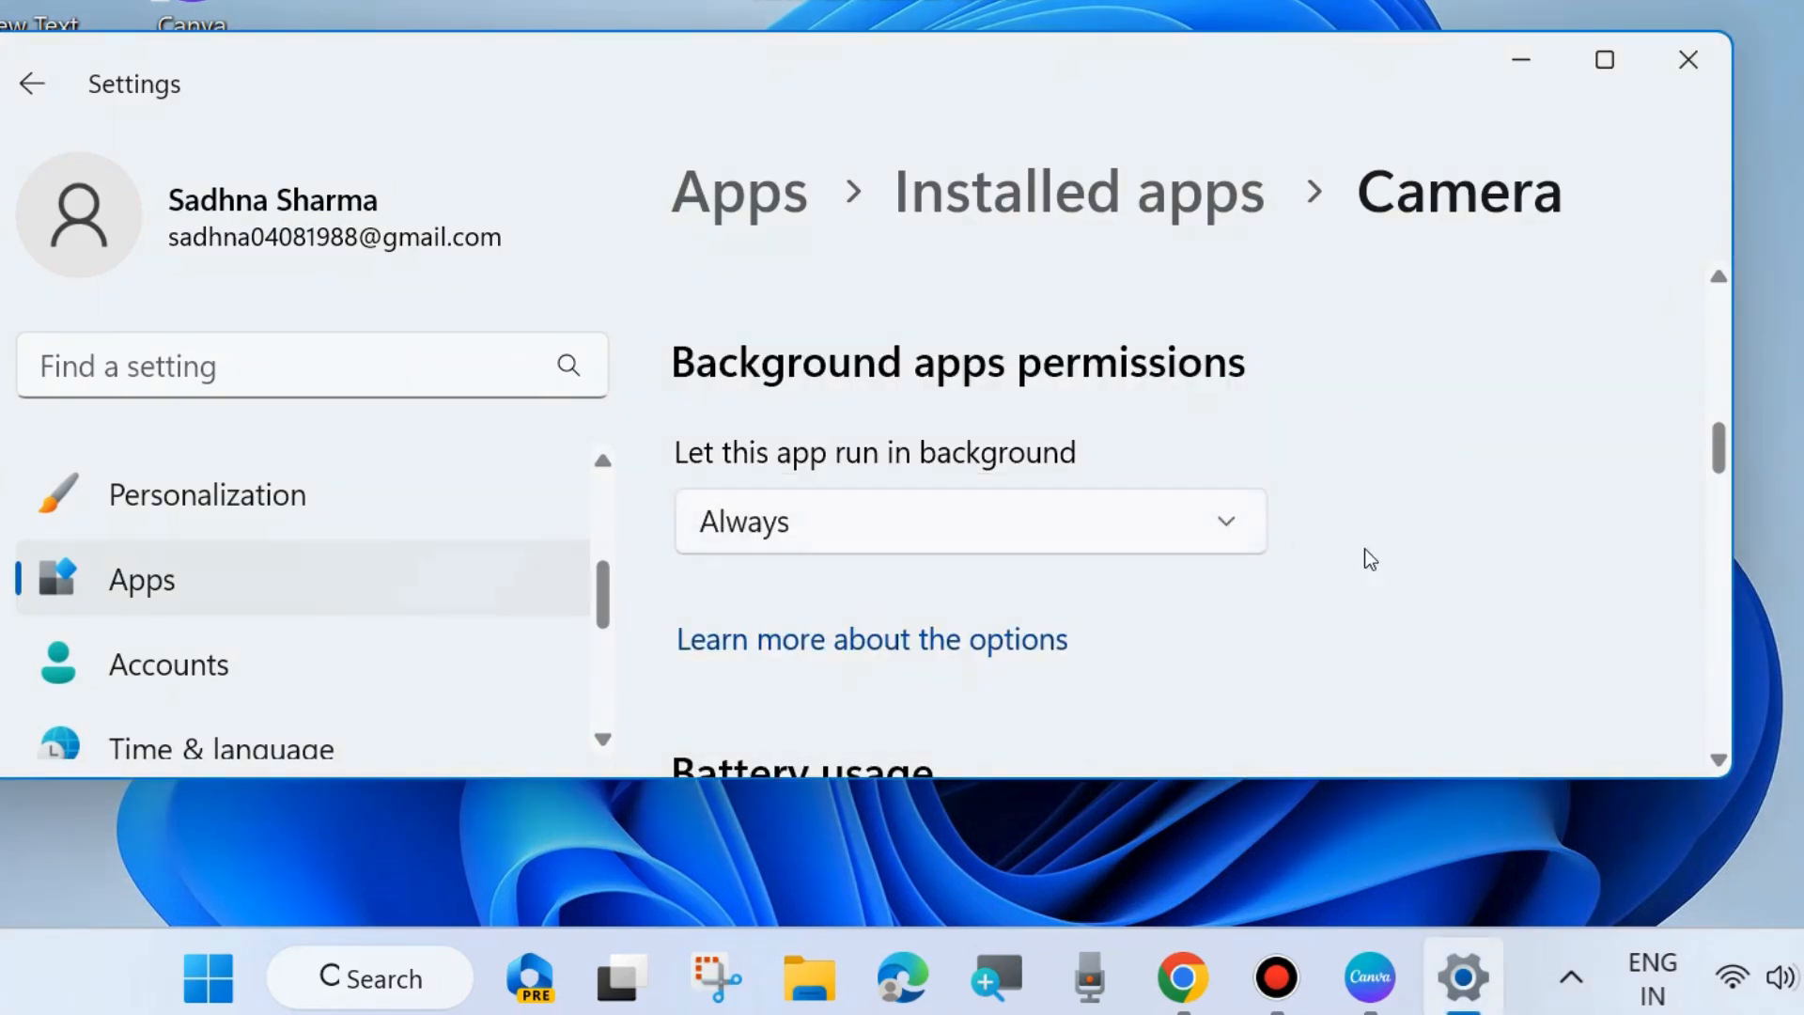
scroll(down, 3)
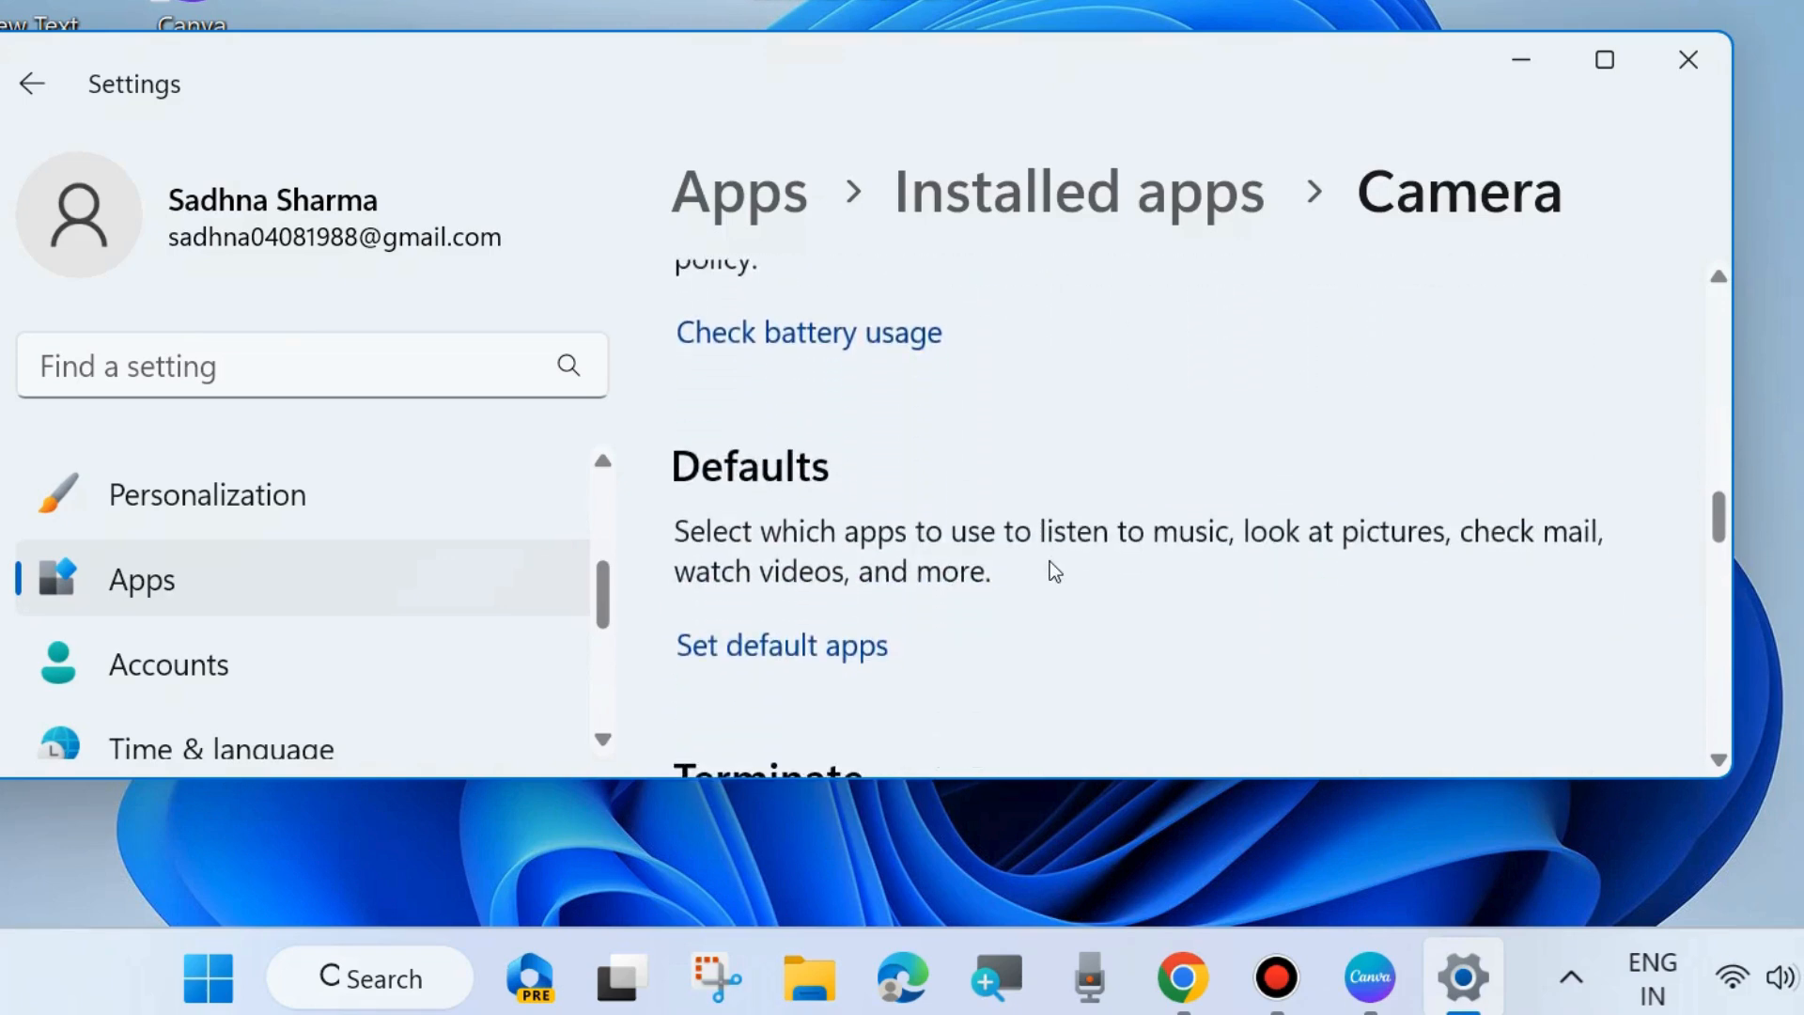
Bring the Camera app's Repair and Reset options into view, then close Settings to the desktop.
scroll(down, 3)
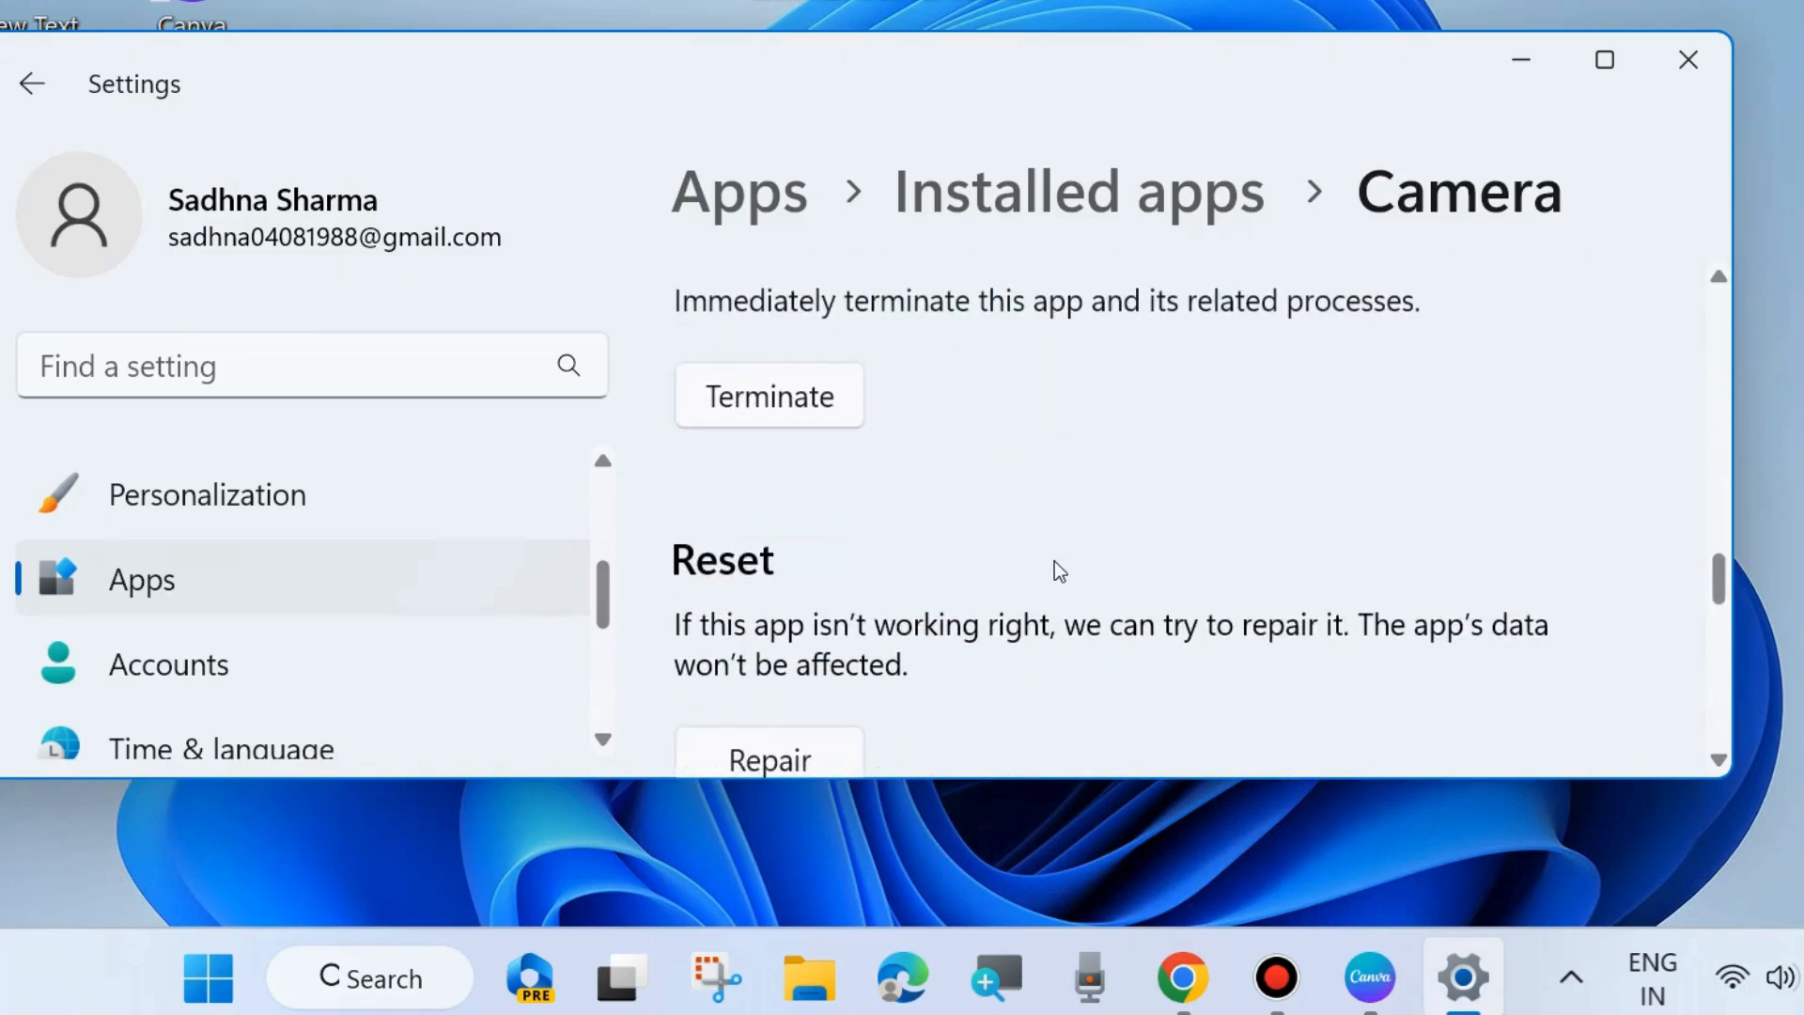
scroll(down, 3)
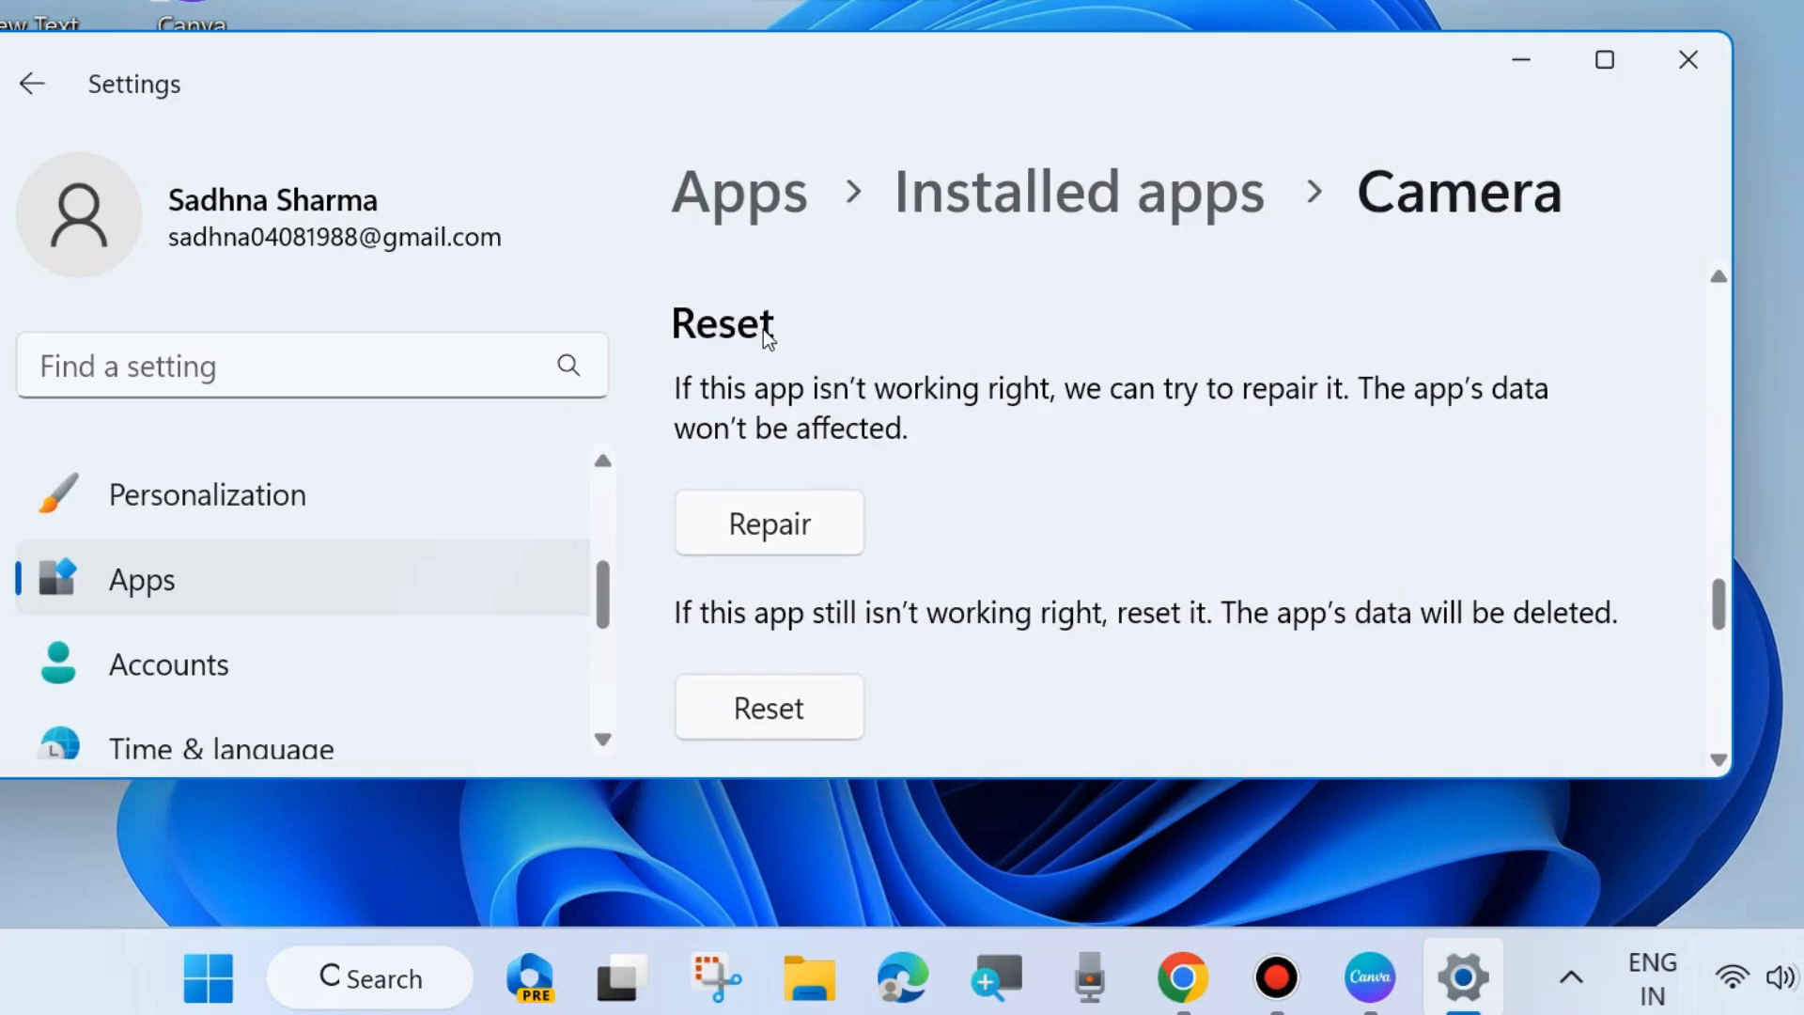
mouse_move(1492, 421)
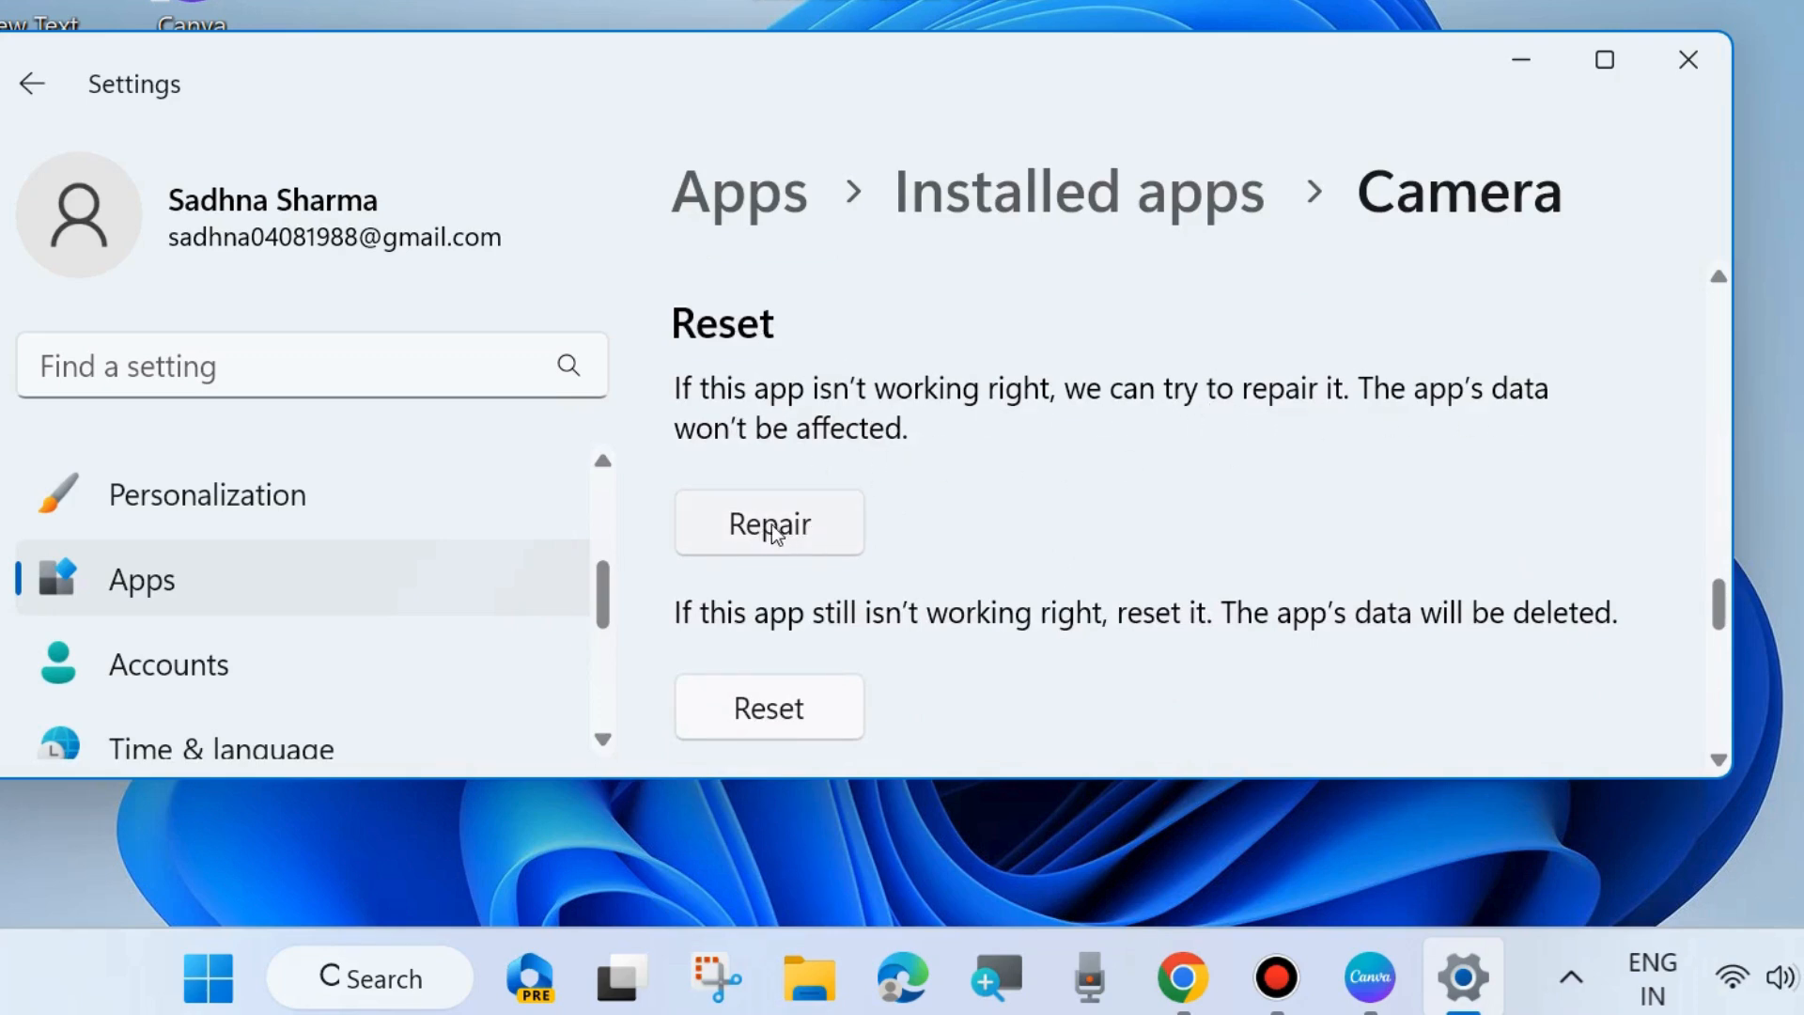
mouse_move(1237, 438)
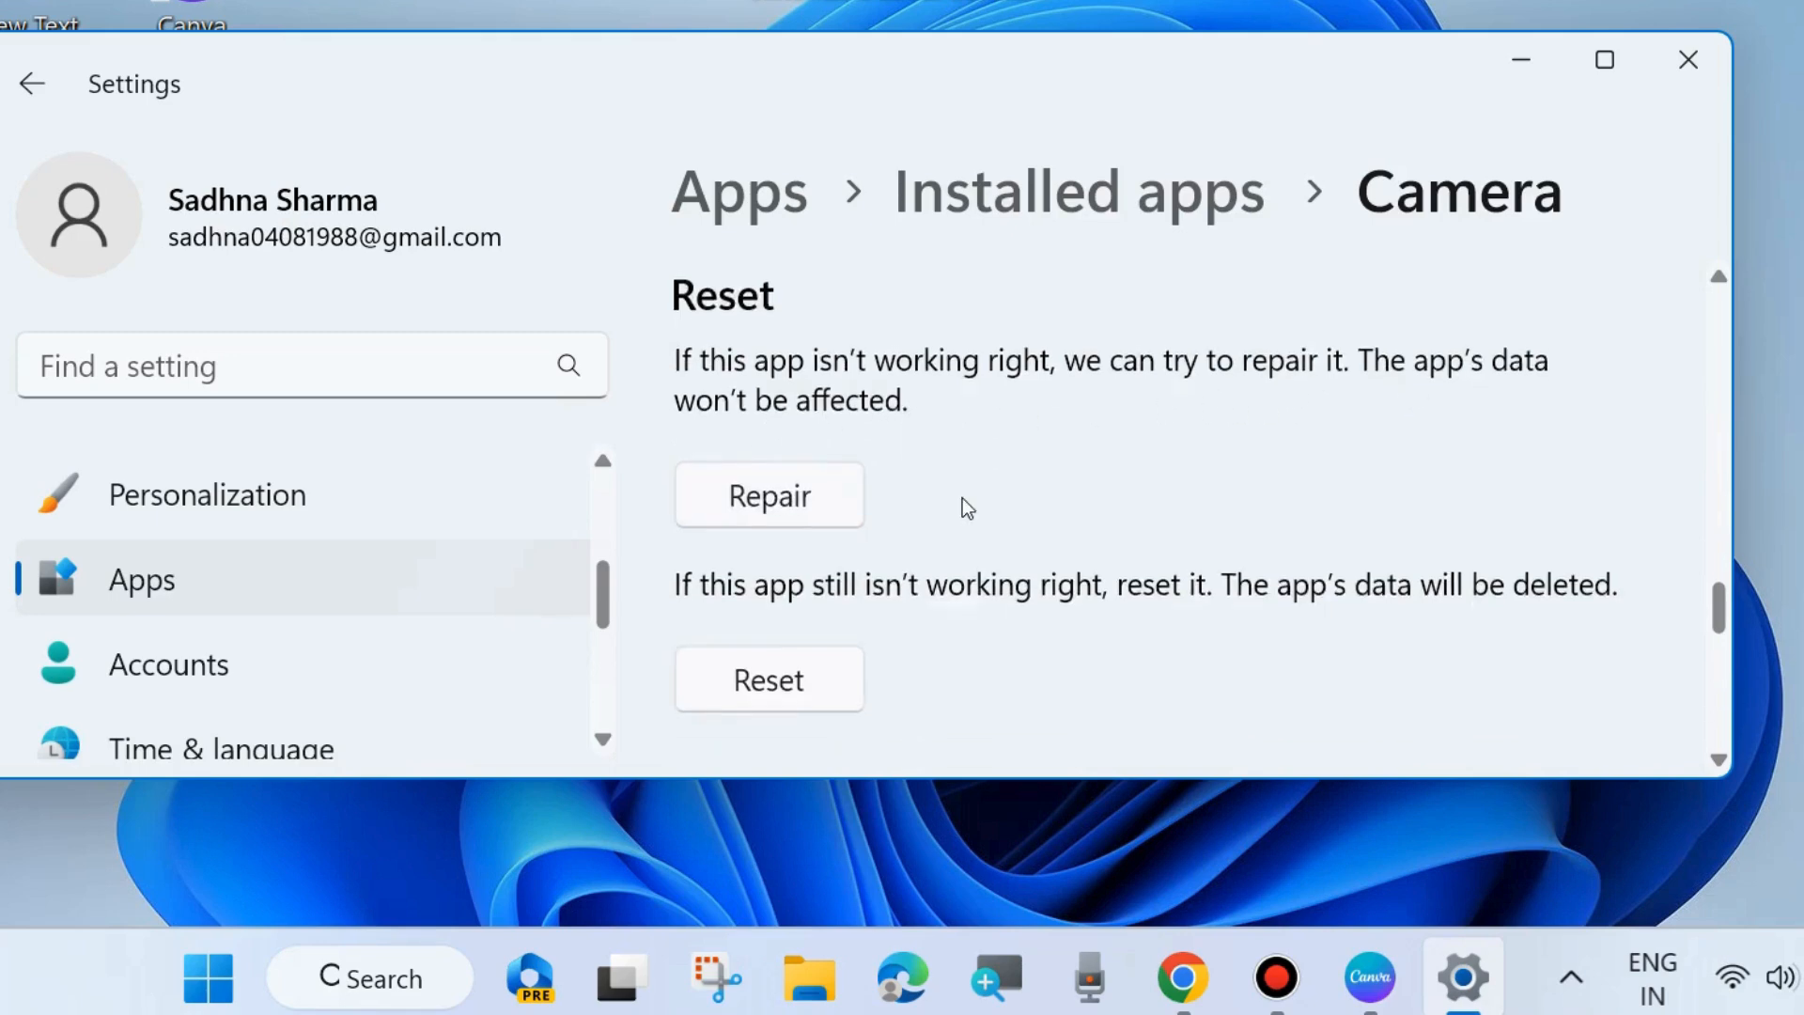
scroll(down, 3)
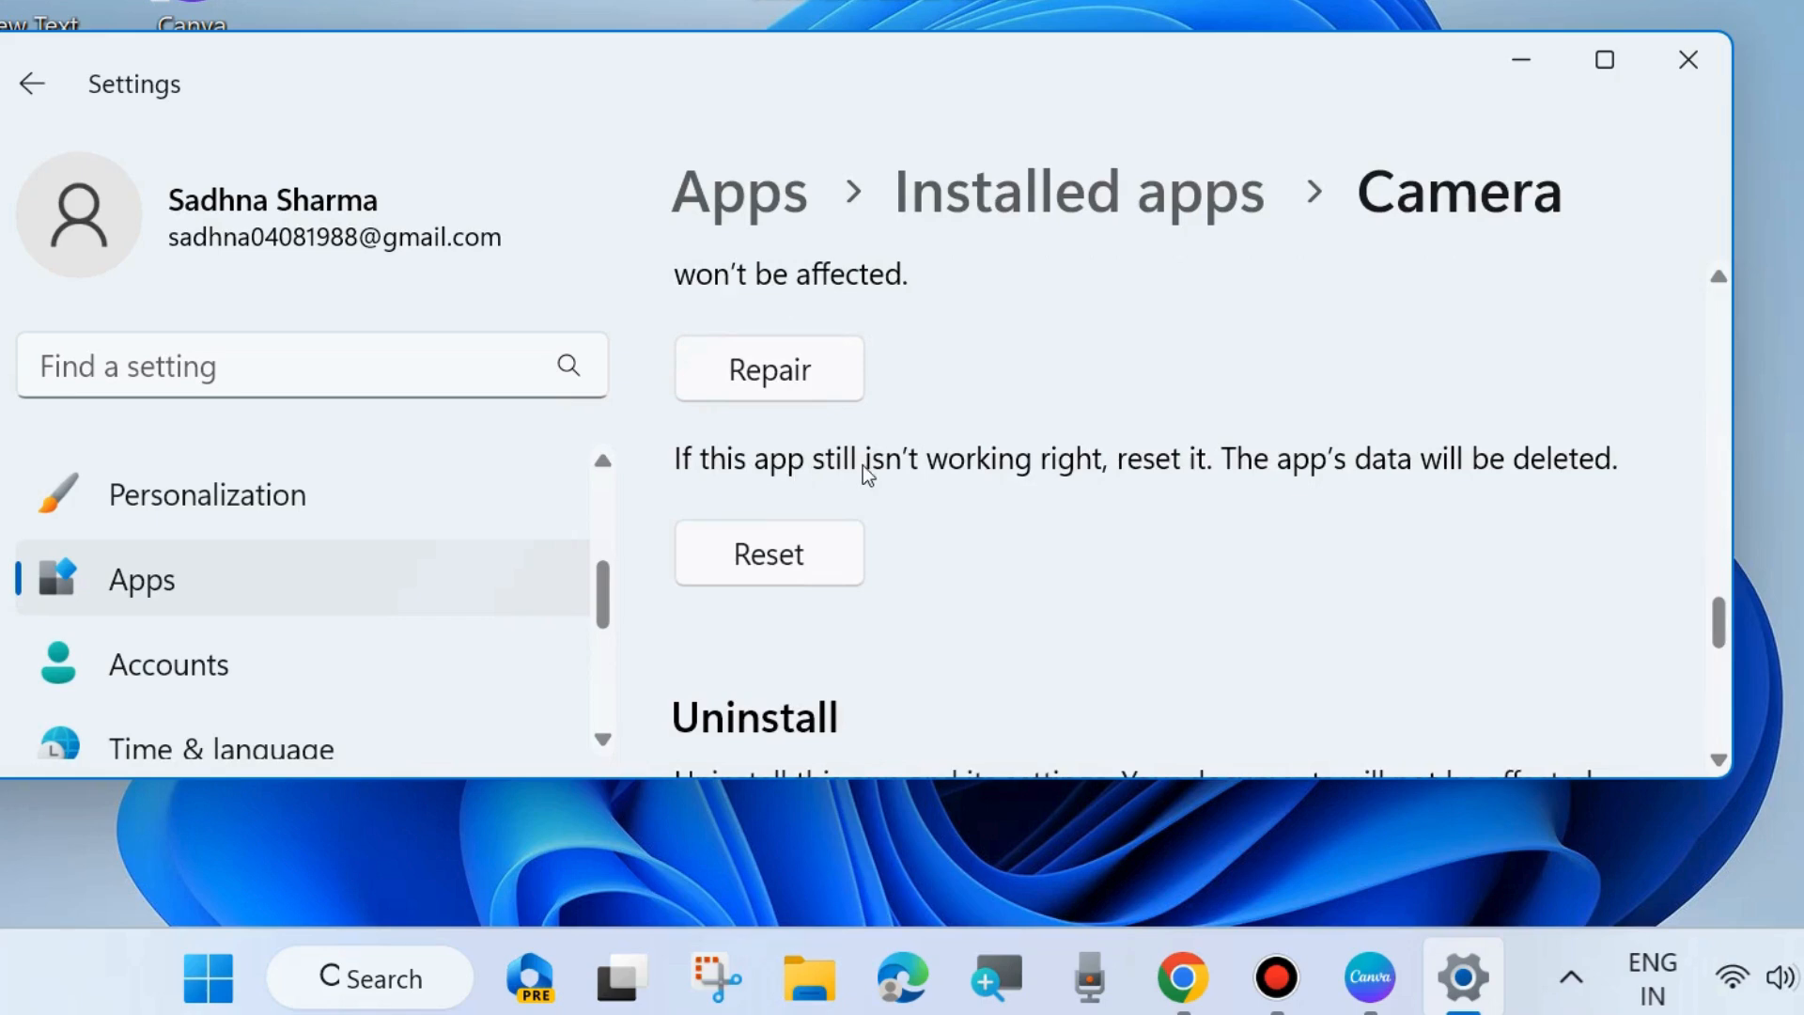
mouse_move(1144, 485)
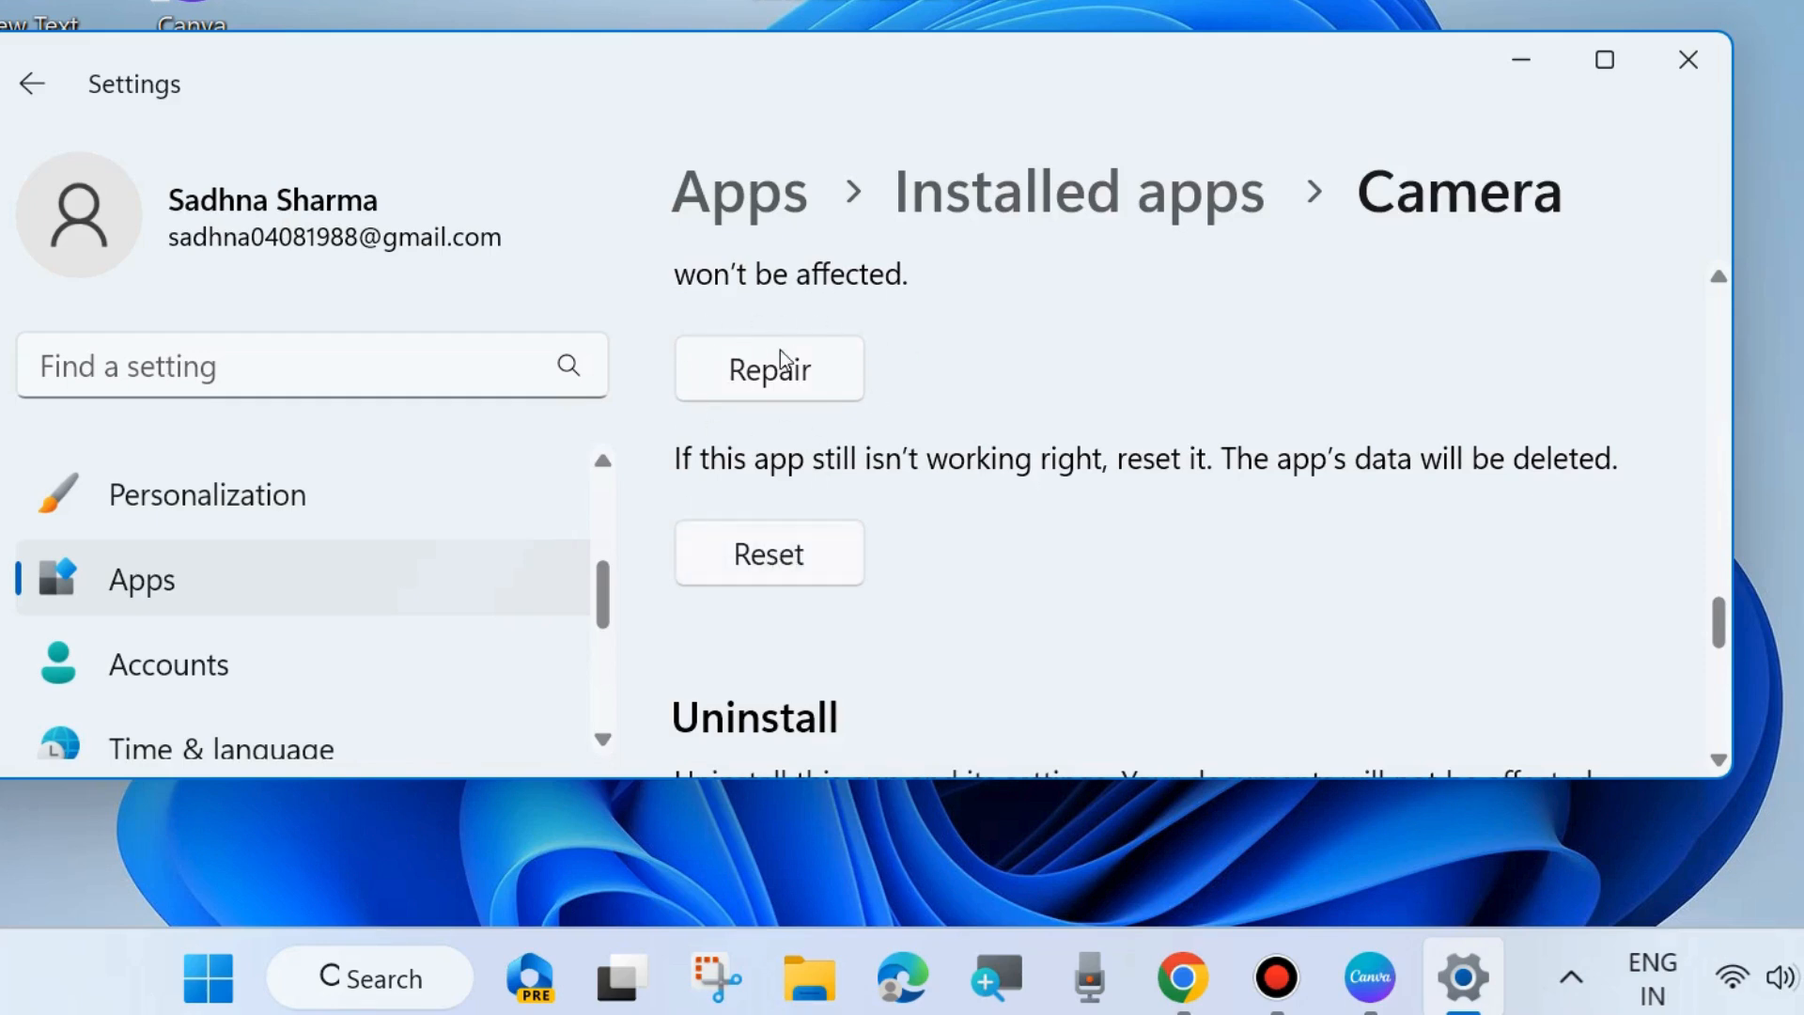
mouse_move(1413, 354)
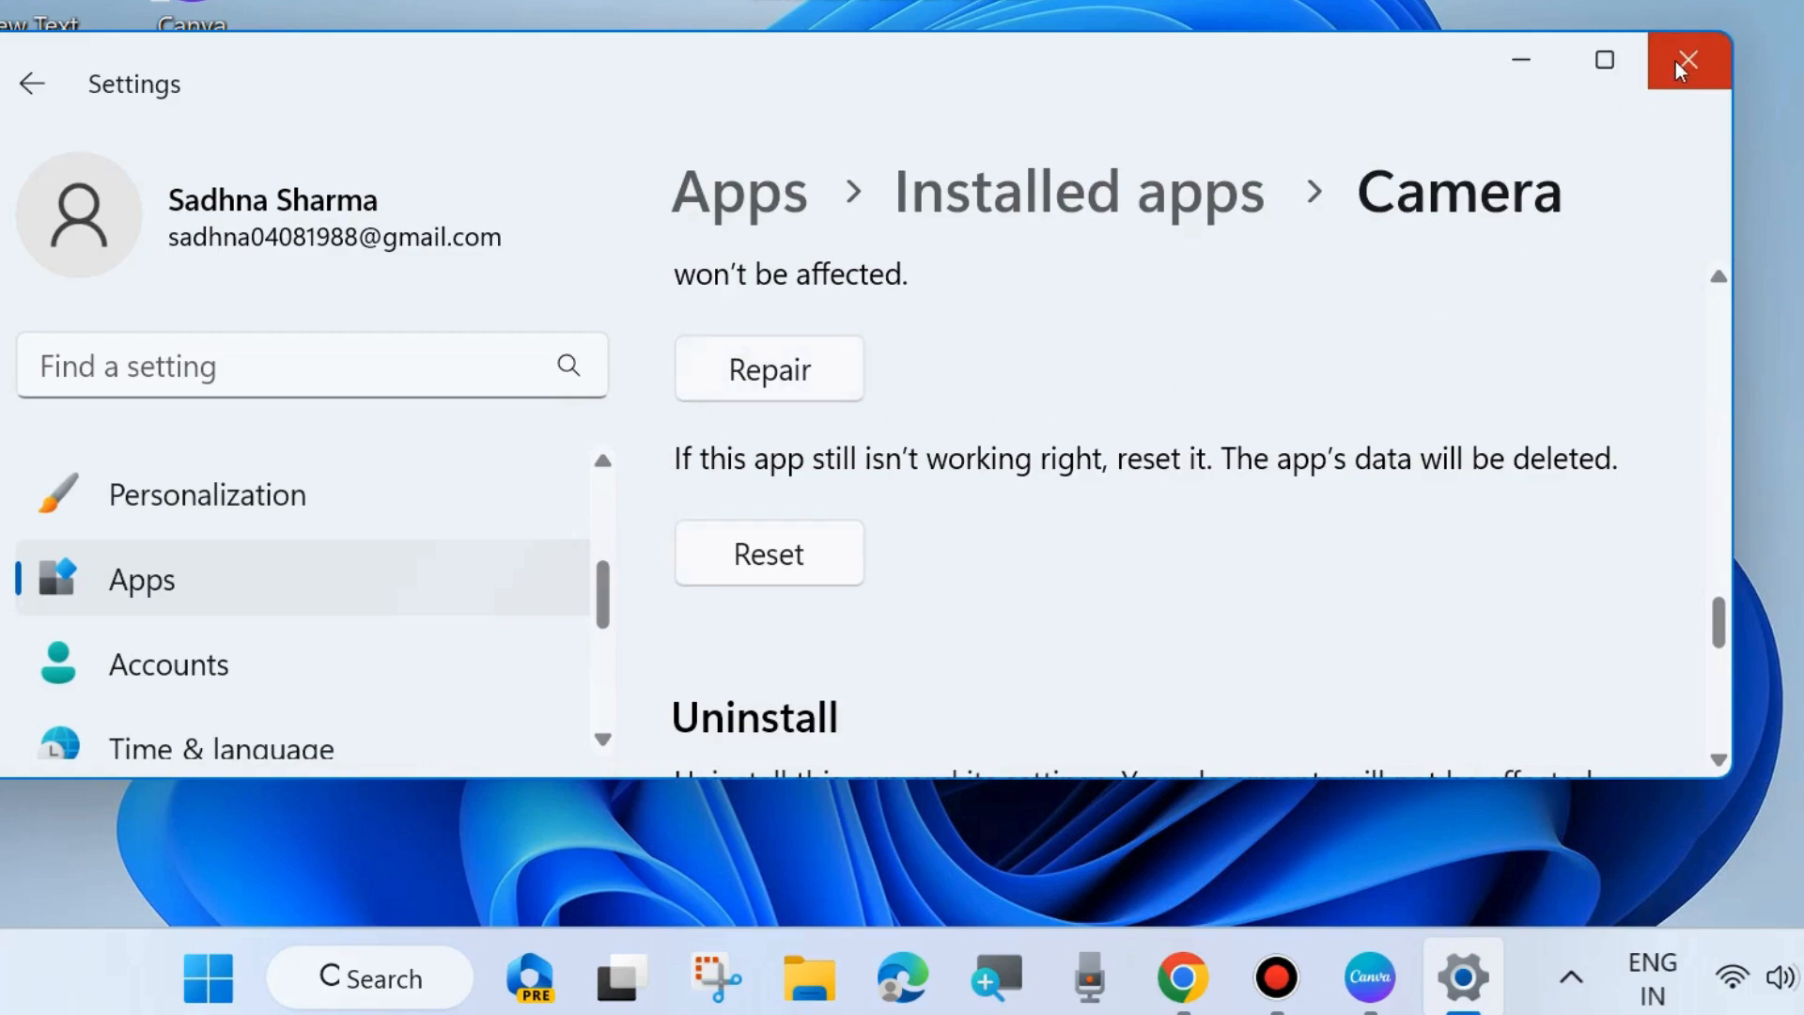
click(1687, 60)
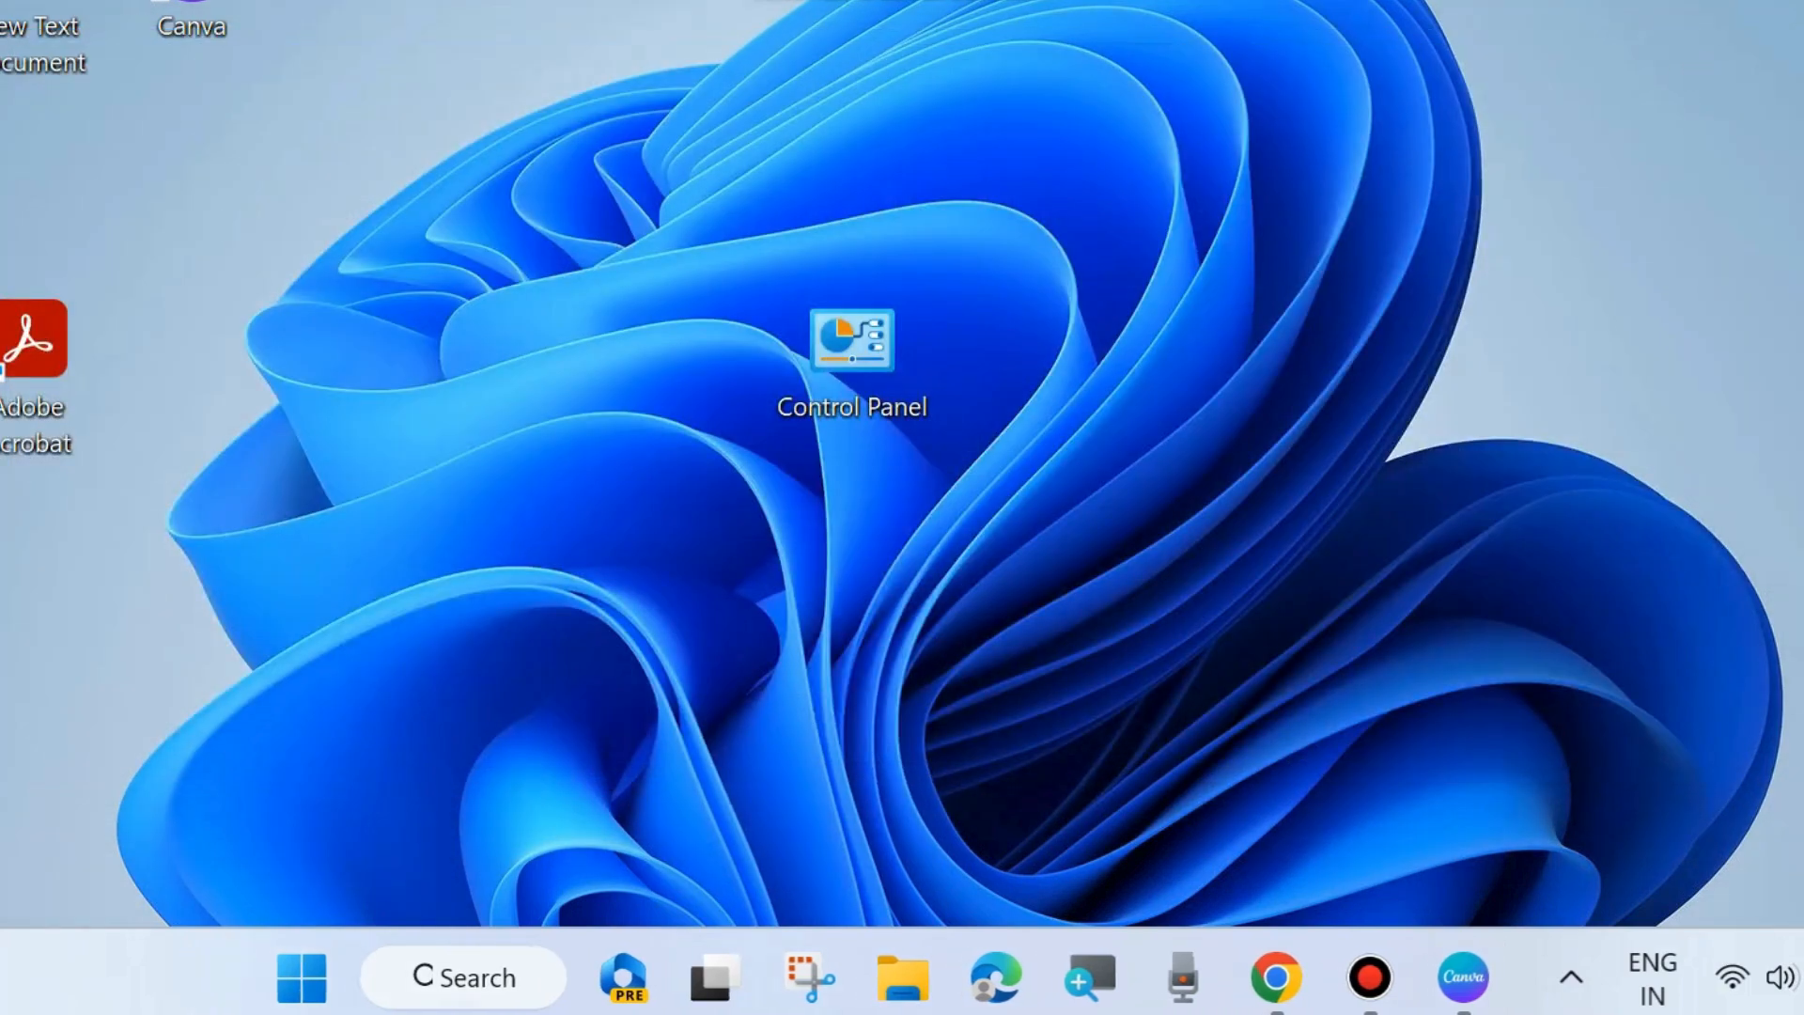